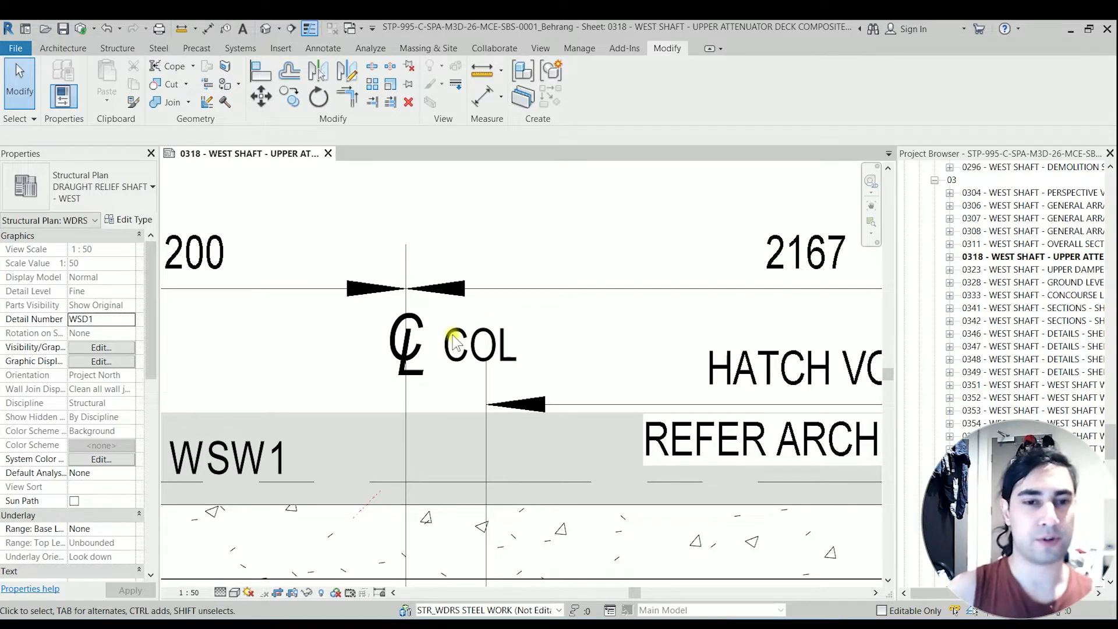
# Select the SPA_CL annotation, toggle its text label back on, and set TEXT to BEAM.
pyautogui.click(428, 367)
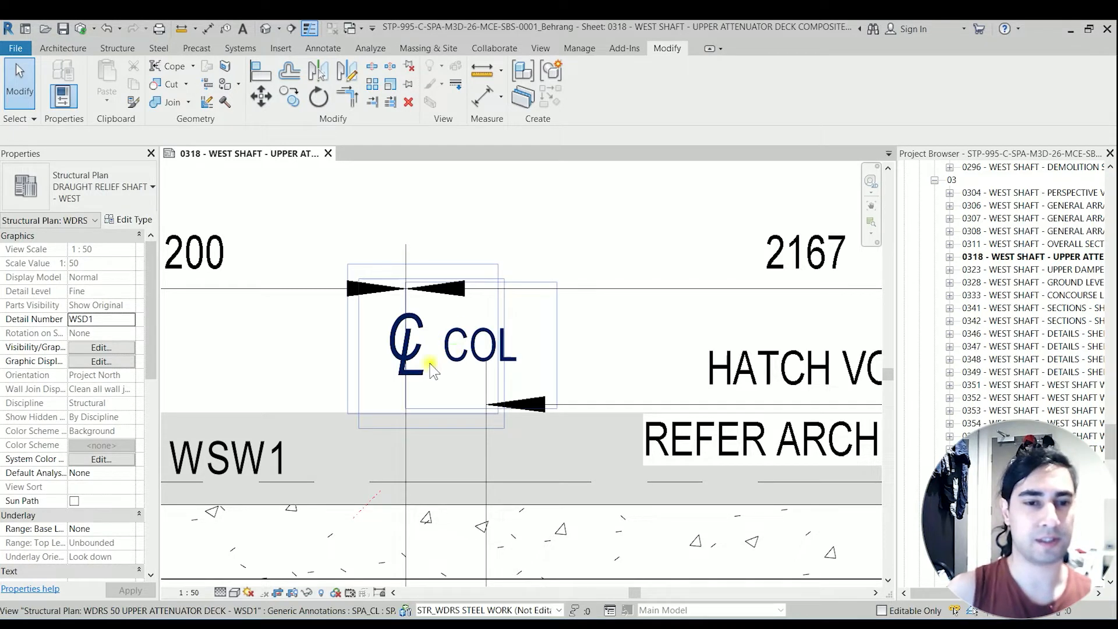
pyautogui.moveTo(417, 376)
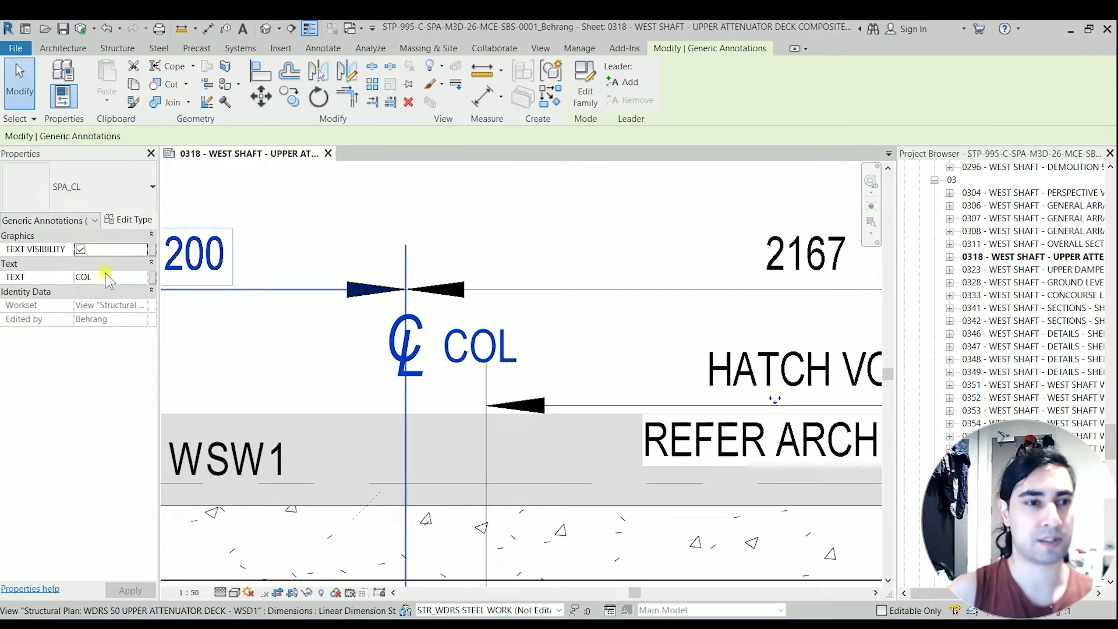
pyautogui.moveTo(35, 248)
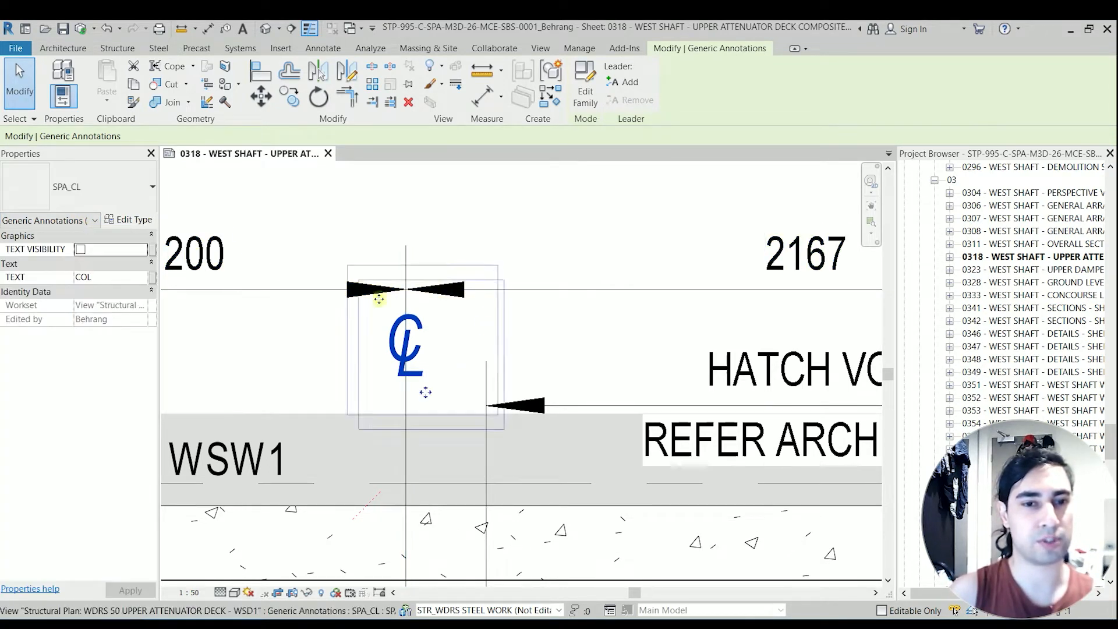
pyautogui.click(80, 248)
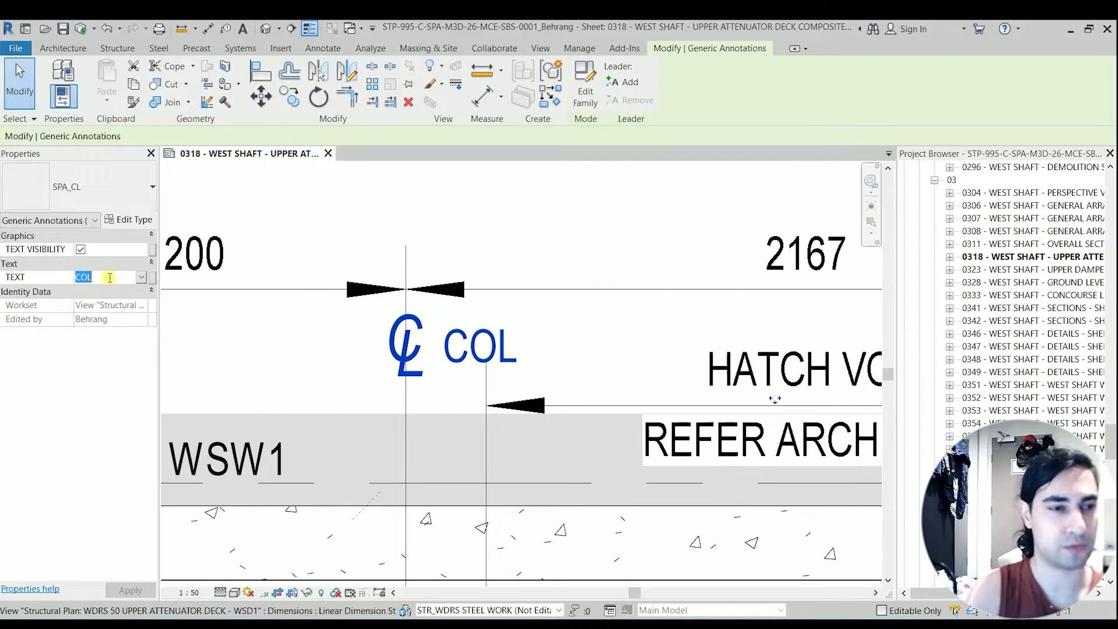
pyautogui.write('BEAM')
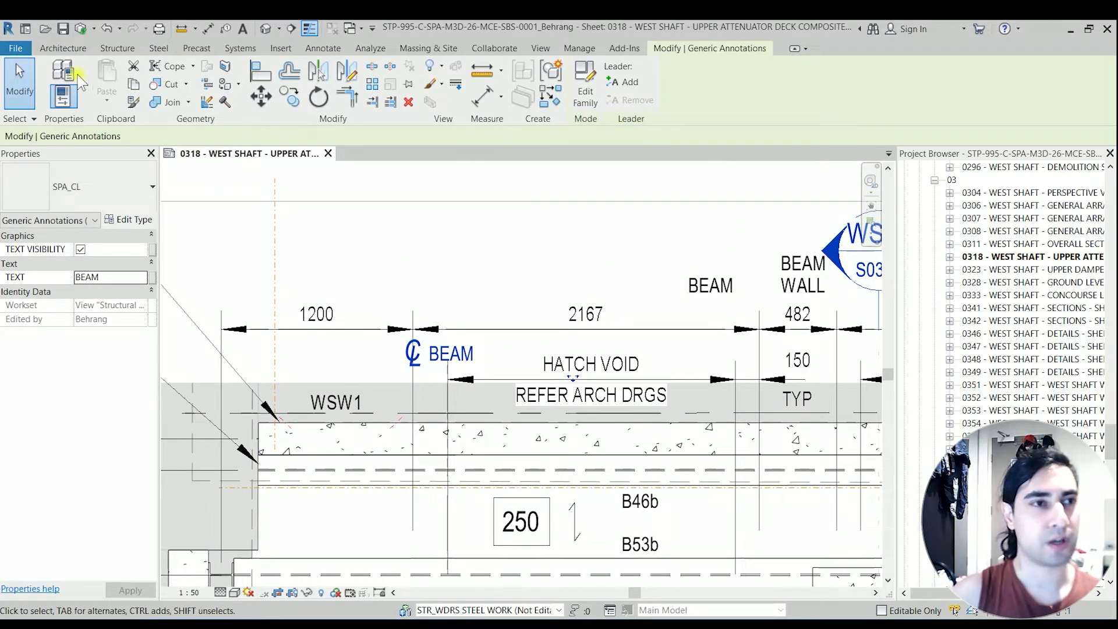
pyautogui.moveTo(15, 28)
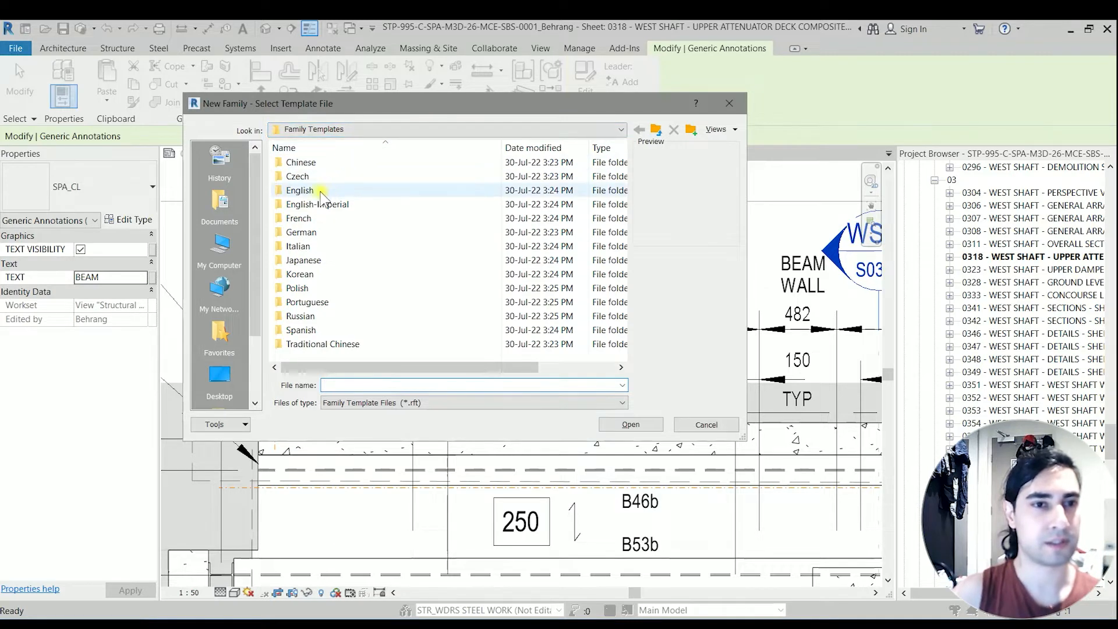
# Create a new family from English > Annotations > Metric Generic Annotation.rft.
pyautogui.doubleClick(299, 190)
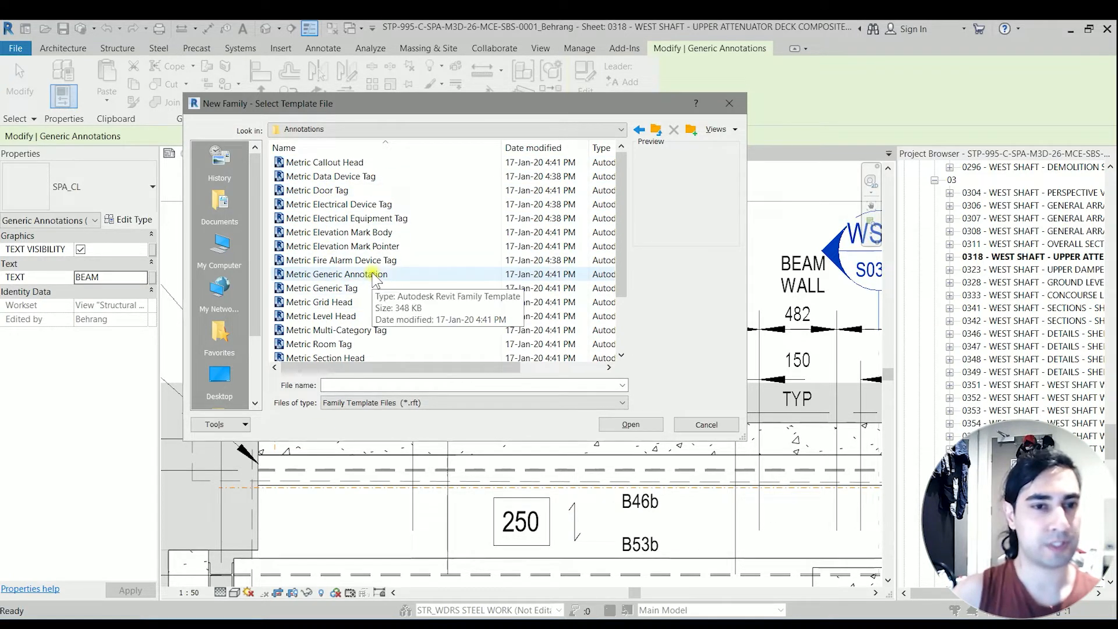
pyautogui.click(335, 274)
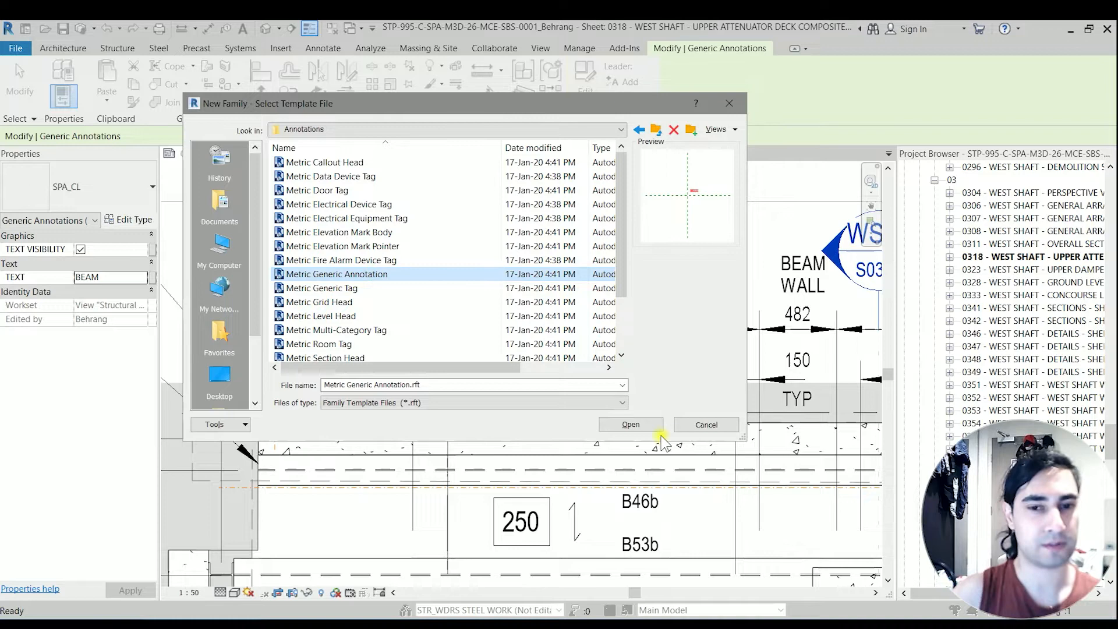
pyautogui.click(629, 424)
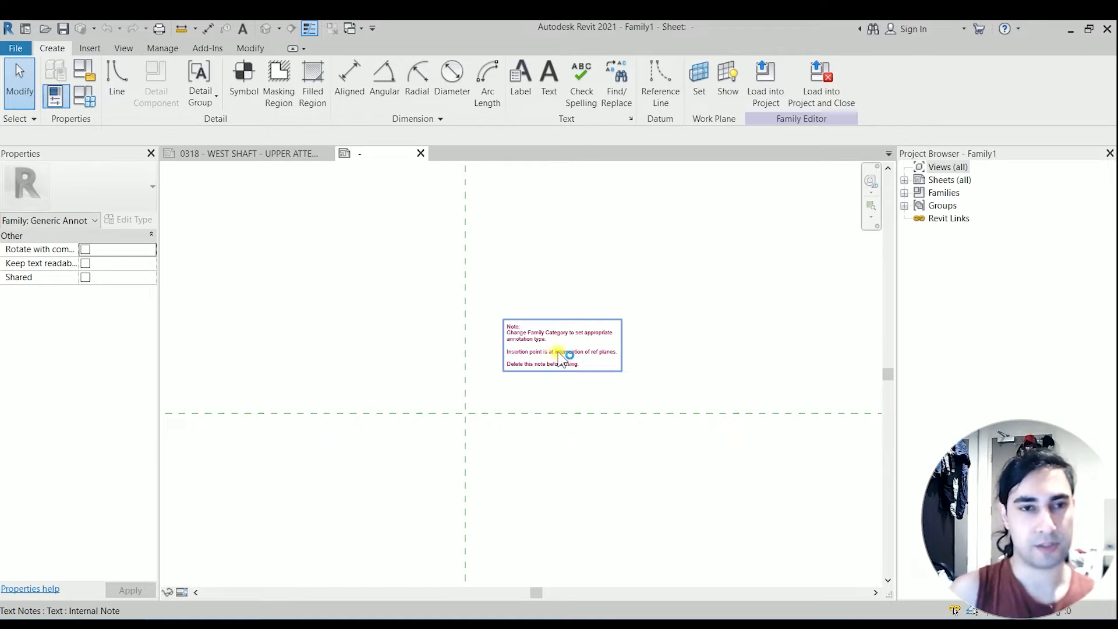
pyautogui.moveTo(556, 347)
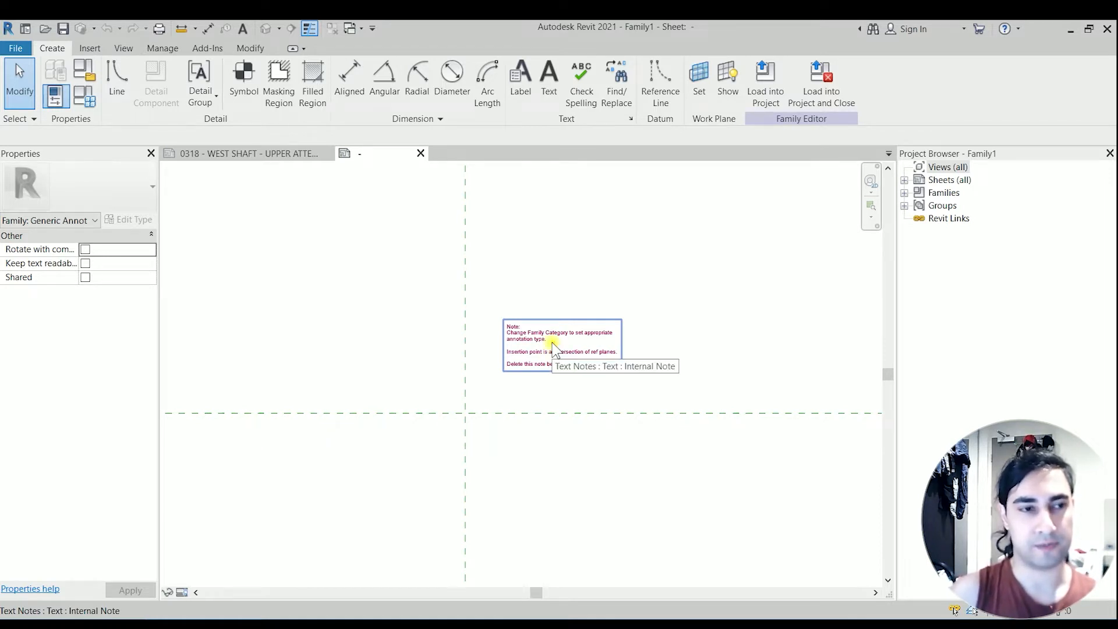
# Delete the template's instruction note and start the Text tool.
pyautogui.click(559, 343)
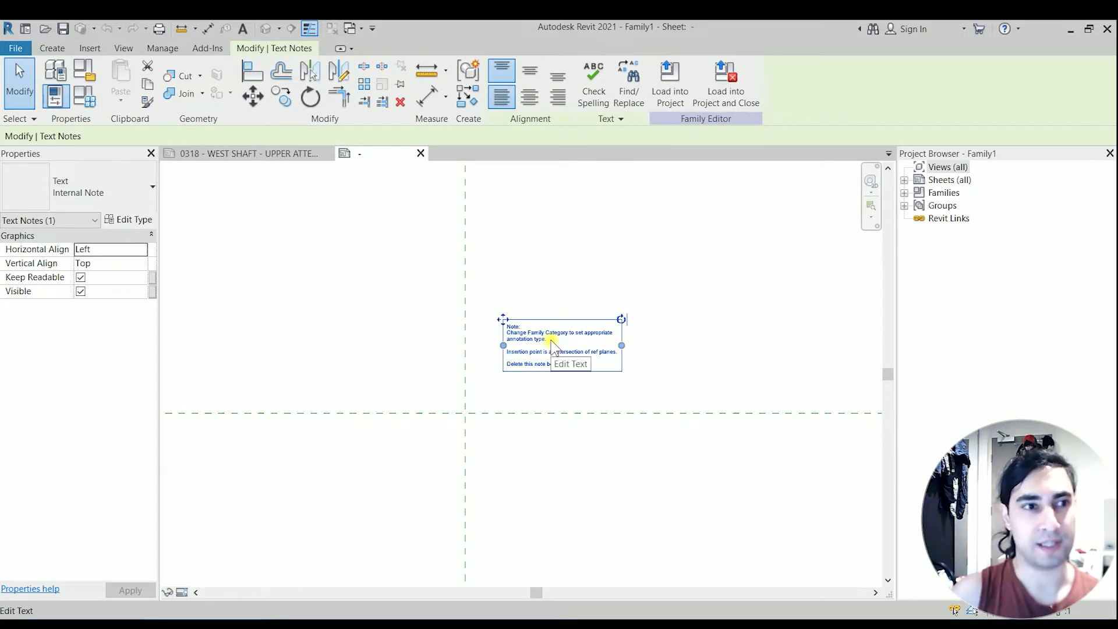
pyautogui.click(518, 326)
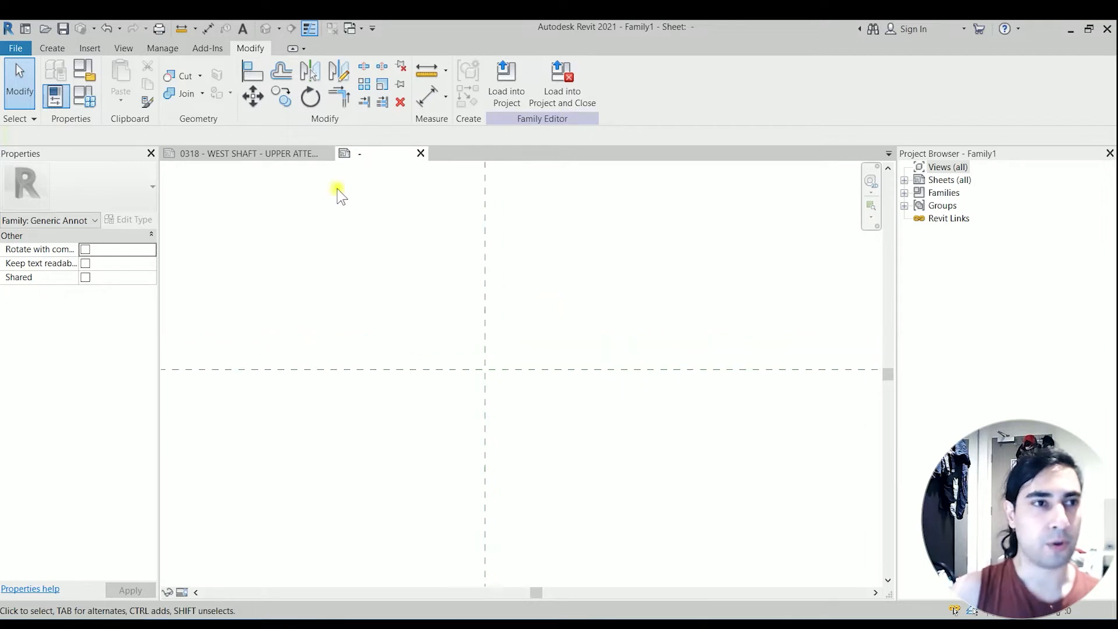
pyautogui.moveTo(244, 28)
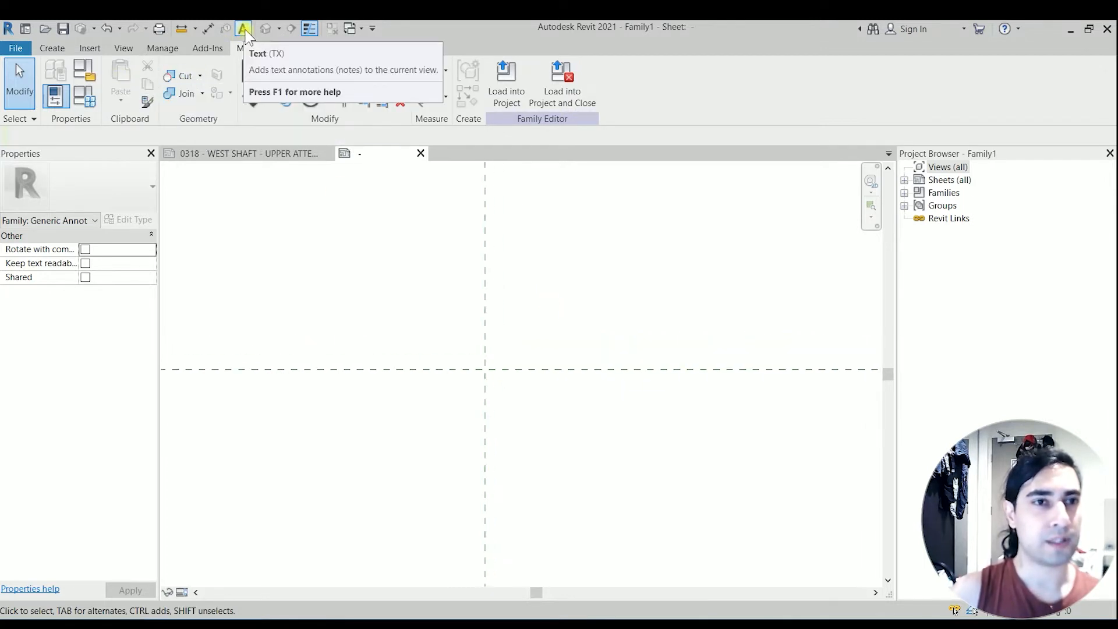
pyautogui.click(244, 28)
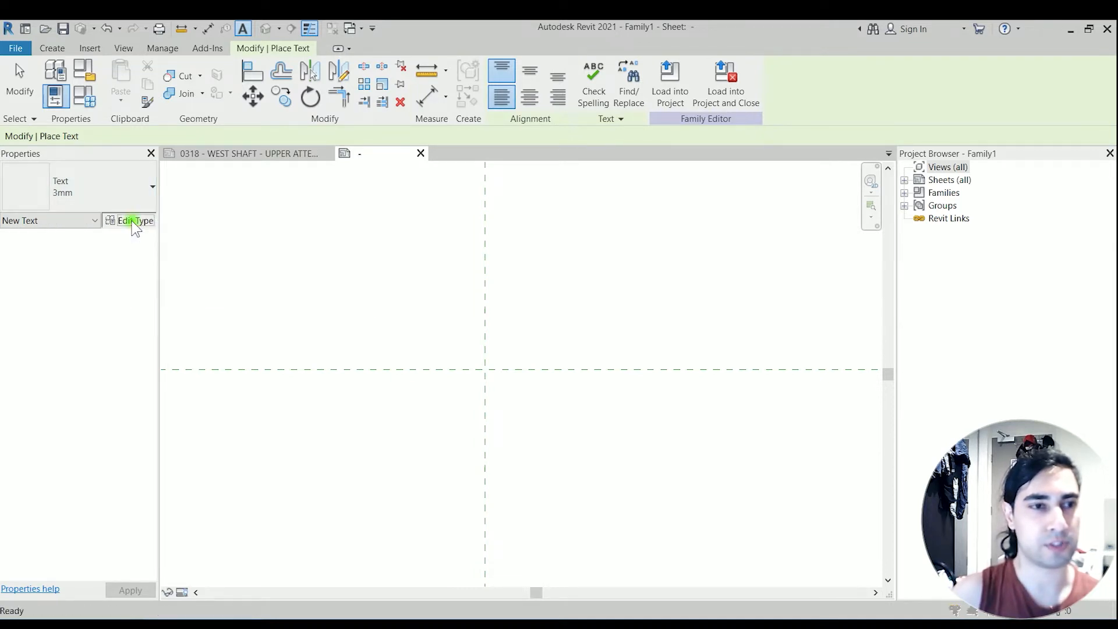
# Rename the 3mm text type to 2.5, with width factor 0.8 and text size 2.5.
pyautogui.click(134, 220)
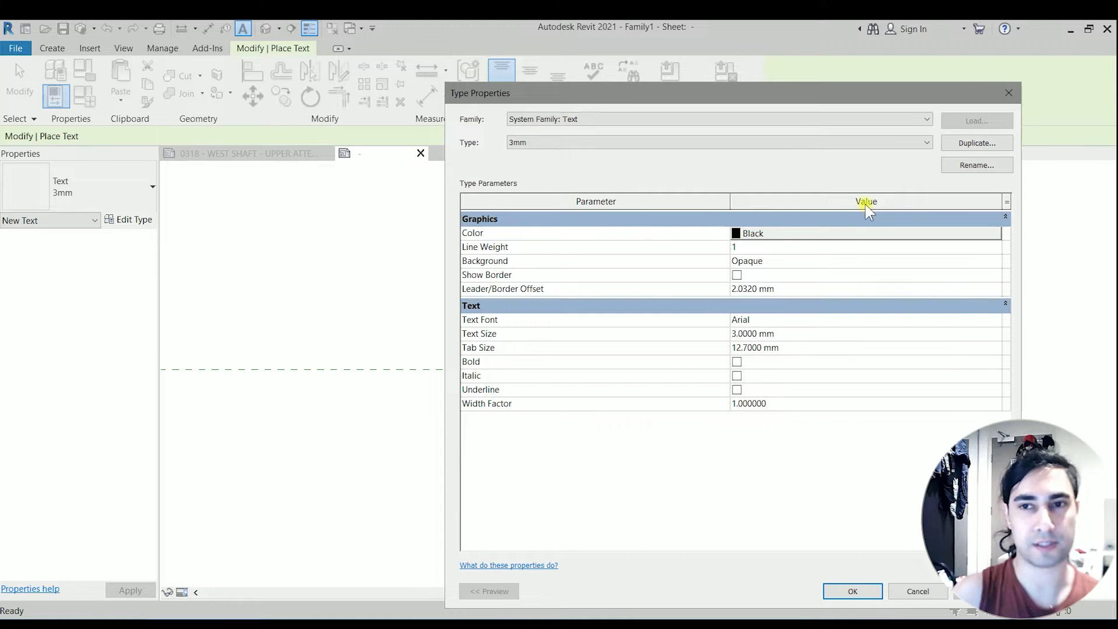
pyautogui.click(975, 164)
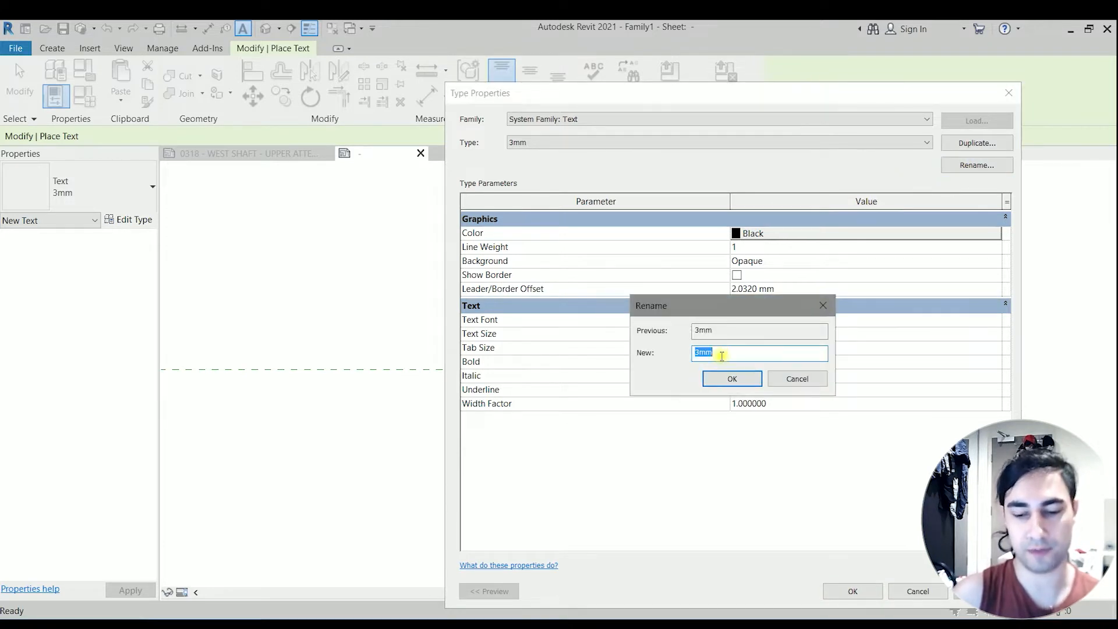
pyautogui.moveTo(911, 162)
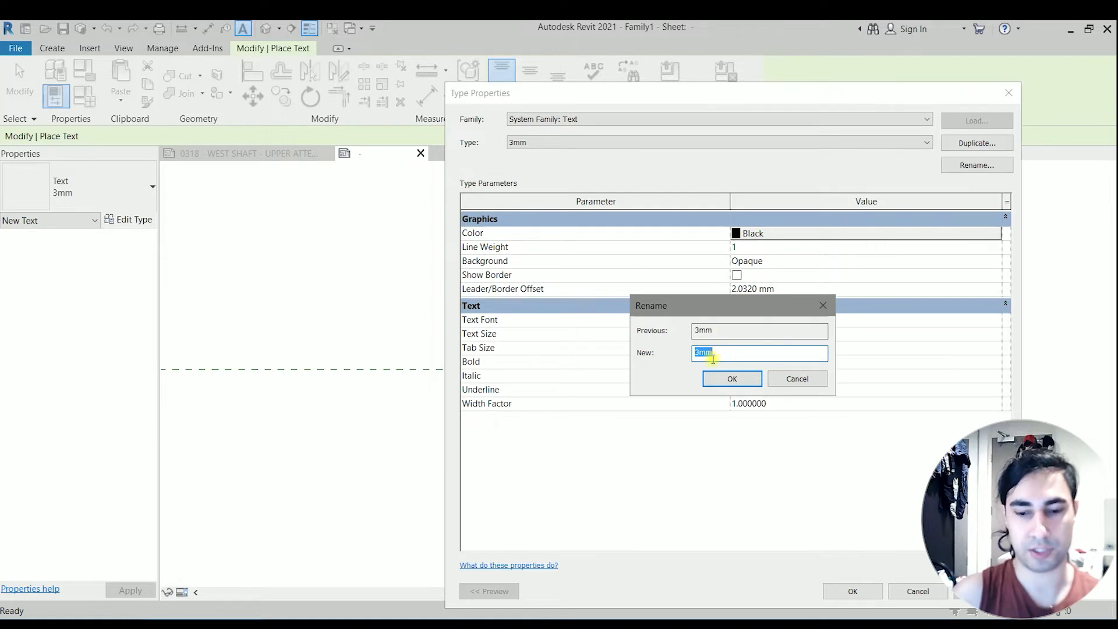
pyautogui.write('2.5')
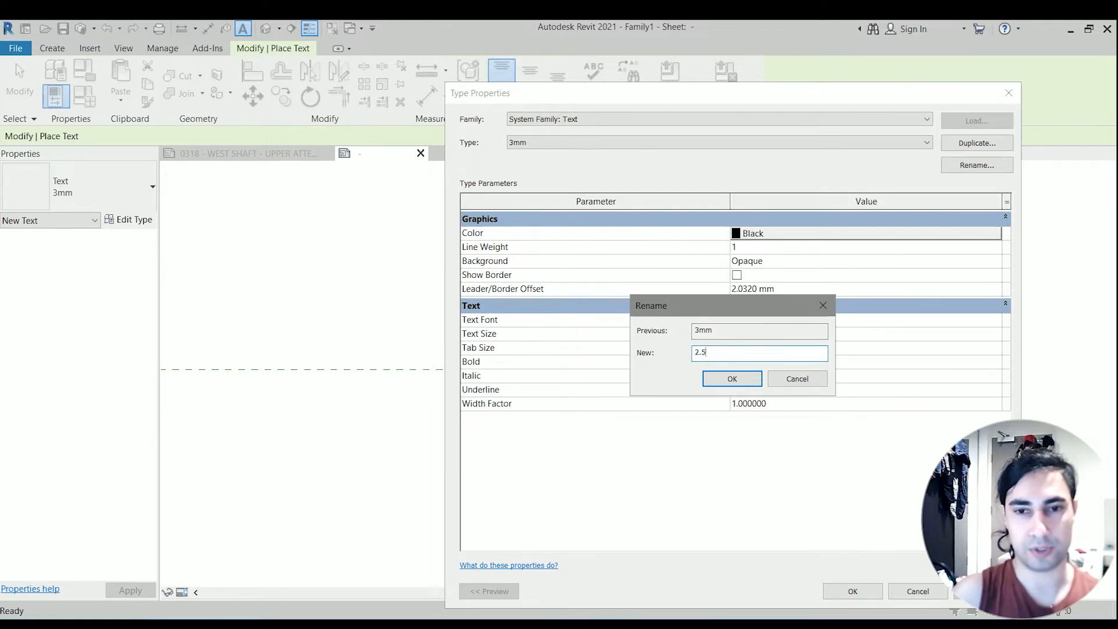
pyautogui.click(732, 379)
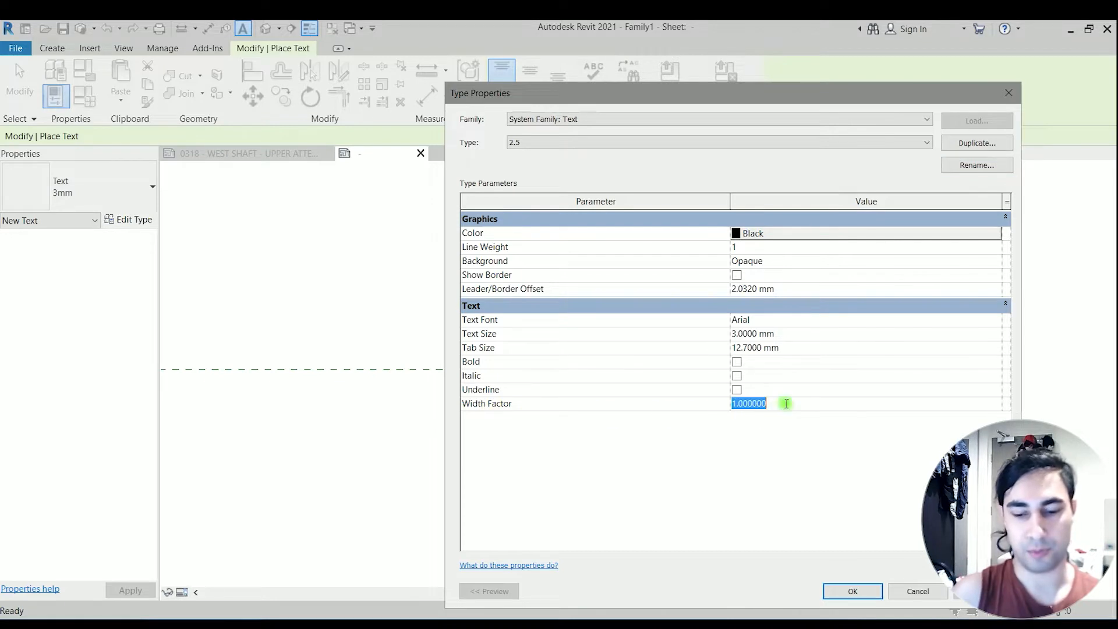
pyautogui.write('0.')
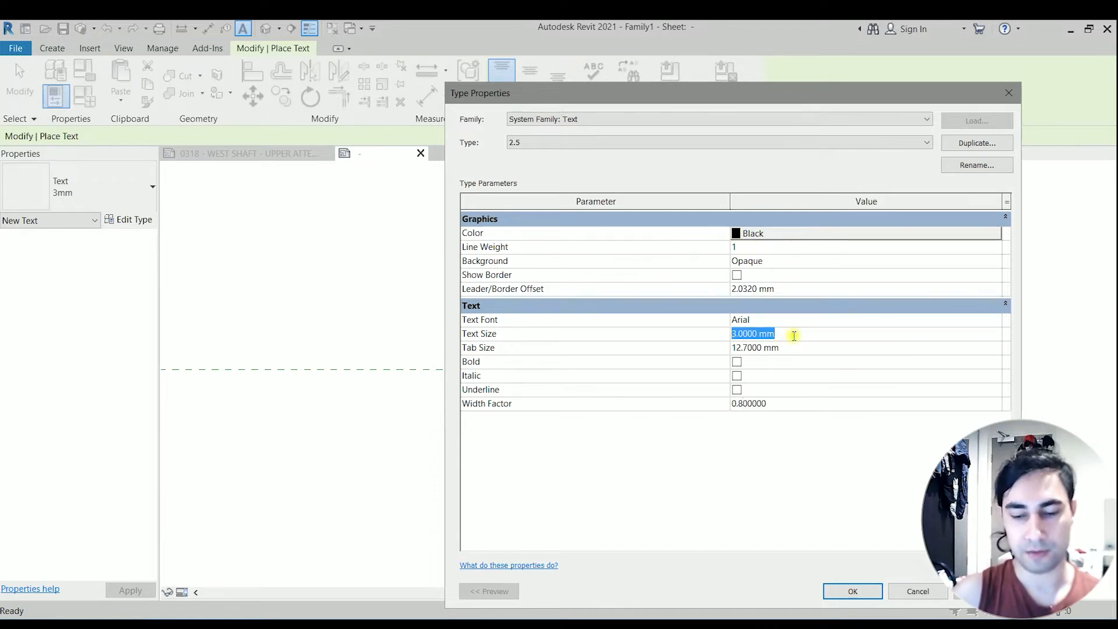
pyautogui.write('2.5')
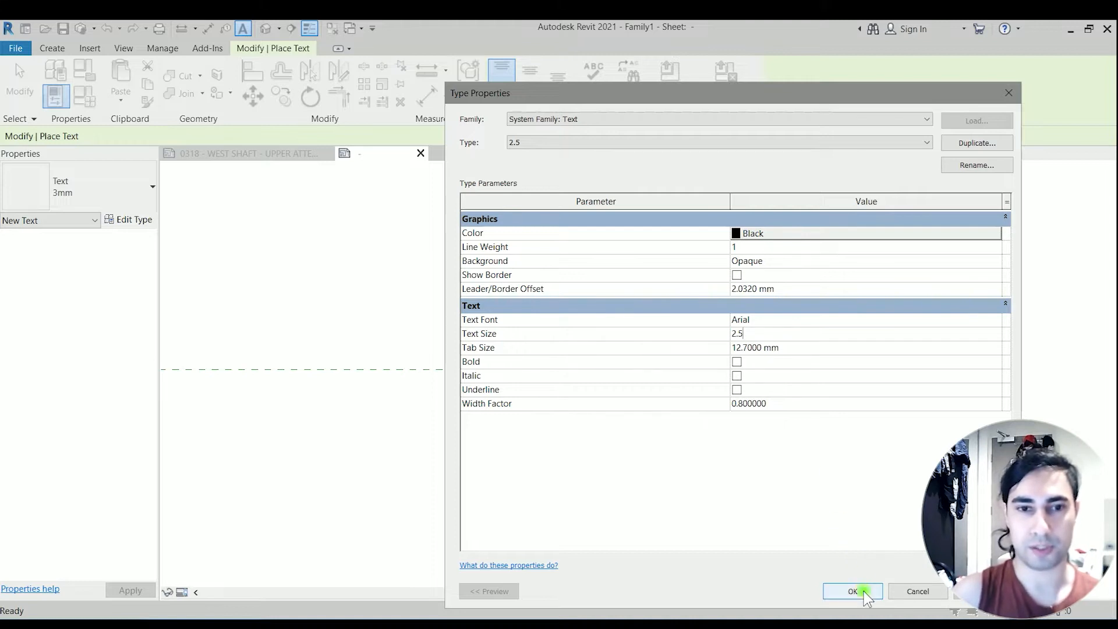
pyautogui.click(852, 591)
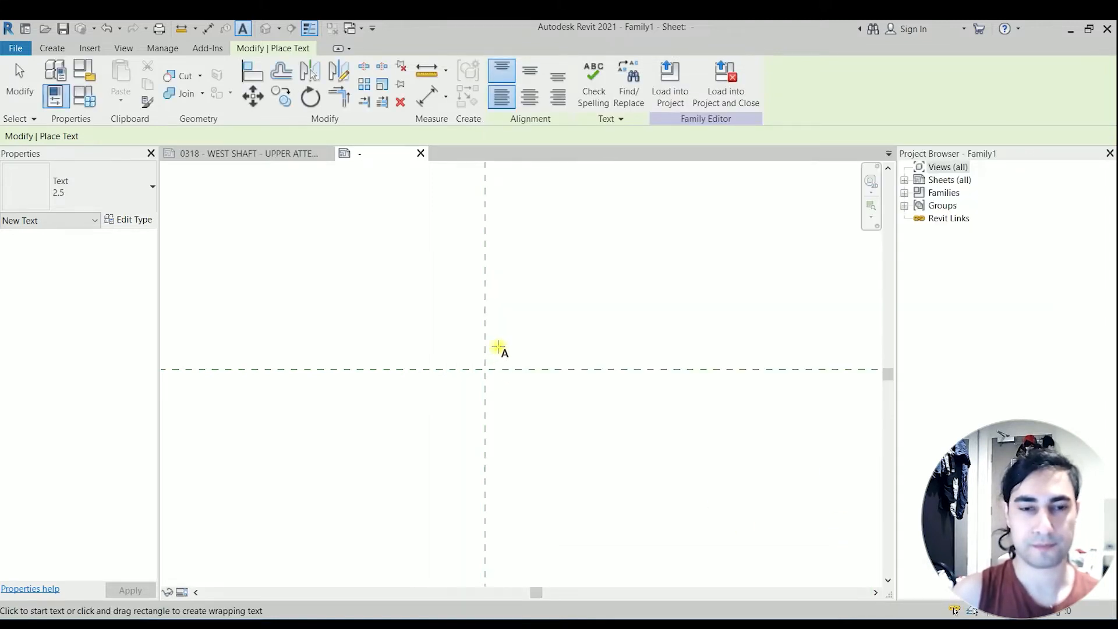
# Place C and L text notes and drag the L onto the C at the planes' crossing.
pyautogui.click(499, 350)
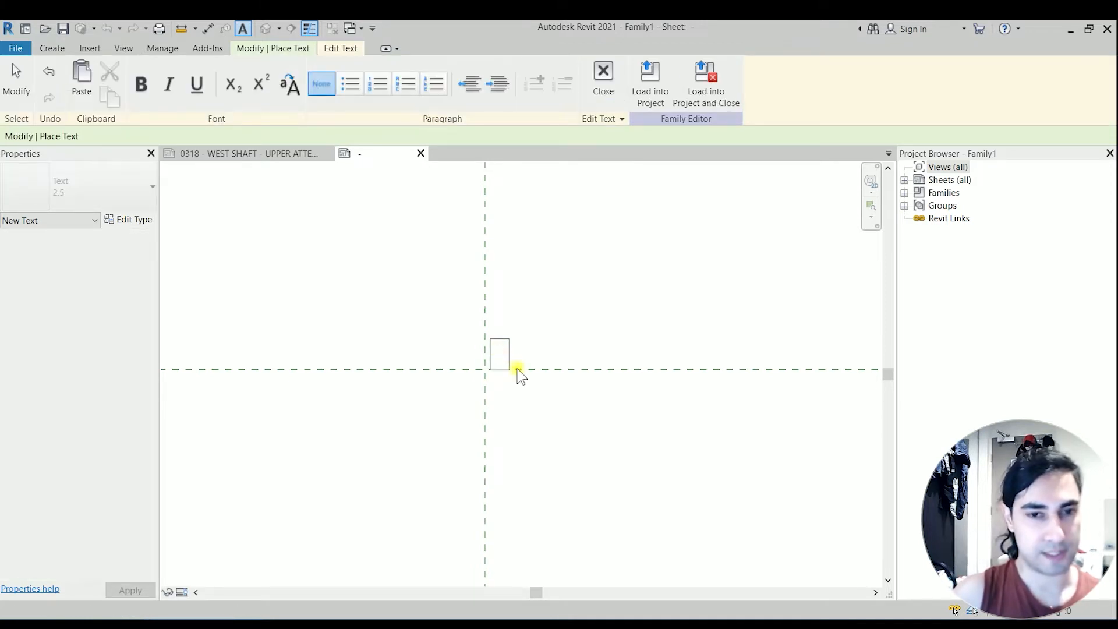
pyautogui.write('c')
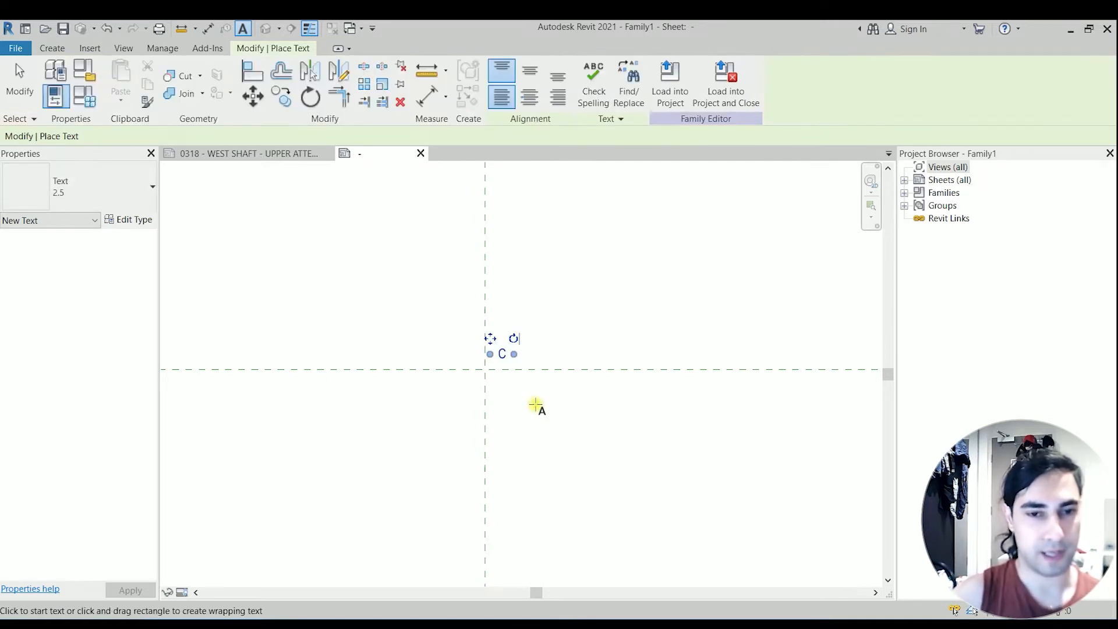
pyautogui.click(537, 410)
pyautogui.write('L')
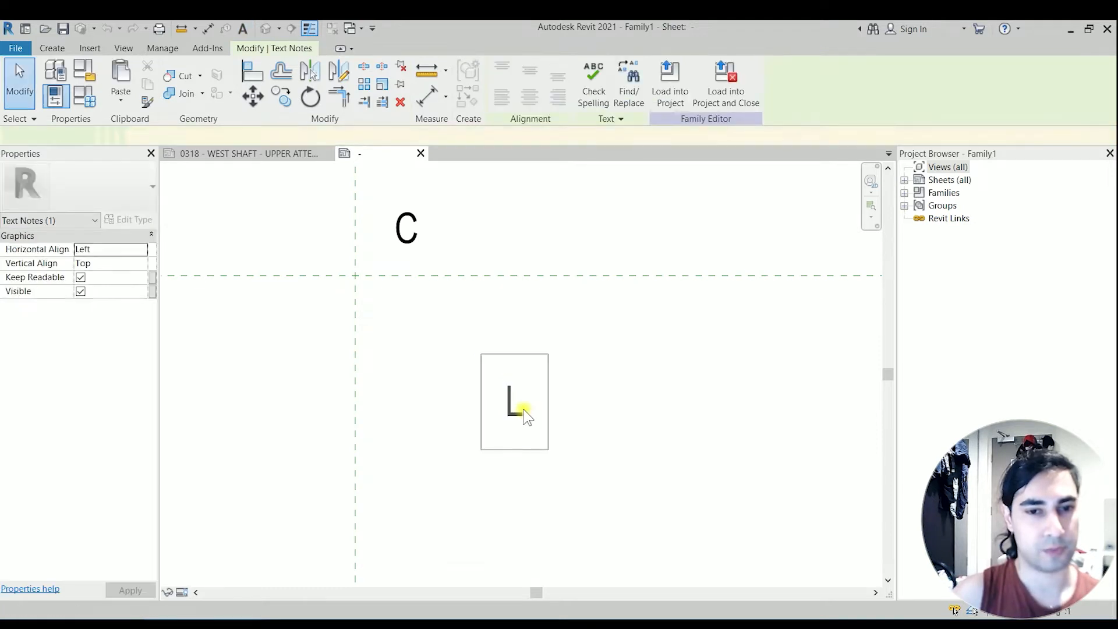
pyautogui.doubleClick(515, 399)
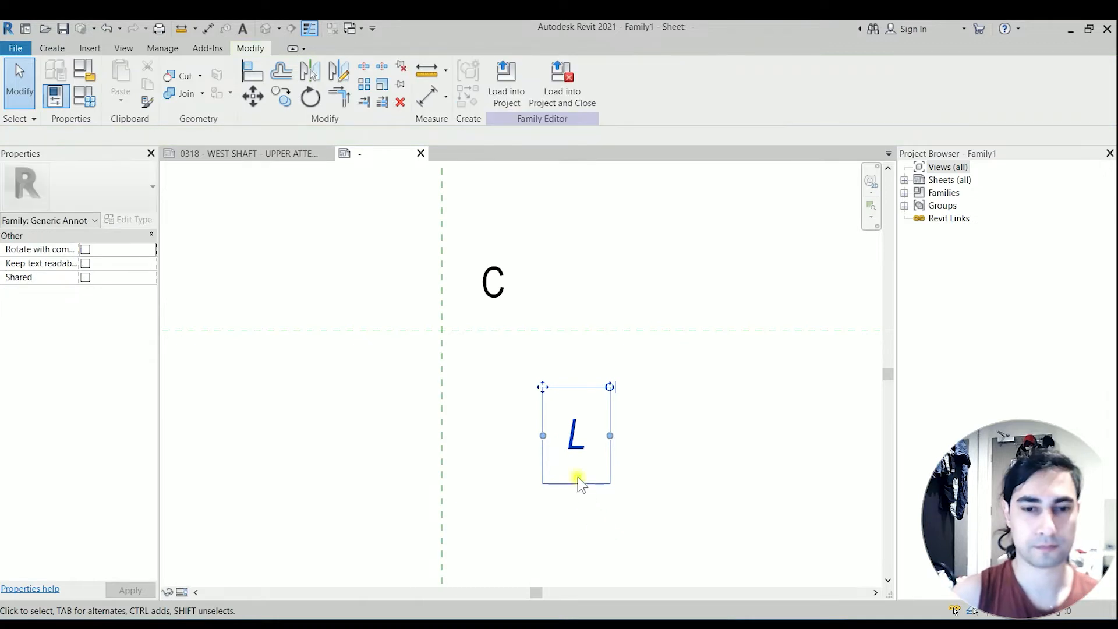
pyautogui.click(493, 285)
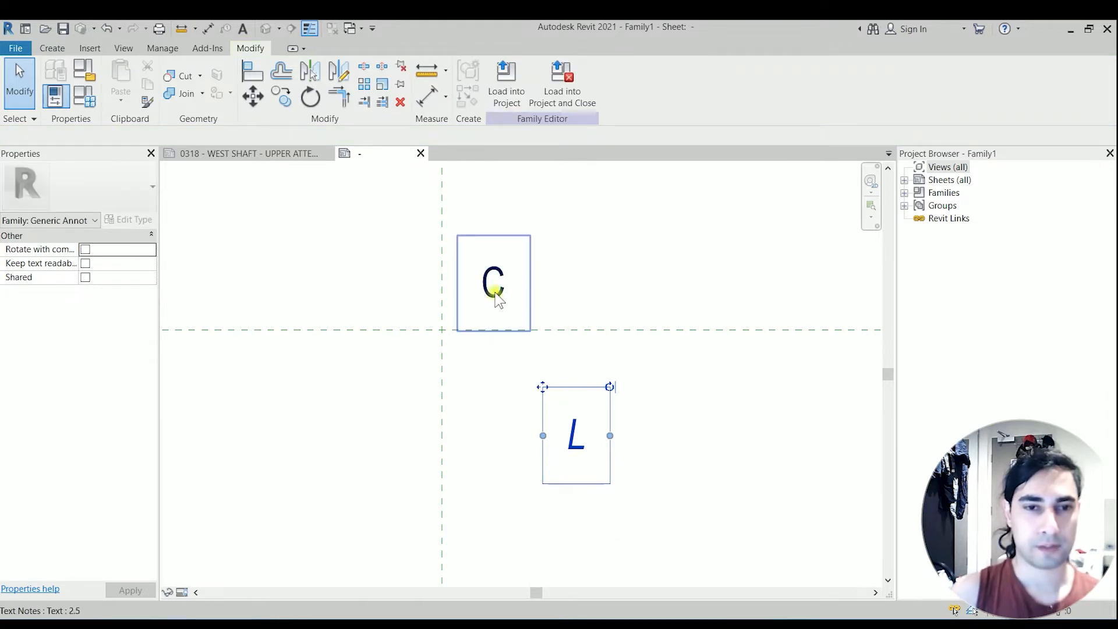
pyautogui.doubleClick(493, 283)
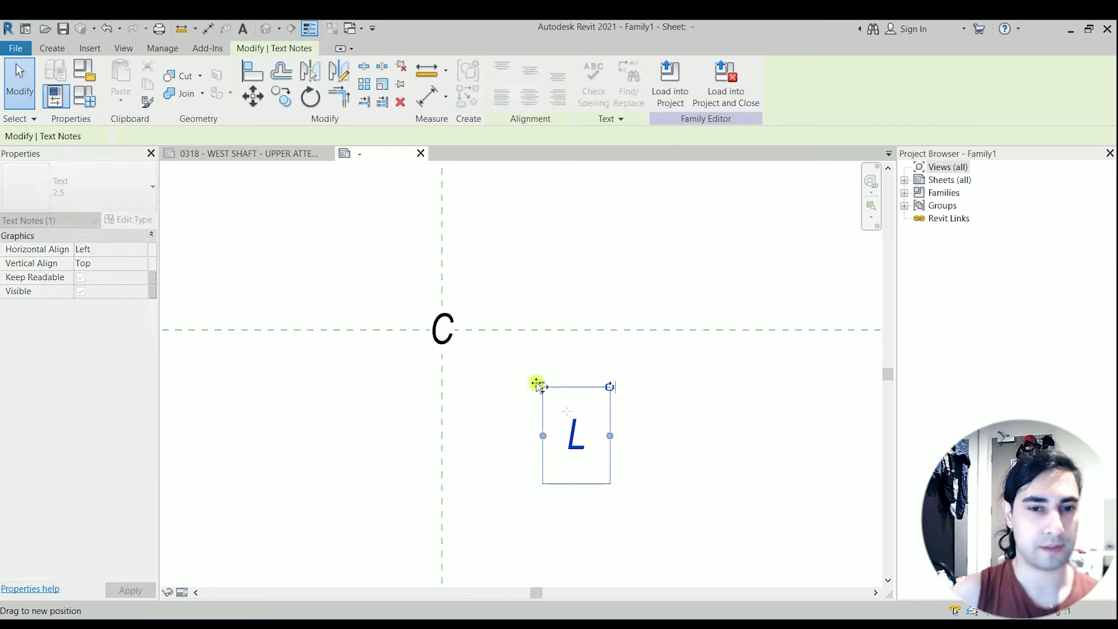
pyautogui.moveTo(537, 384); pyautogui.dragTo(413, 300)
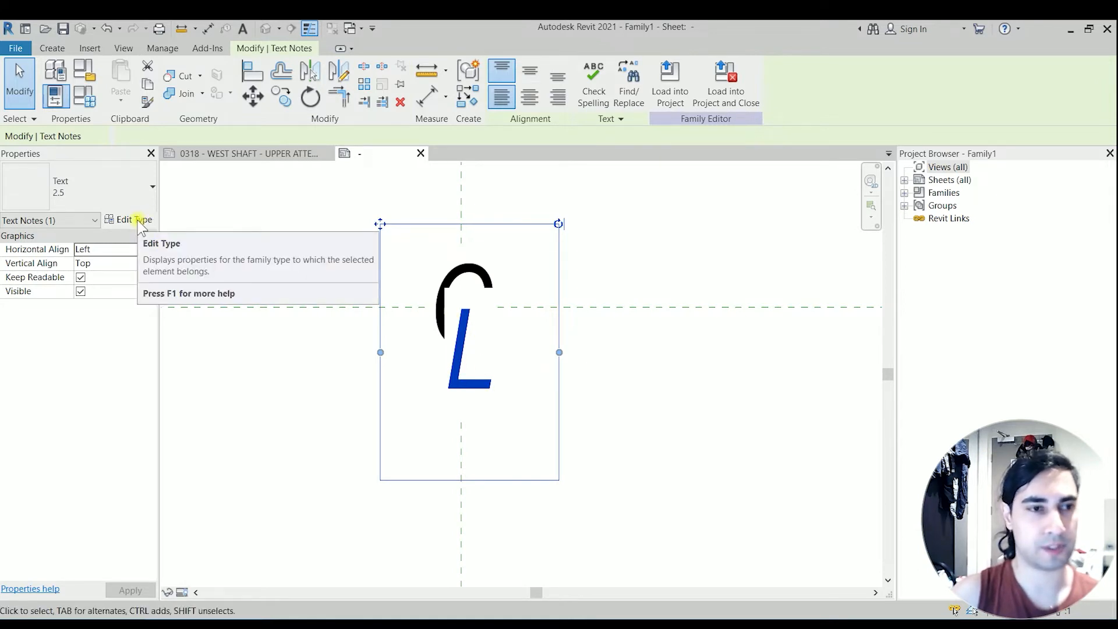
# Set the 2.5 text type's Background to Transparent and deselect to view the CL symbol.
pyautogui.click(128, 219)
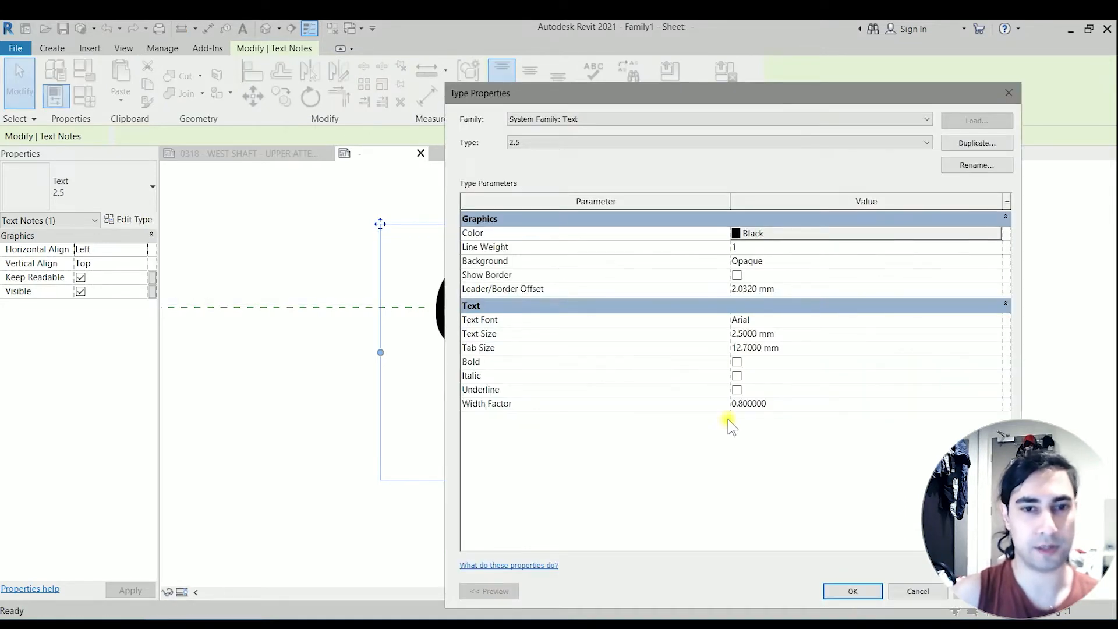
pyautogui.moveTo(887, 285)
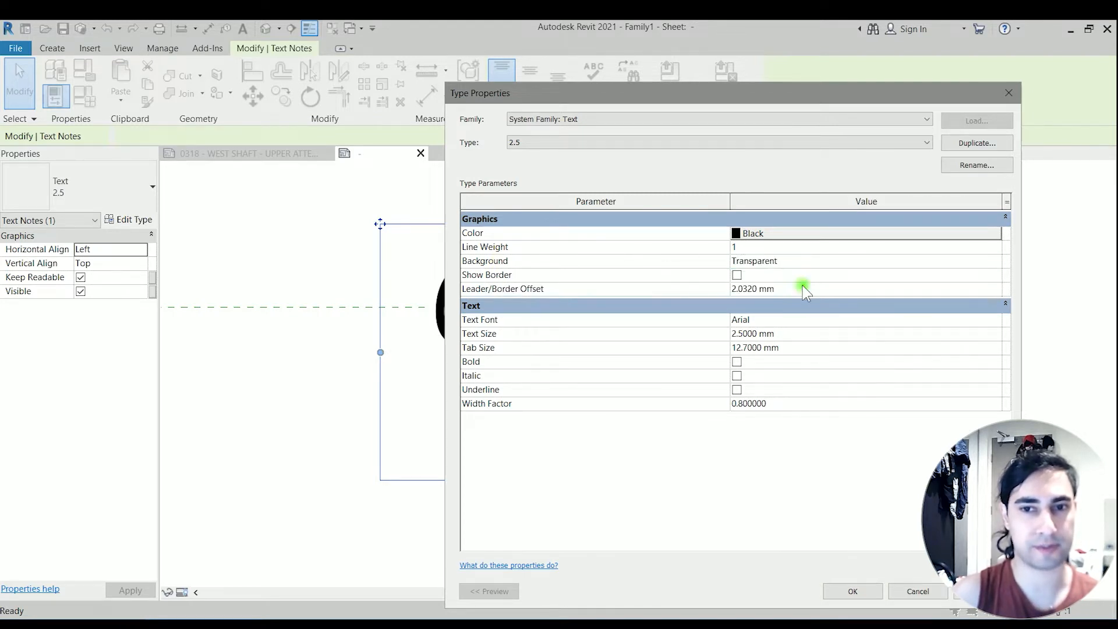
pyautogui.click(851, 591)
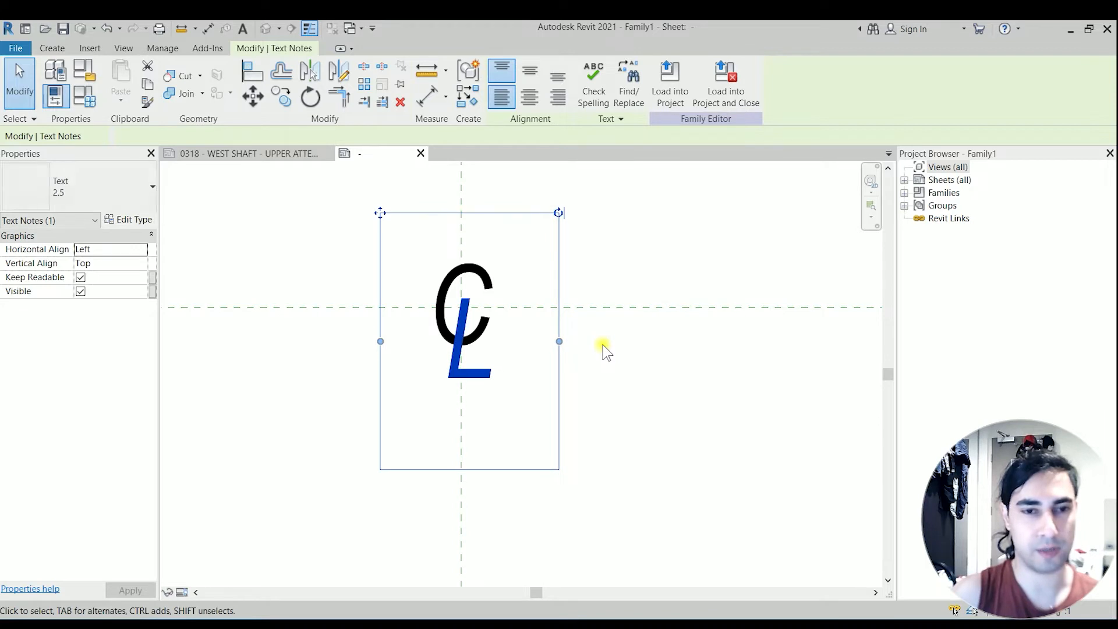
pyautogui.click(633, 371)
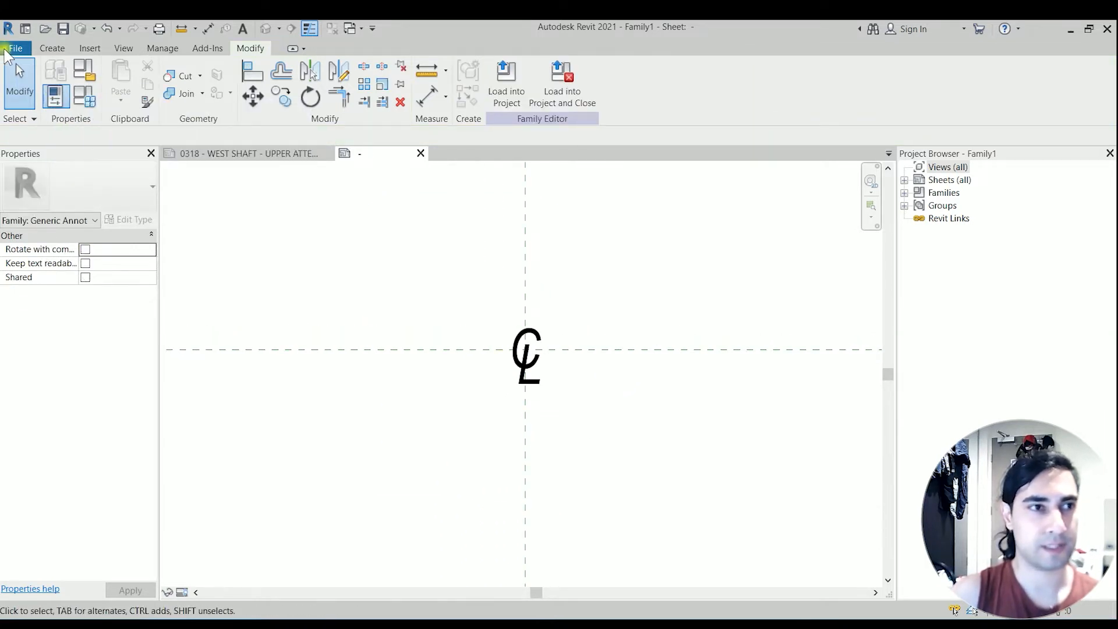
# Save the annotation family as MR BIM CL, accepting the save Options.
pyautogui.click(16, 48)
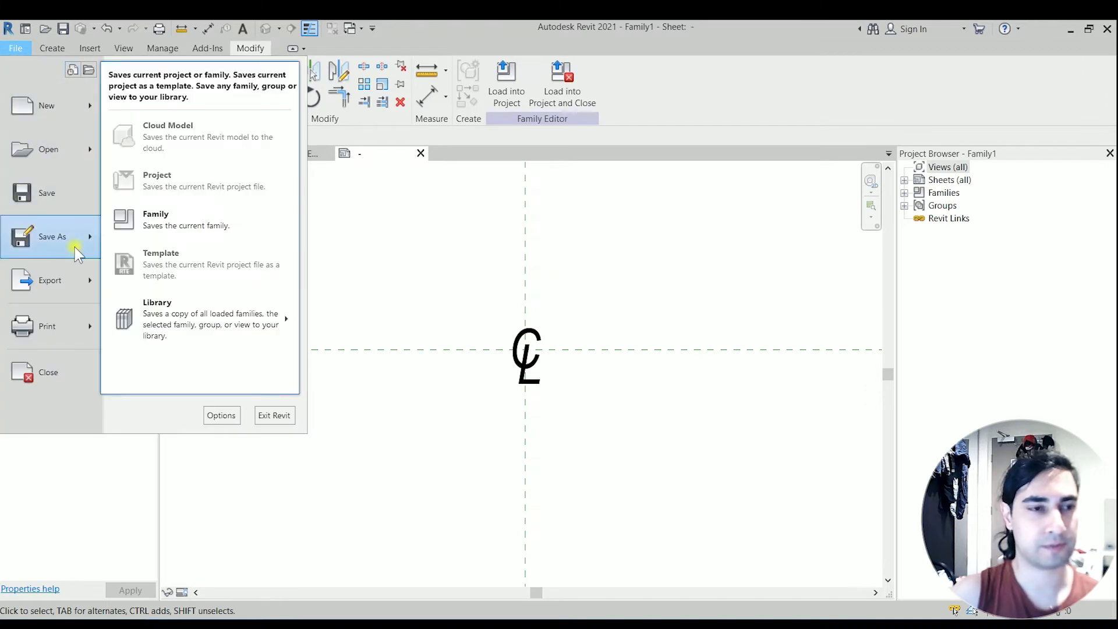
pyautogui.click(155, 219)
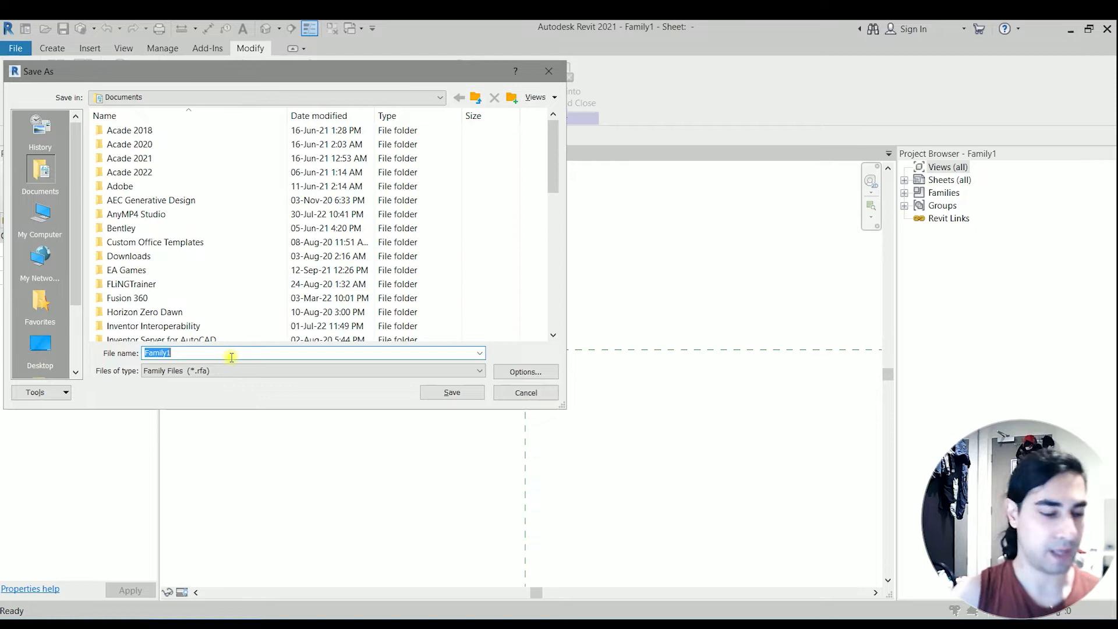
pyautogui.write('bentley')
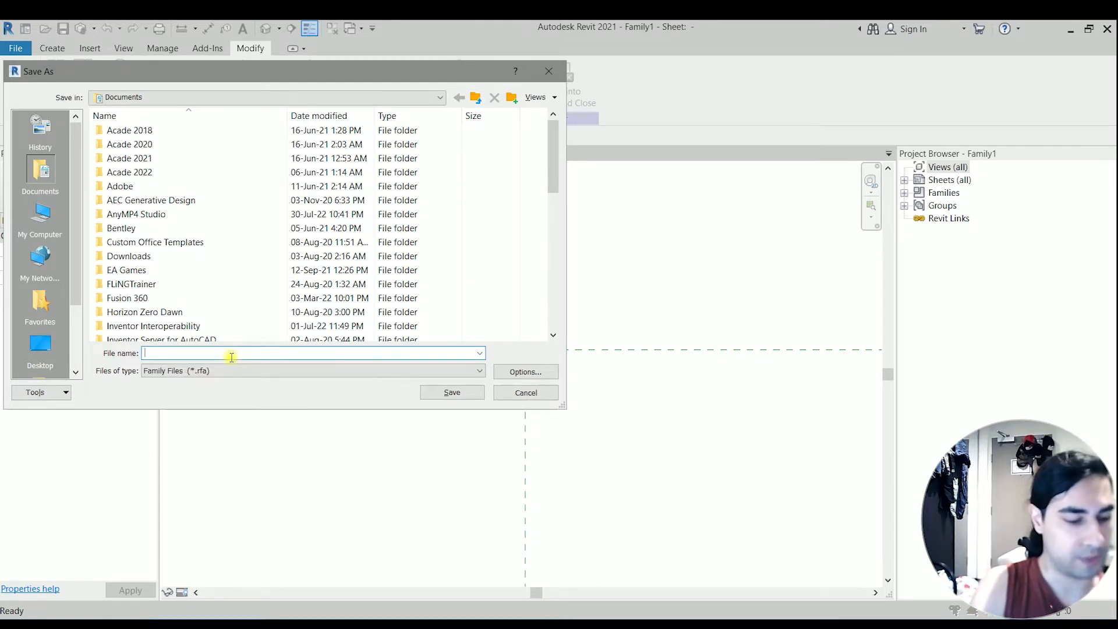
pyautogui.write('MR')
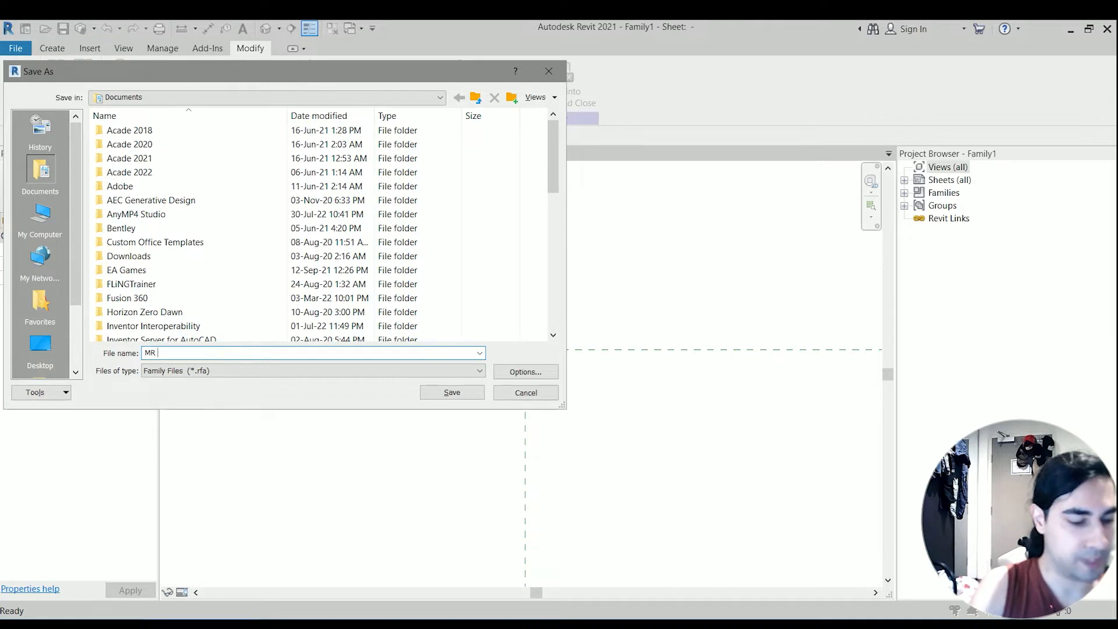
pyautogui.write('BIM CL')
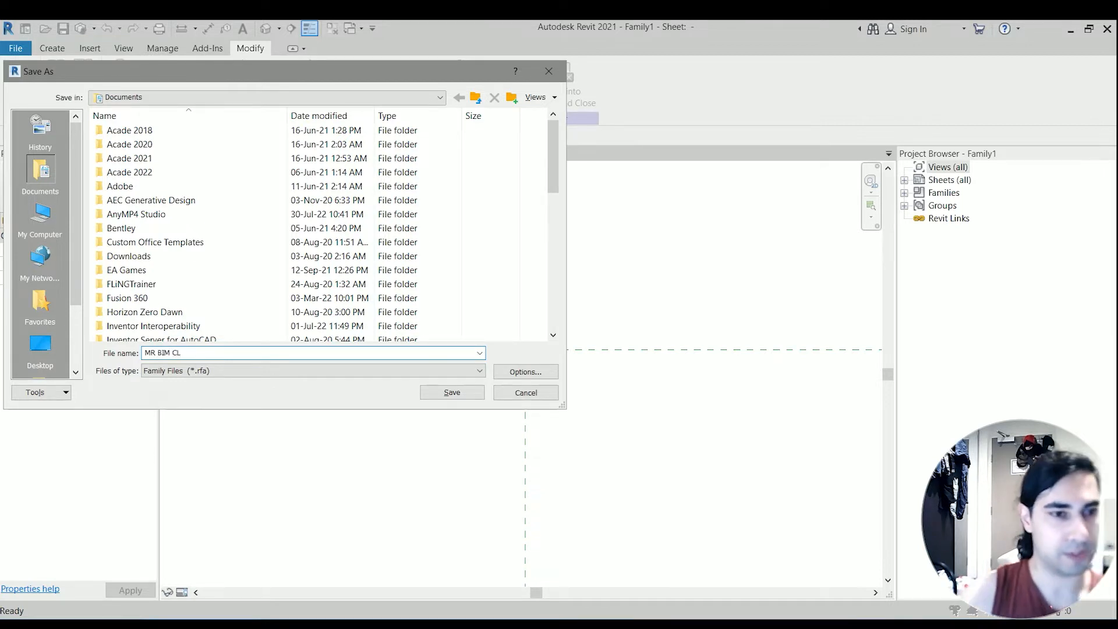
pyautogui.click(525, 371)
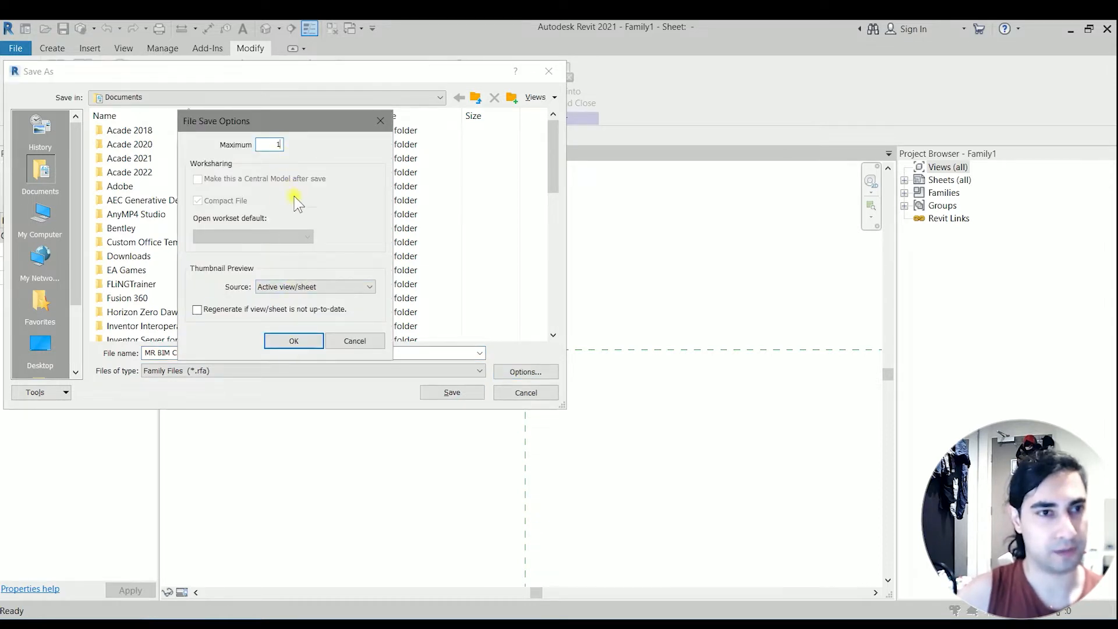
pyautogui.click(293, 340)
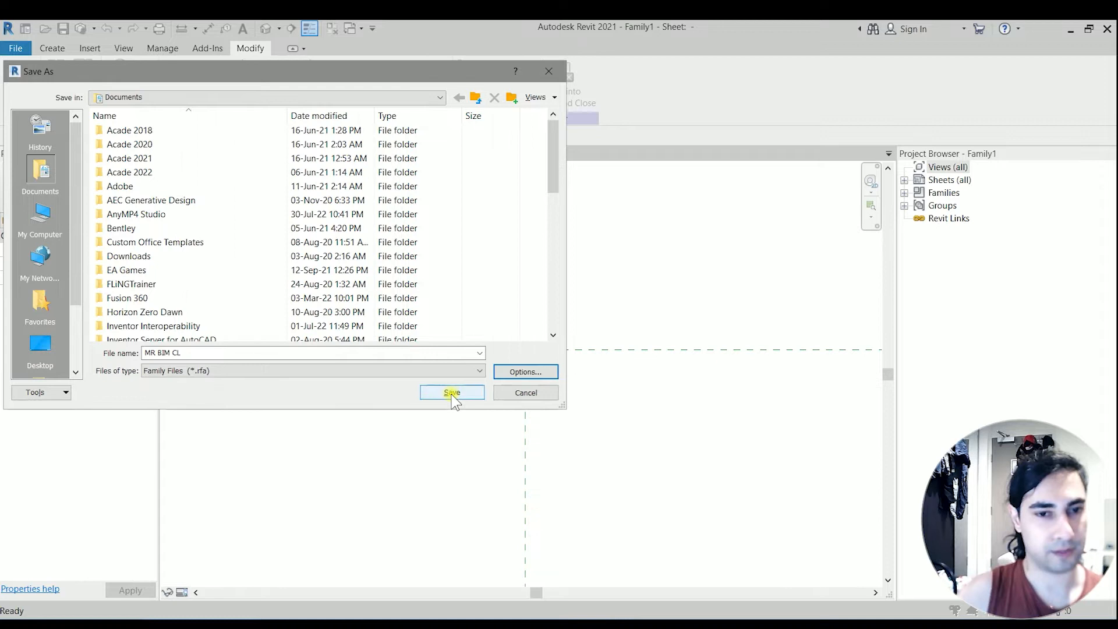
pyautogui.click(450, 393)
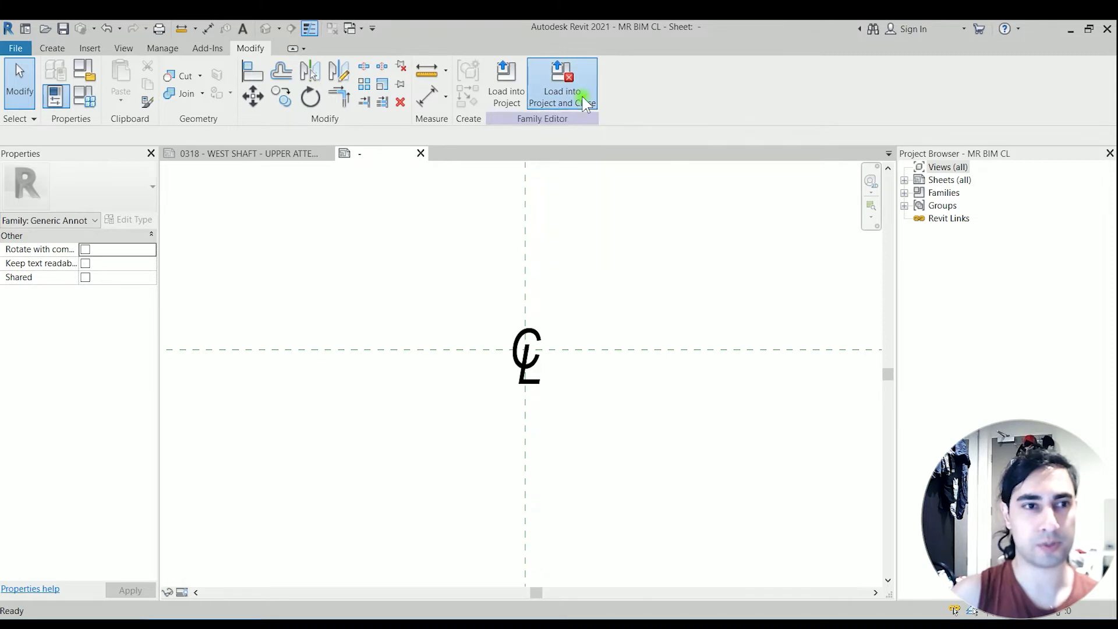
# Load the CL family into the sheet project, then reopen the placed symbol with Edit Family.
pyautogui.click(562, 83)
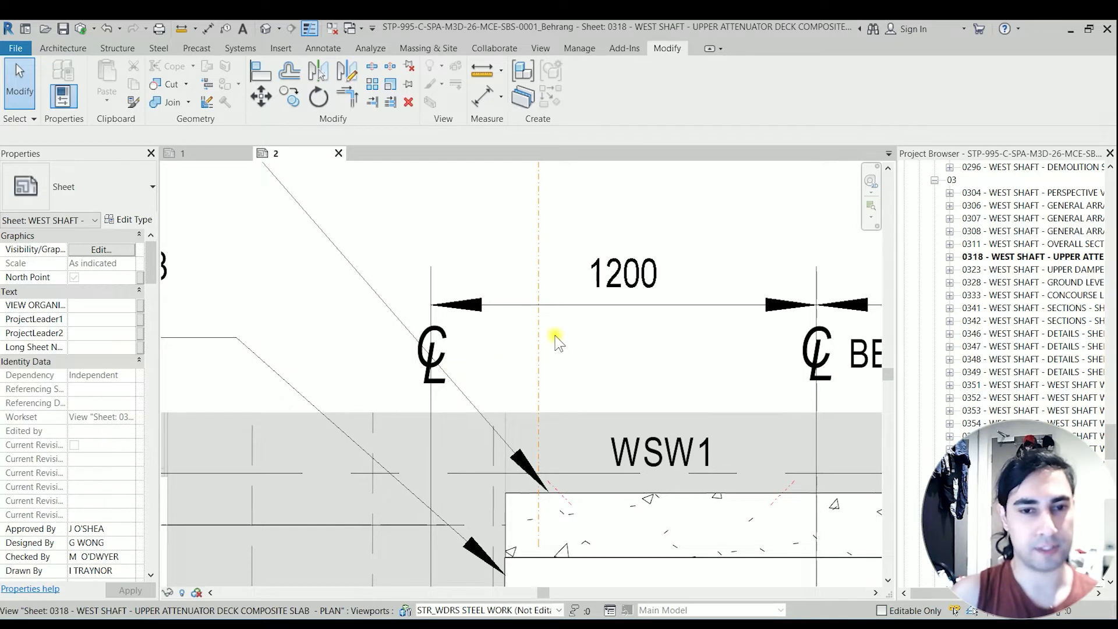
pyautogui.click(433, 349)
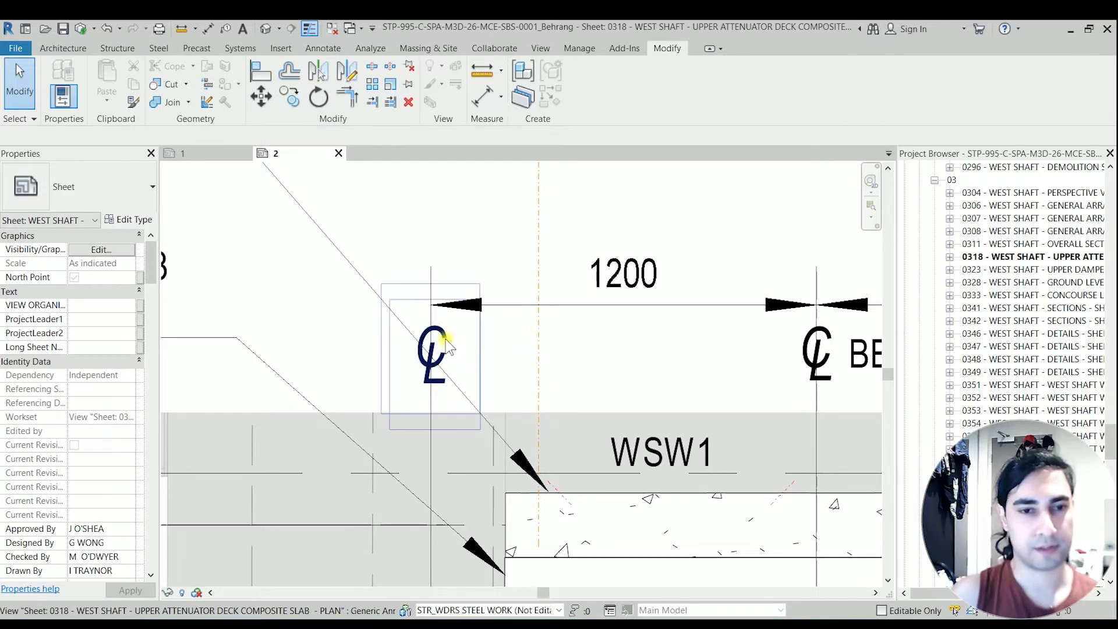
pyautogui.click(432, 356)
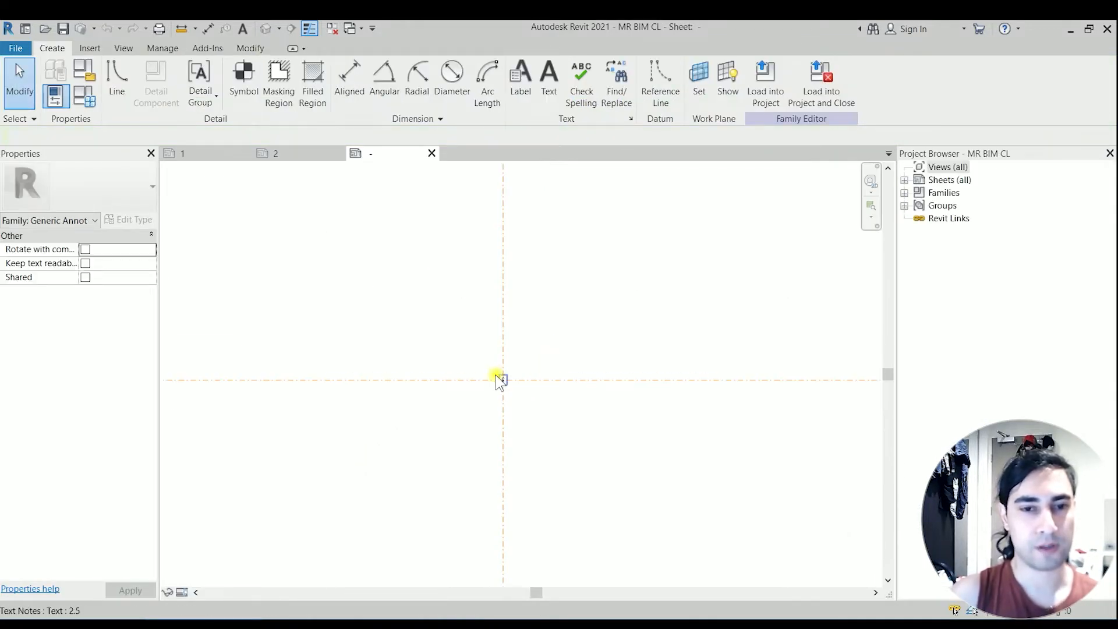
# Activate the Label tool in the reopened MR BIM CL family.
pyautogui.click(499, 377)
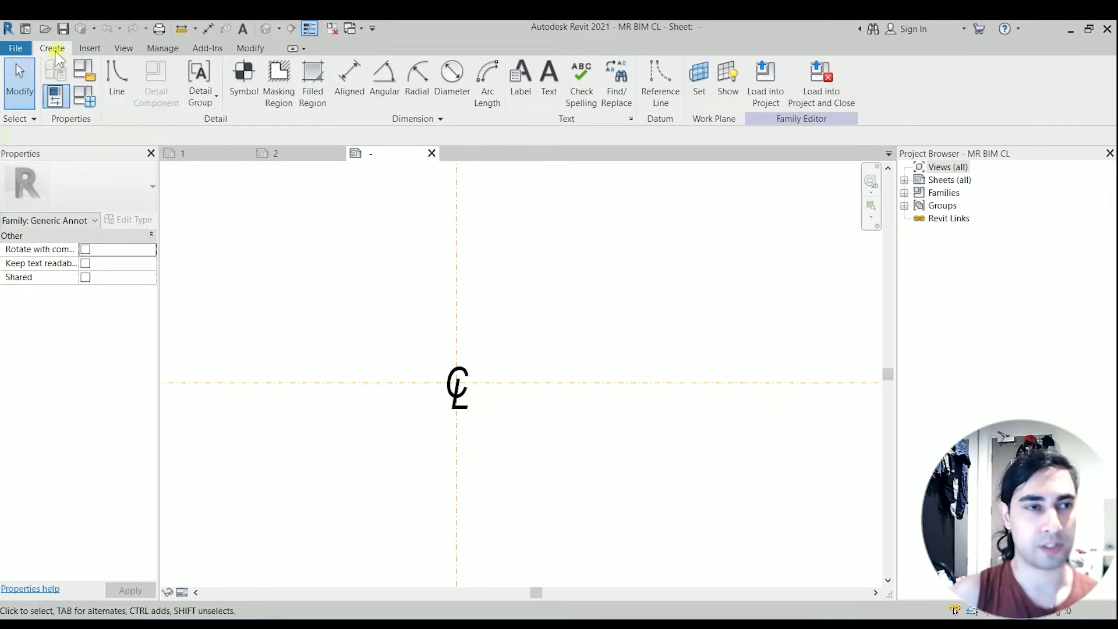
pyautogui.moveTo(520, 71)
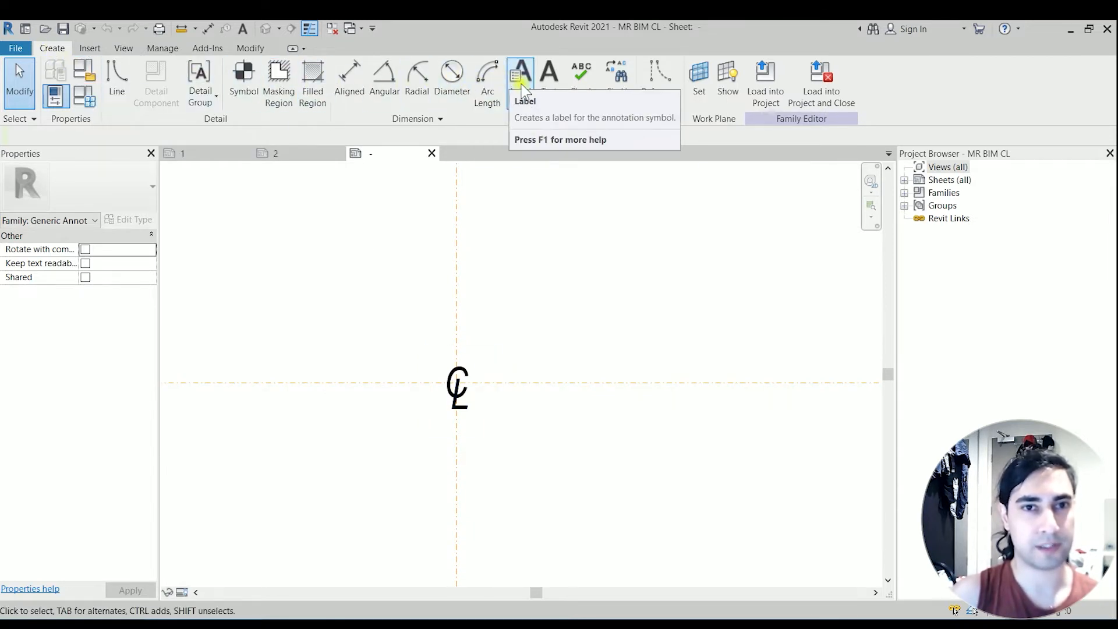
pyautogui.click(520, 71)
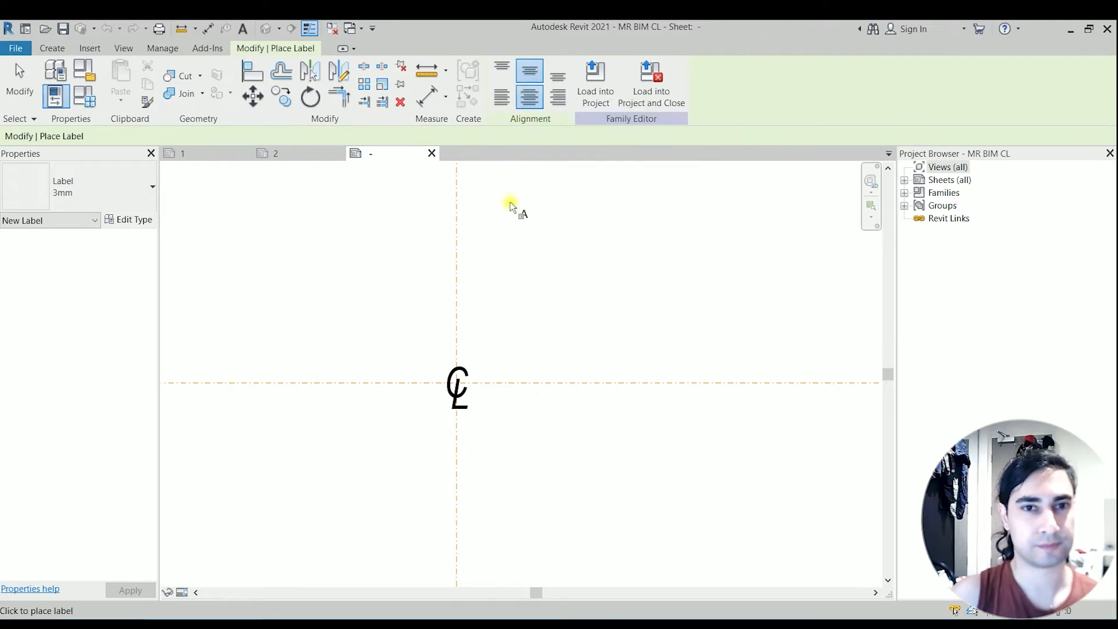
pyautogui.moveTo(496, 358)
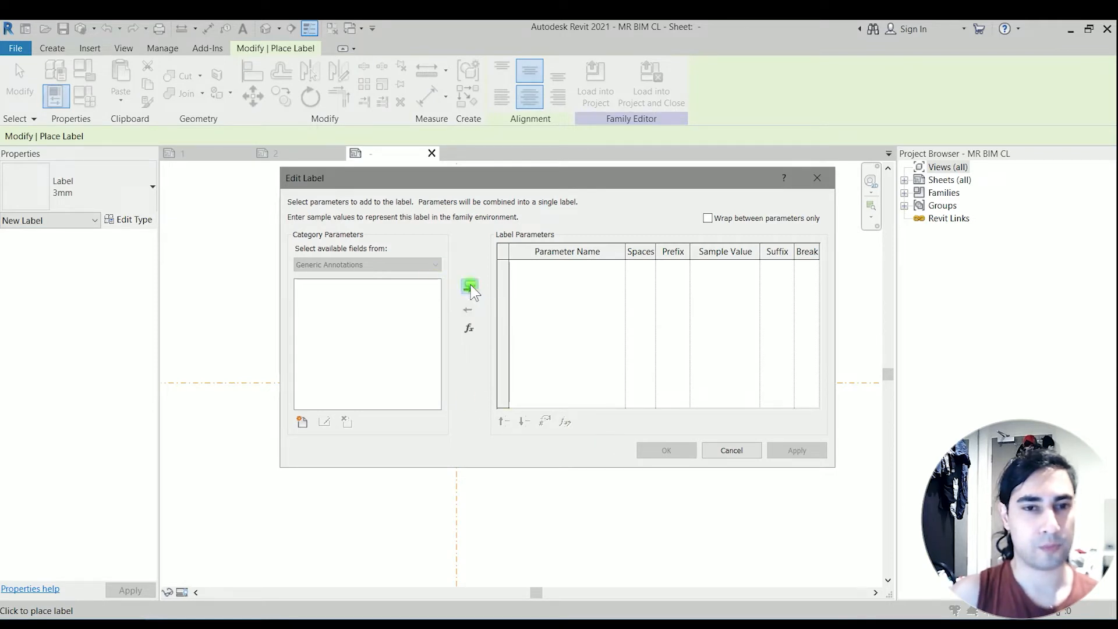
pyautogui.moveTo(485, 327)
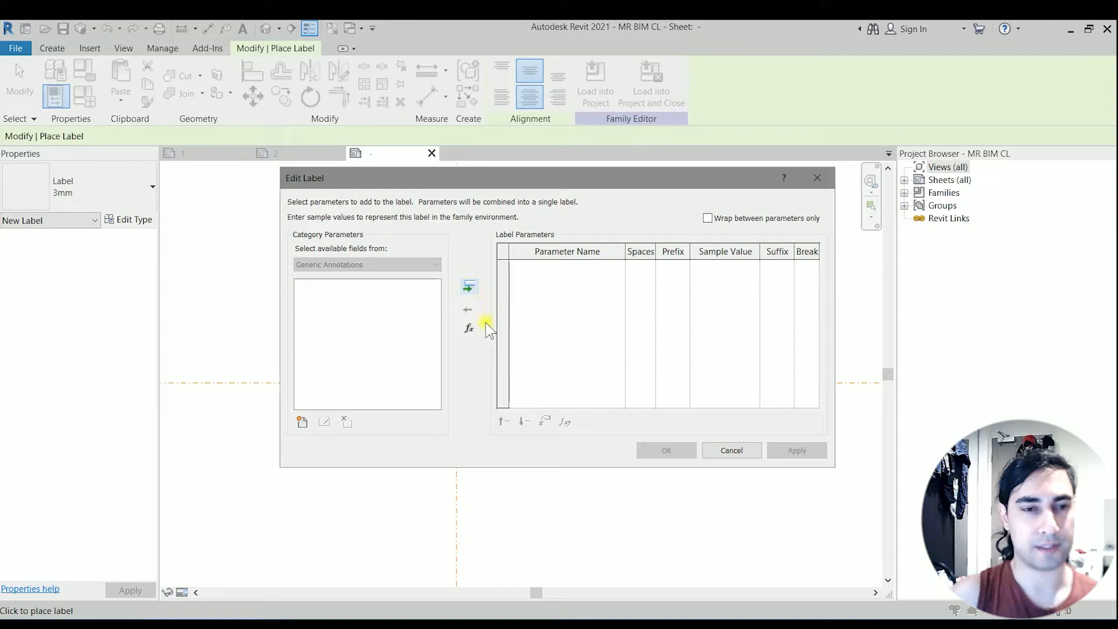
pyautogui.moveTo(360, 384)
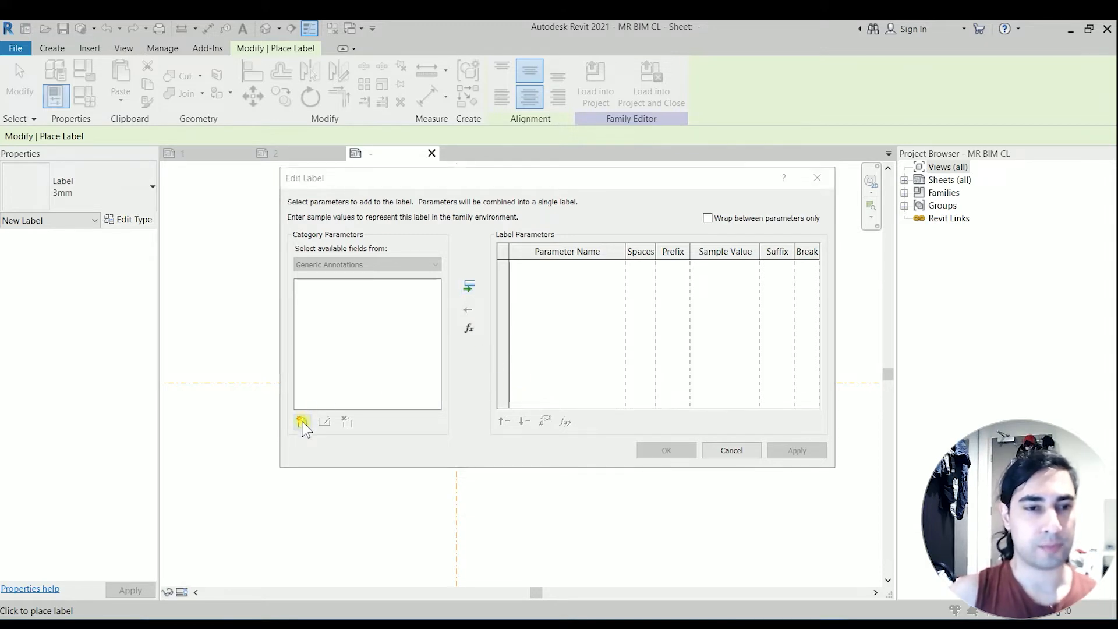
# Create a new instance Text parameter named TEXT in the Edit Label dialog.
pyautogui.click(302, 421)
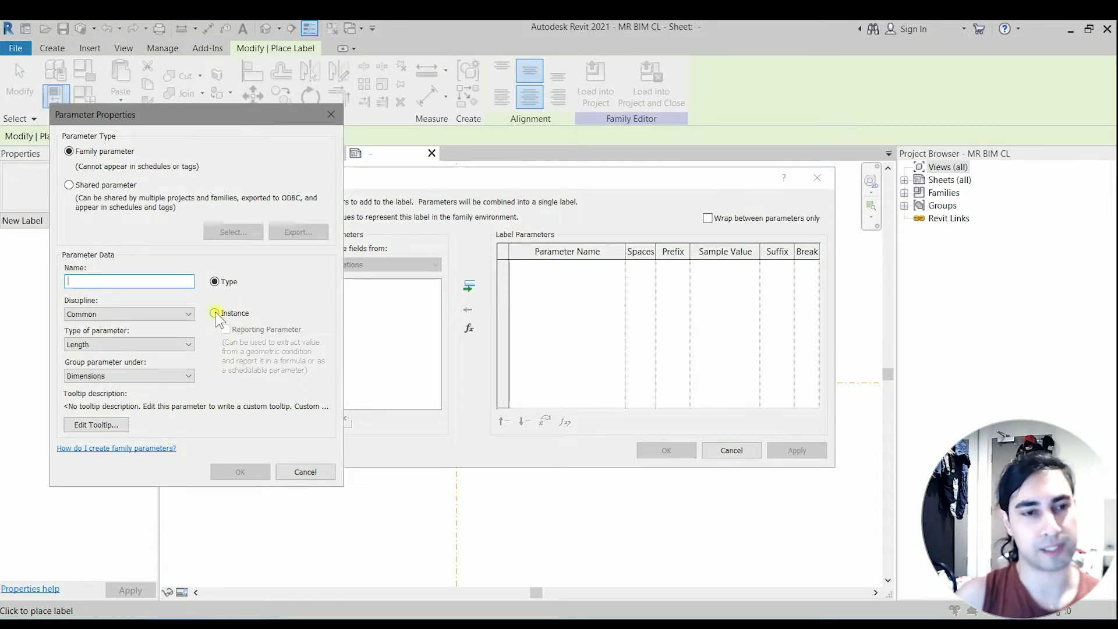
pyautogui.click(215, 314)
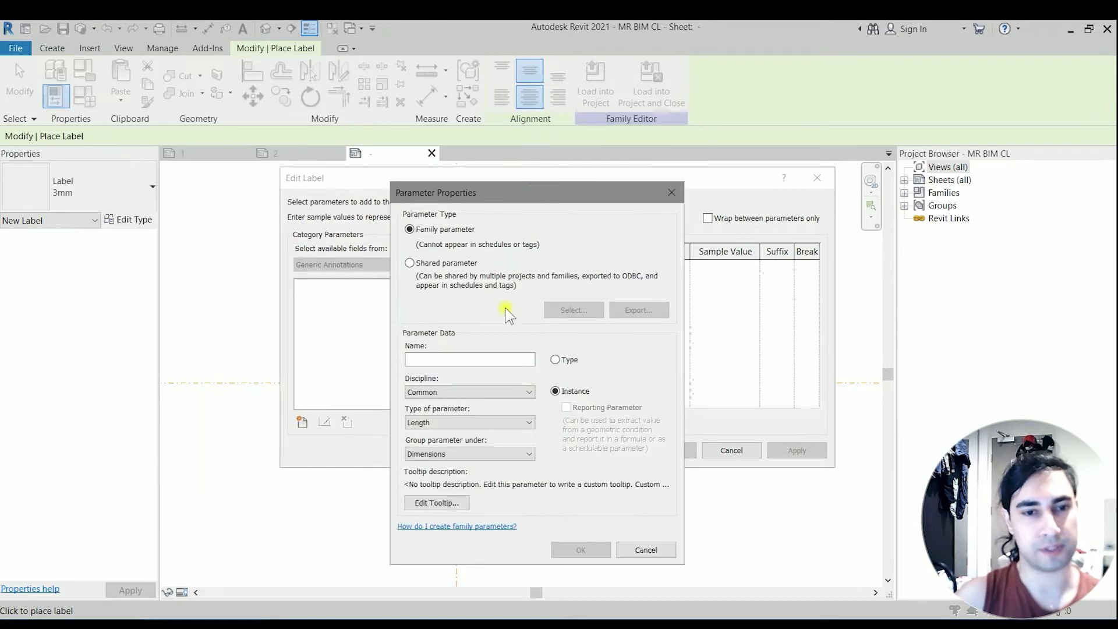
pyautogui.click(469, 422)
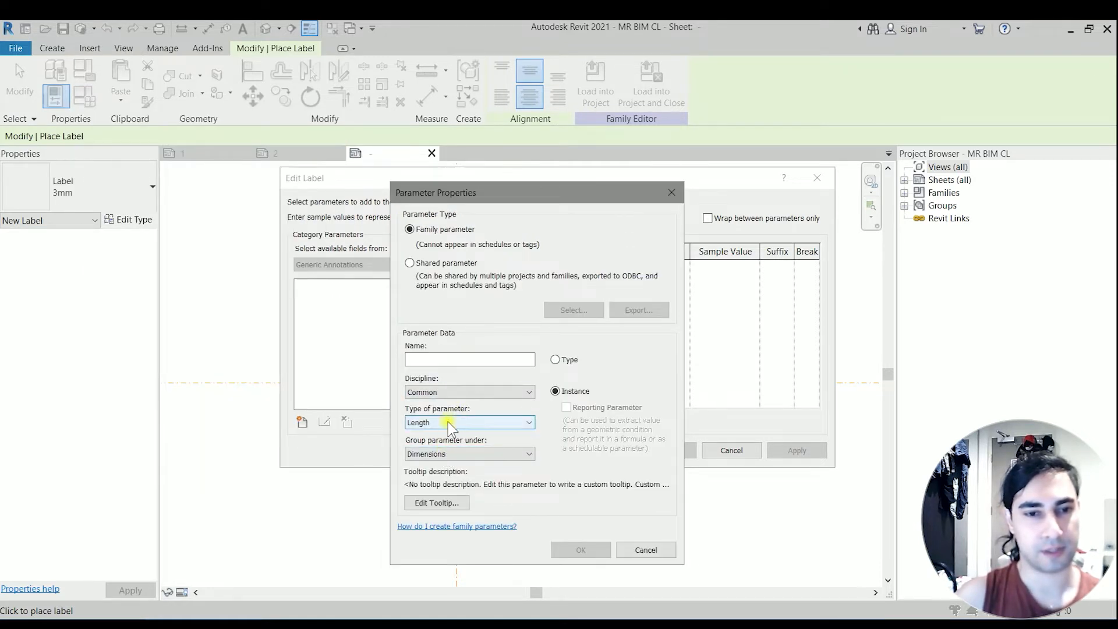
pyautogui.click(470, 422)
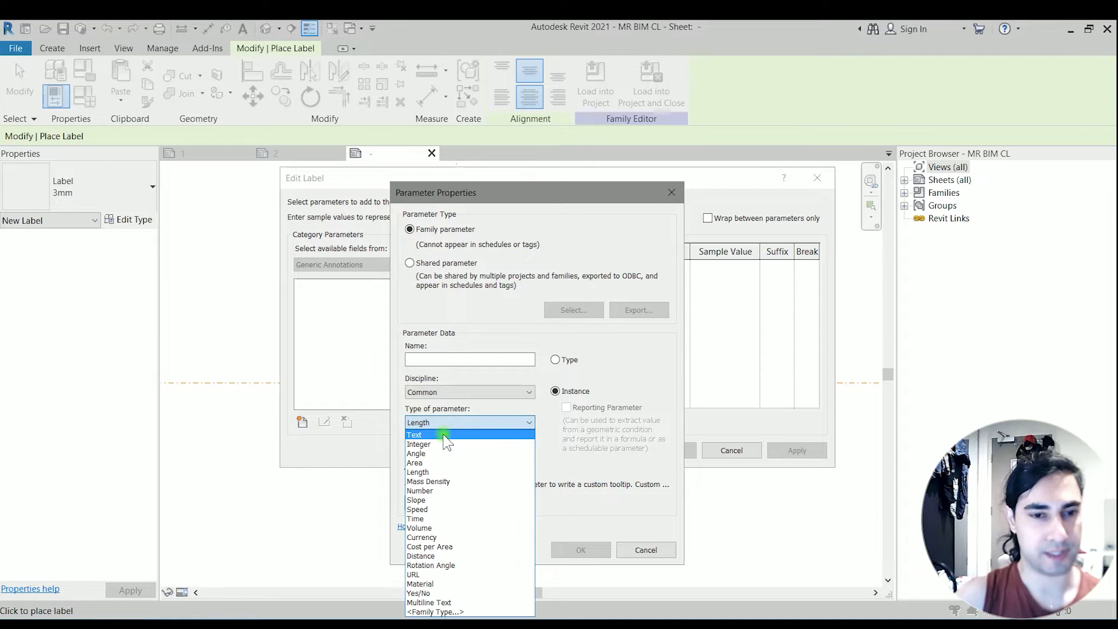
pyautogui.click(413, 434)
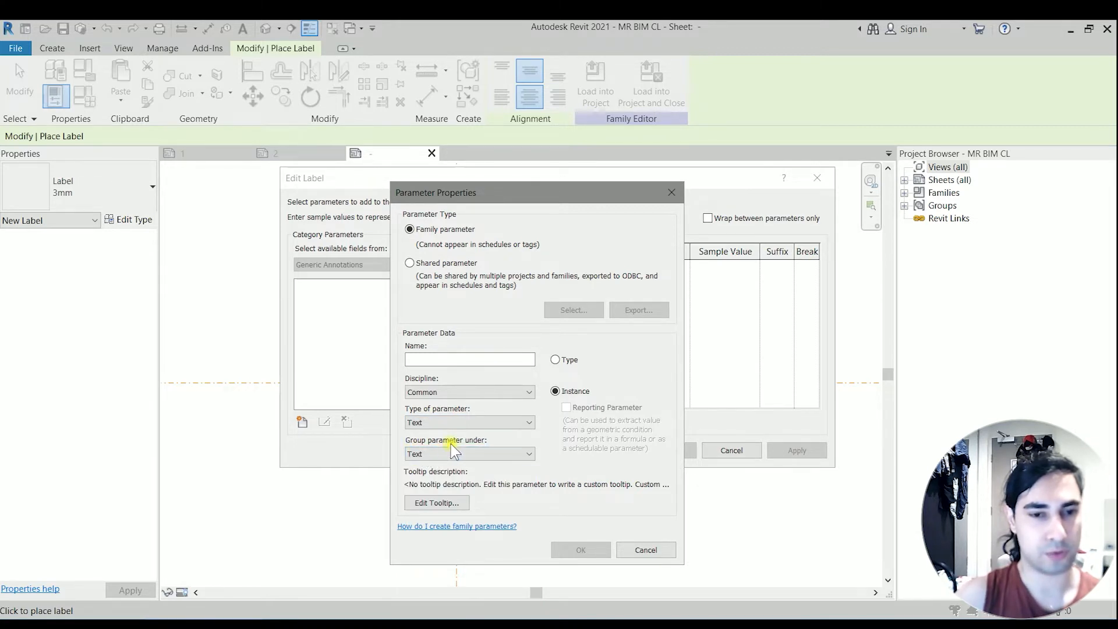
pyautogui.click(470, 359)
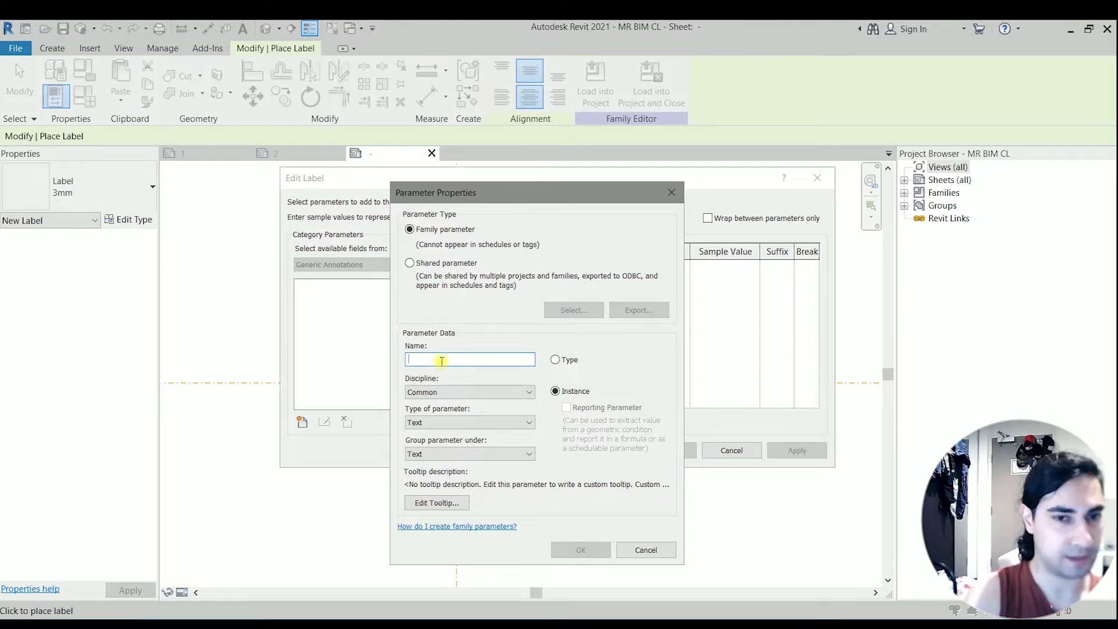
pyautogui.write('TEXT')
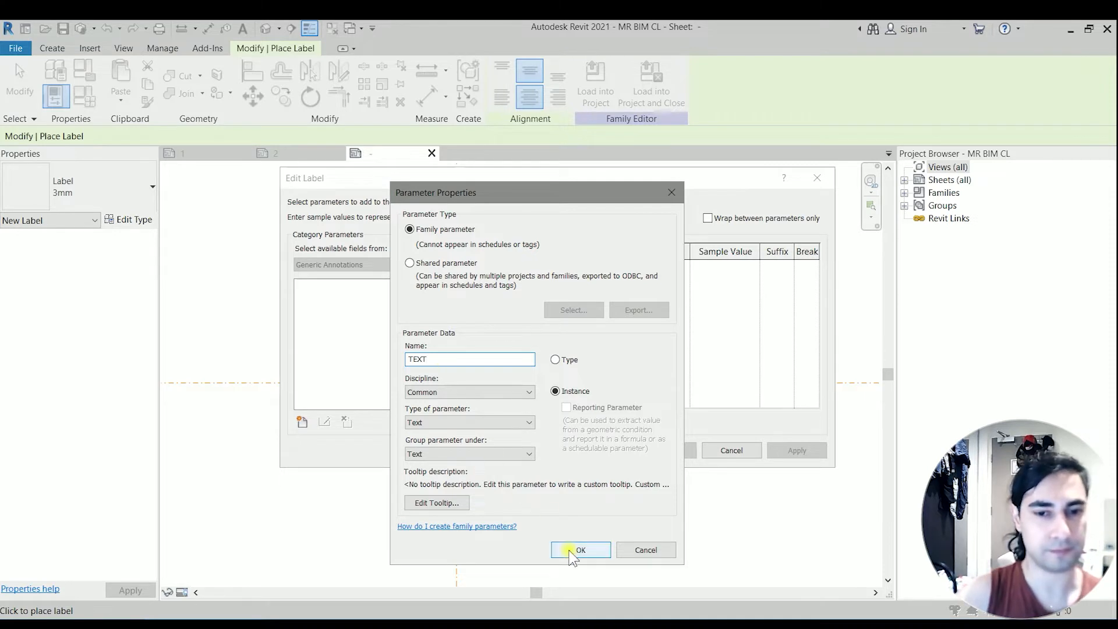
pyautogui.click(580, 549)
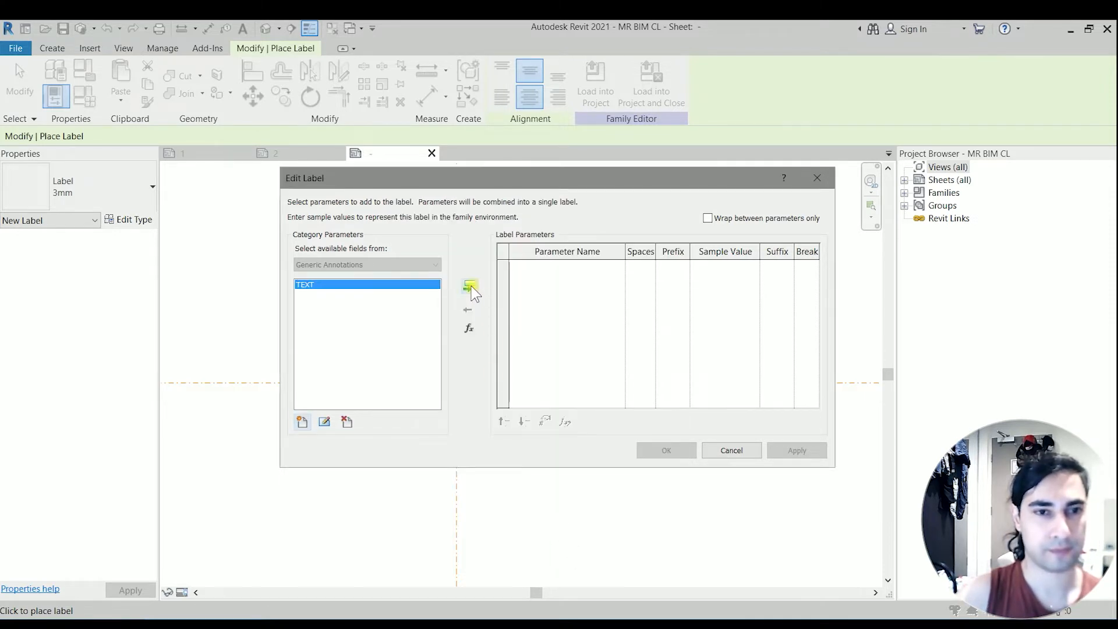
pyautogui.moveTo(470, 289)
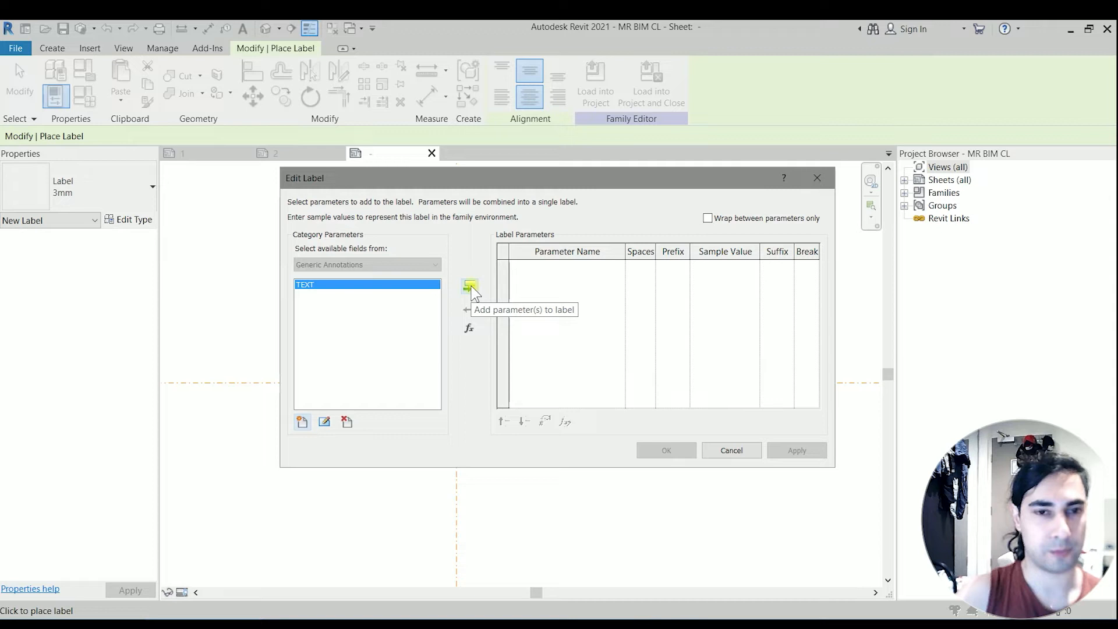
# Add TEXT to the label with sample value BEAM and confirm.
pyautogui.click(469, 285)
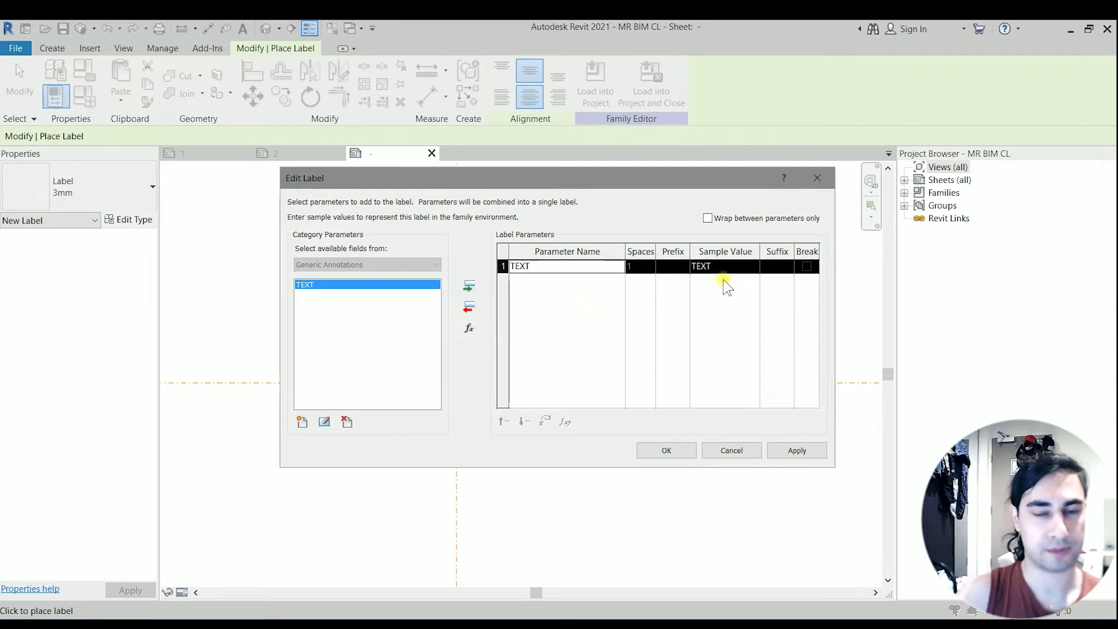
pyautogui.doubleClick(701, 266)
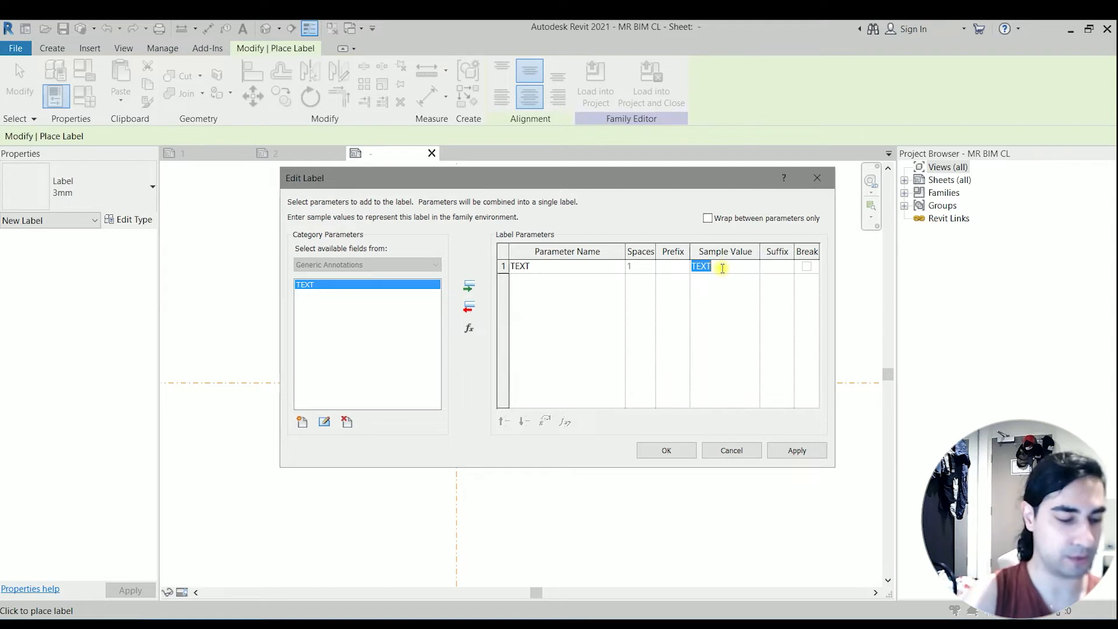
pyautogui.write('BEAM')
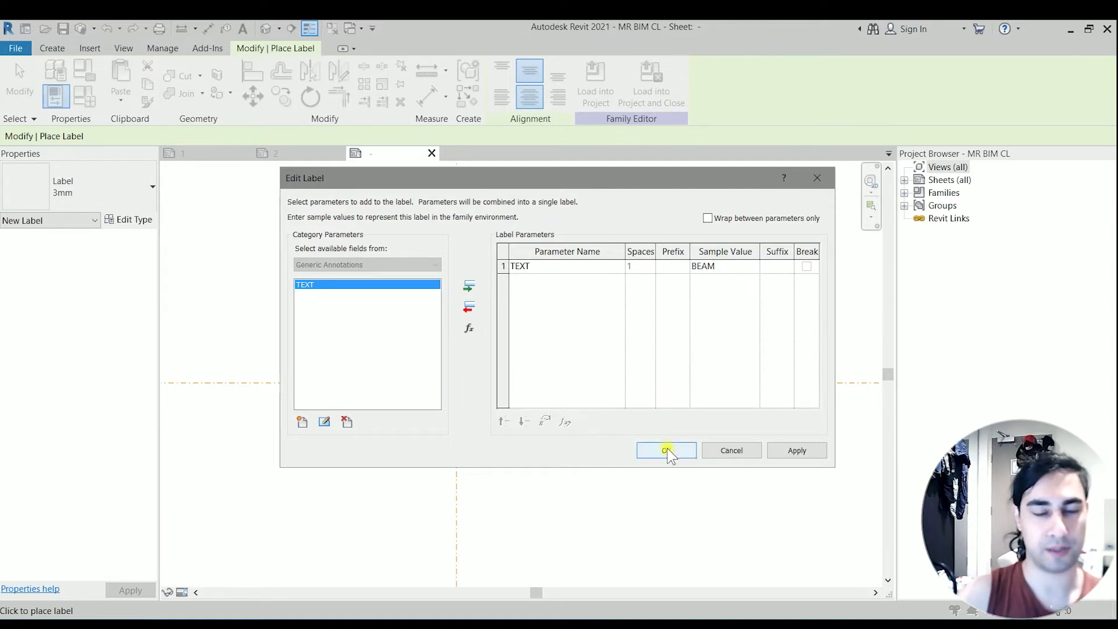
pyautogui.click(665, 450)
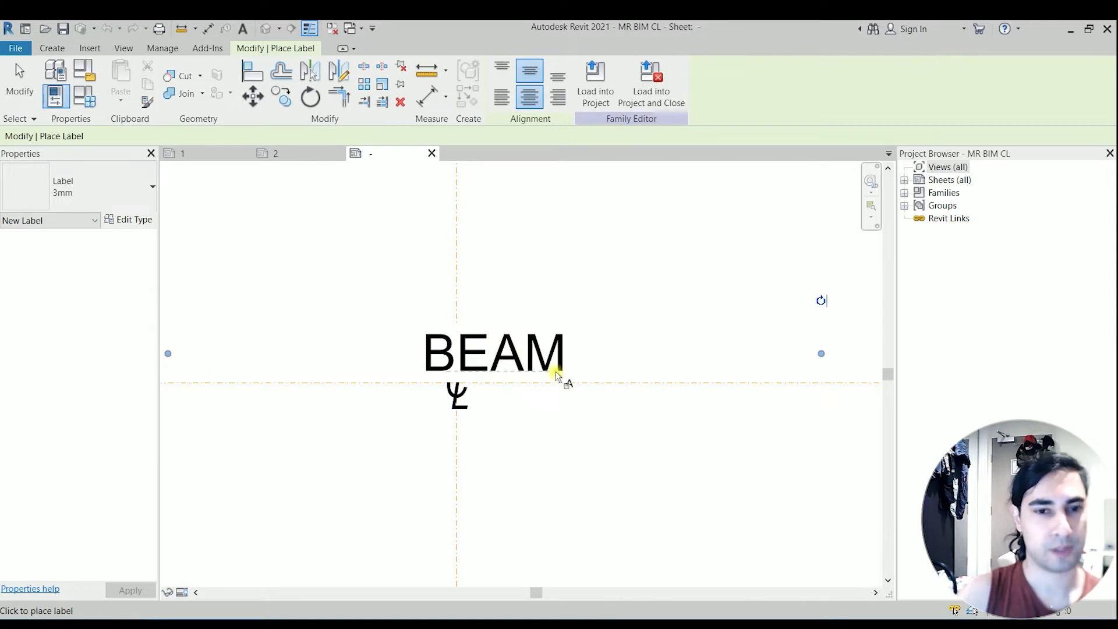
# Place the BEAM label right of the CL symbol and open its type properties.
pyautogui.click(494, 353)
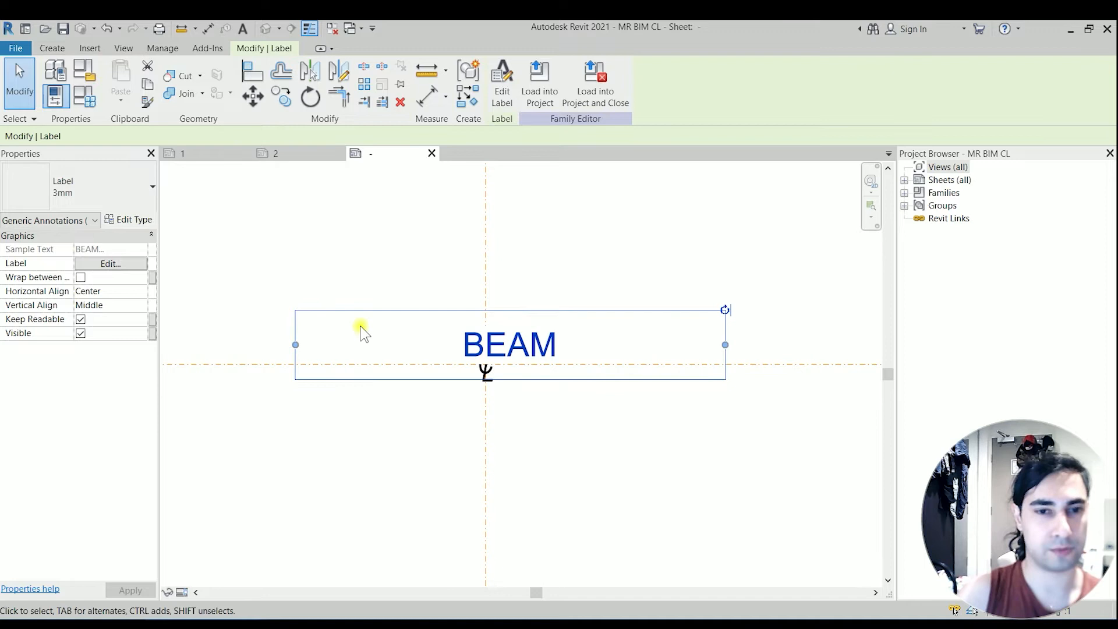
pyautogui.moveTo(359, 331); pyautogui.dragTo(702, 335)
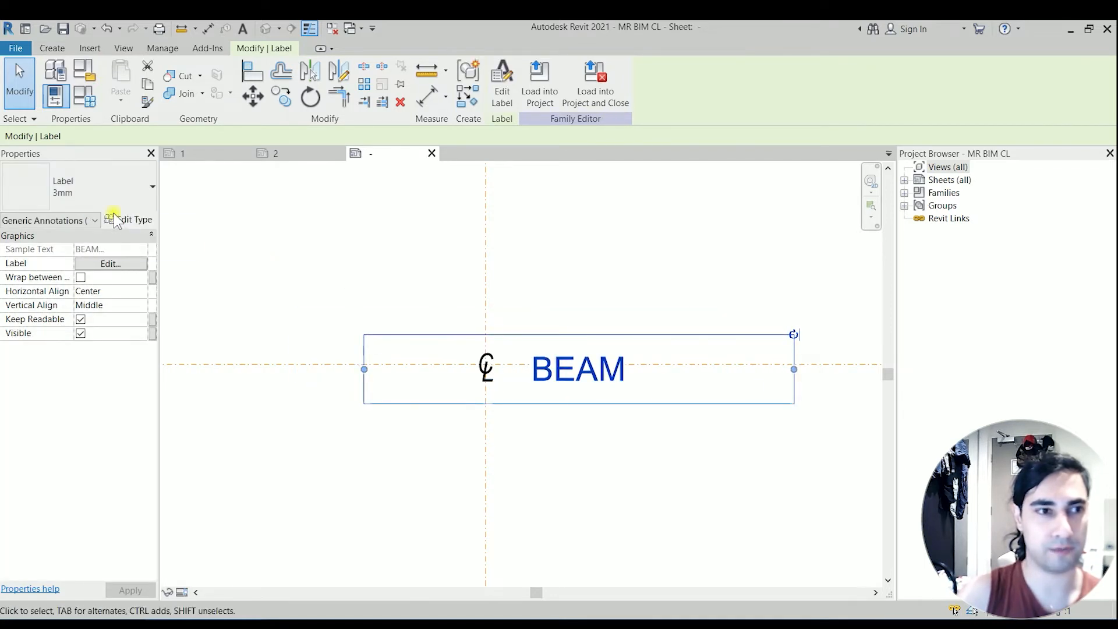
pyautogui.click(132, 220)
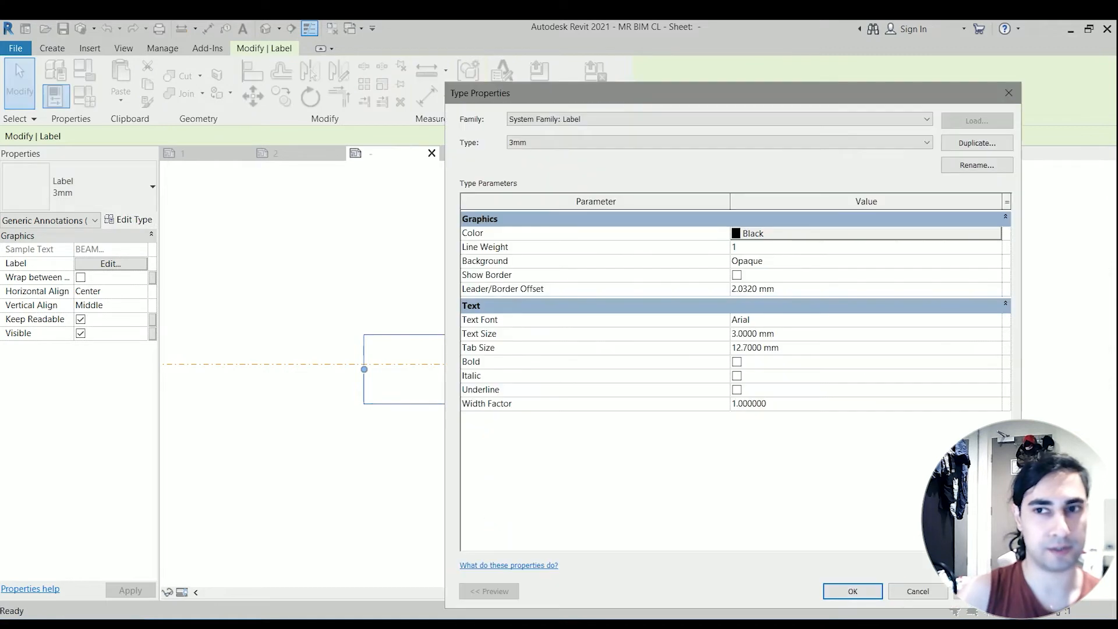
# Duplicate the label type as '2.5' with 2.5 text size and 0.8 width factor.
pyautogui.click(975, 143)
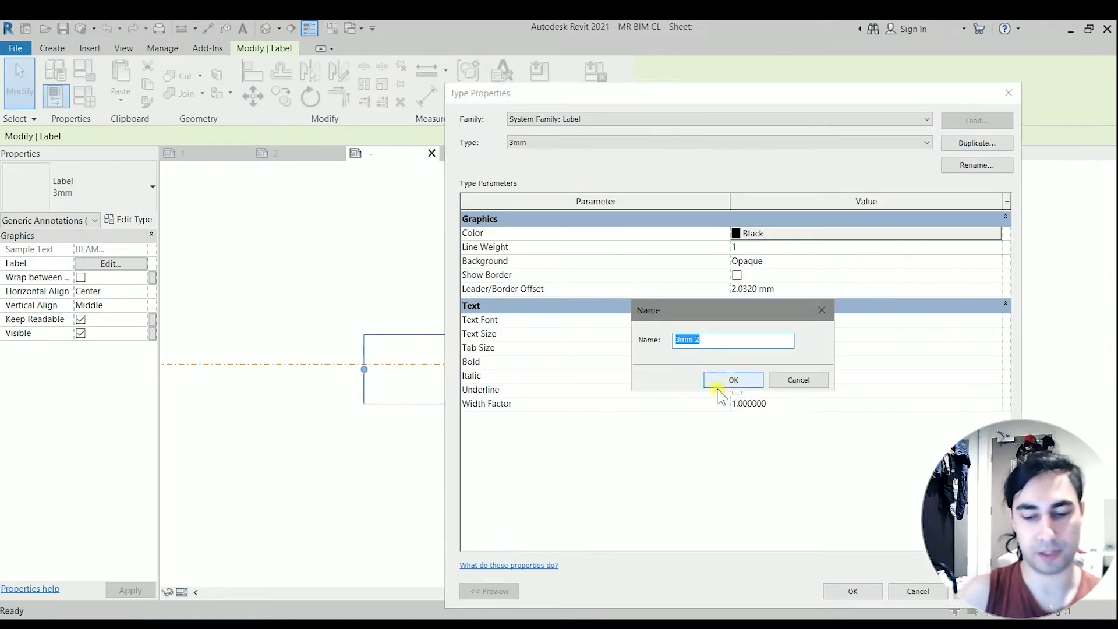
pyautogui.write('2.5')
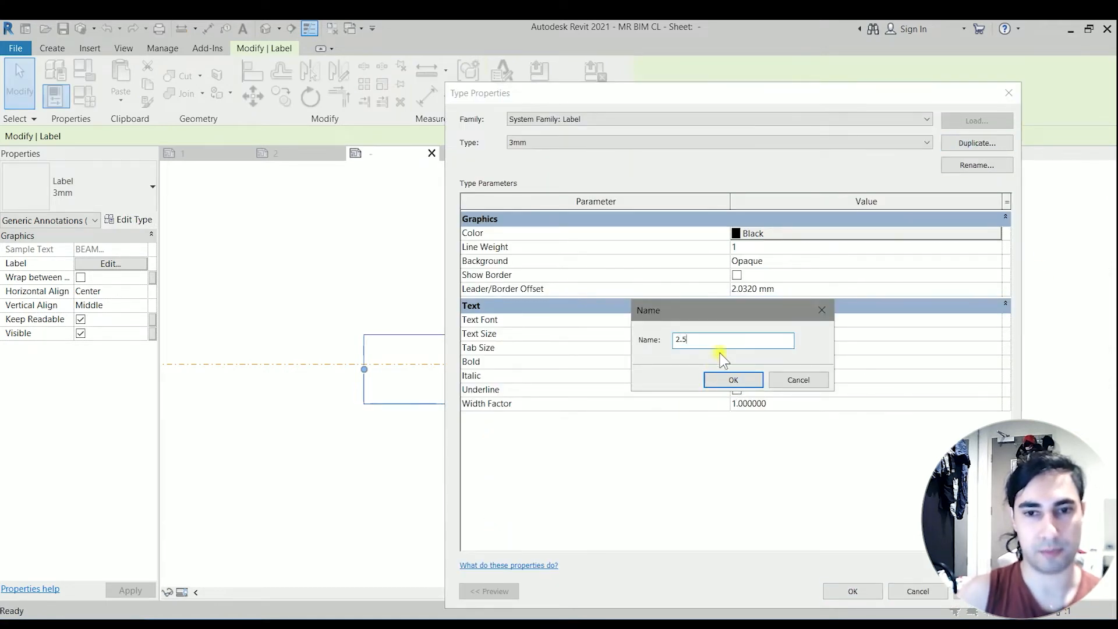
pyautogui.click(733, 379)
pyautogui.write('0')
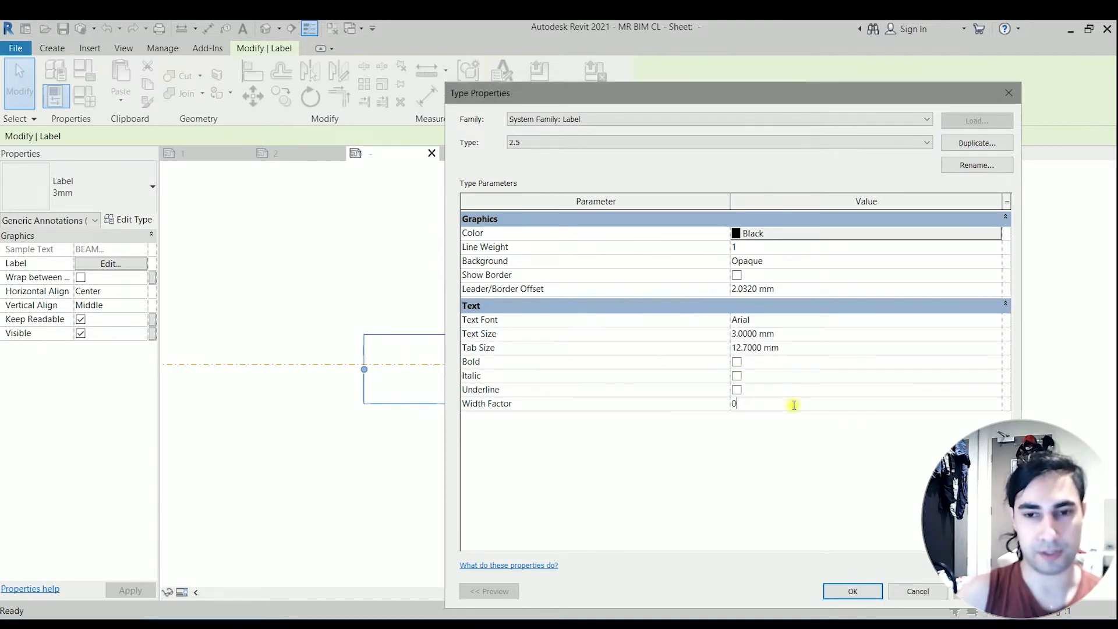
pyautogui.write('.800000')
pyautogui.click(866, 333)
pyautogui.write('2.5')
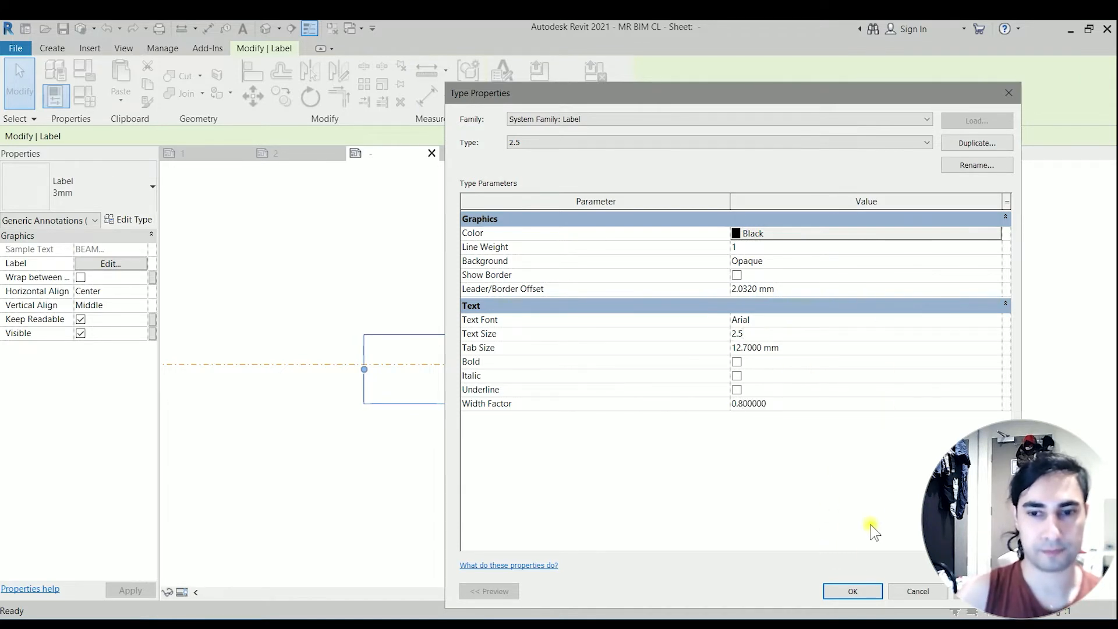
pyautogui.click(851, 591)
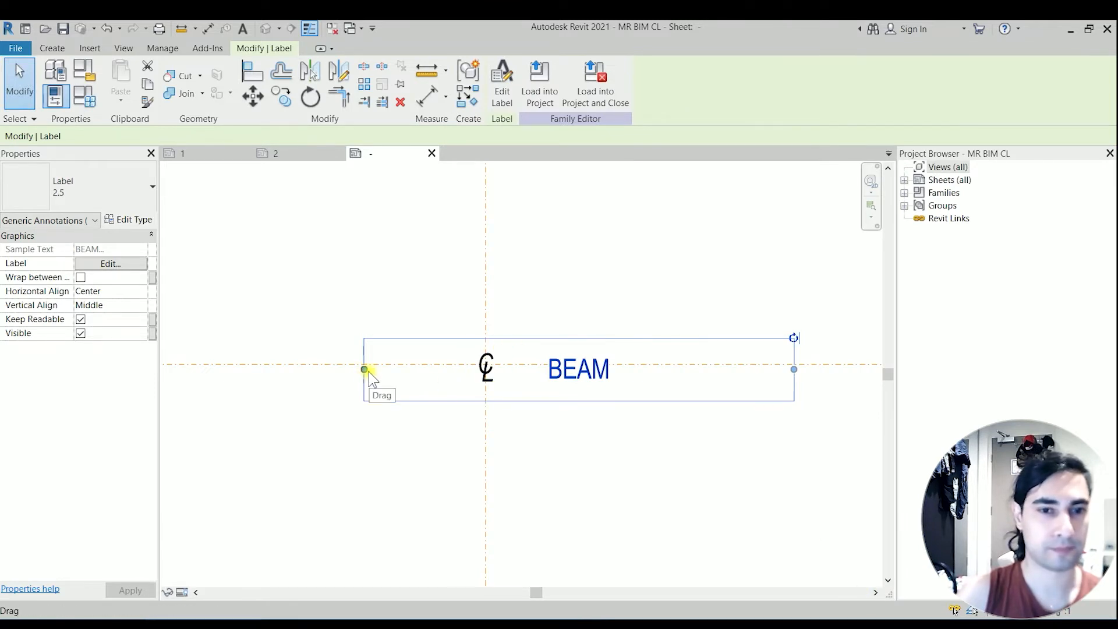
# Shrink the BEAM label box from its left edge and set Horizontal Align to Left.
pyautogui.moveTo(363, 369); pyautogui.dragTo(642, 369)
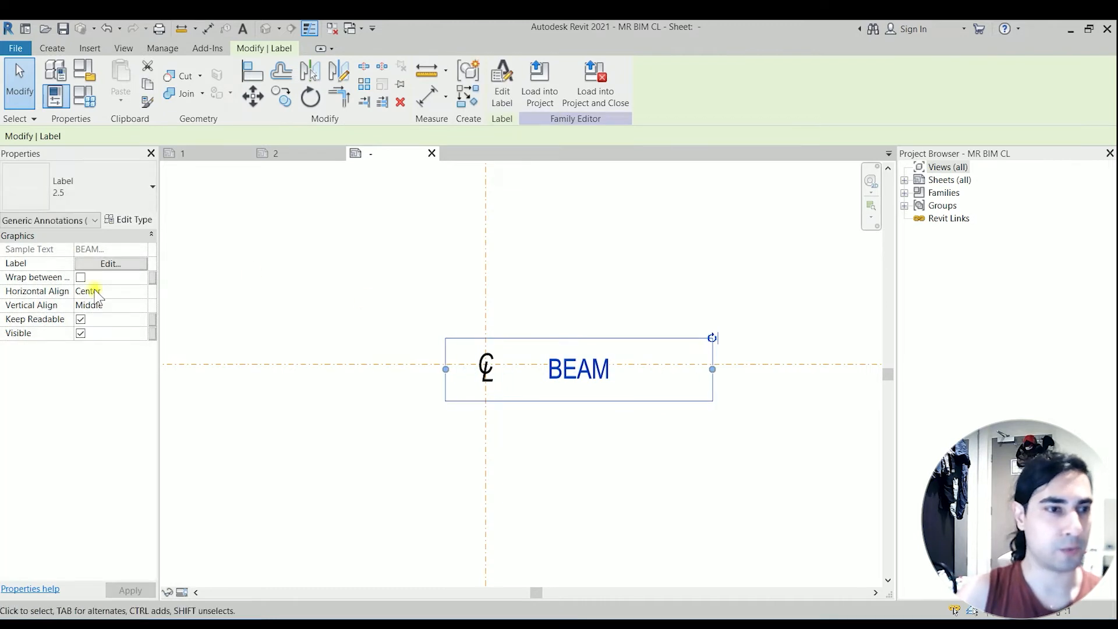
pyautogui.click(110, 292)
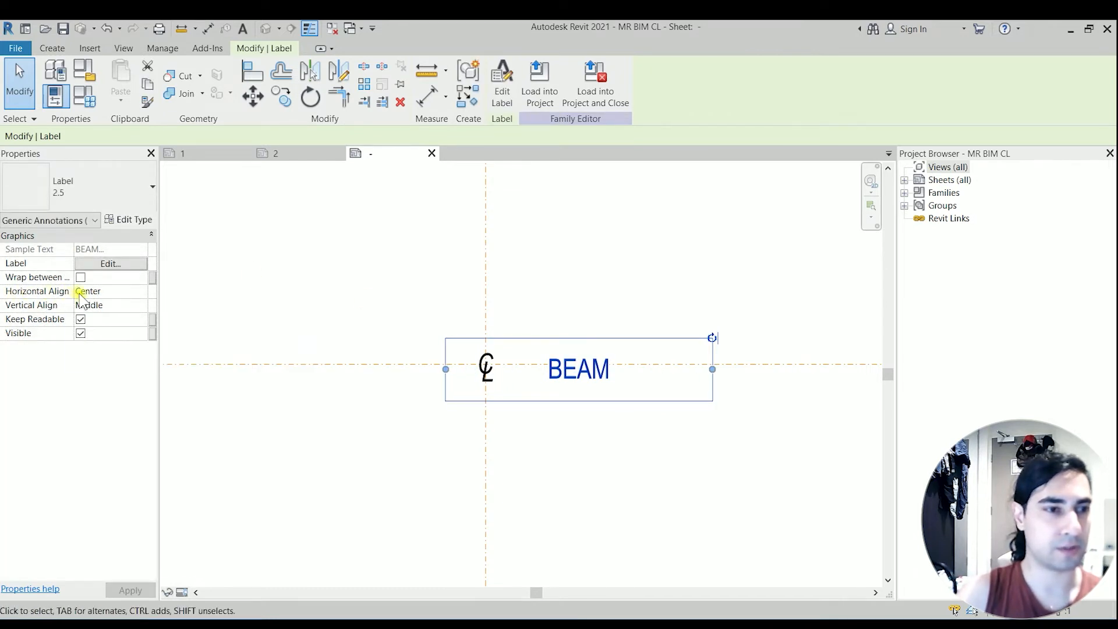
pyautogui.click(110, 291)
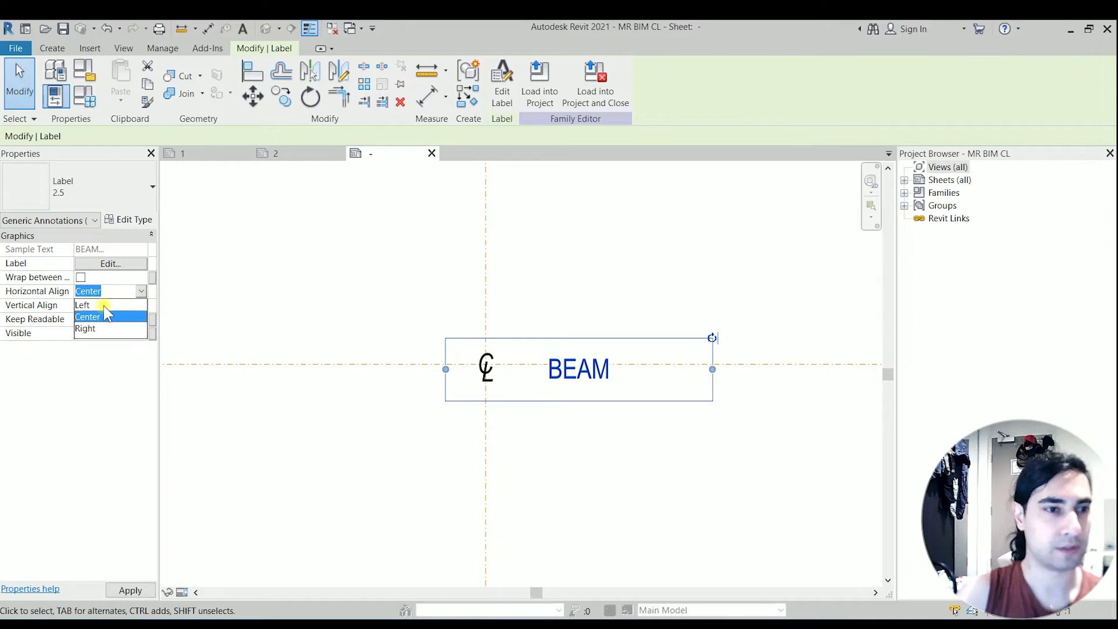
pyautogui.click(83, 305)
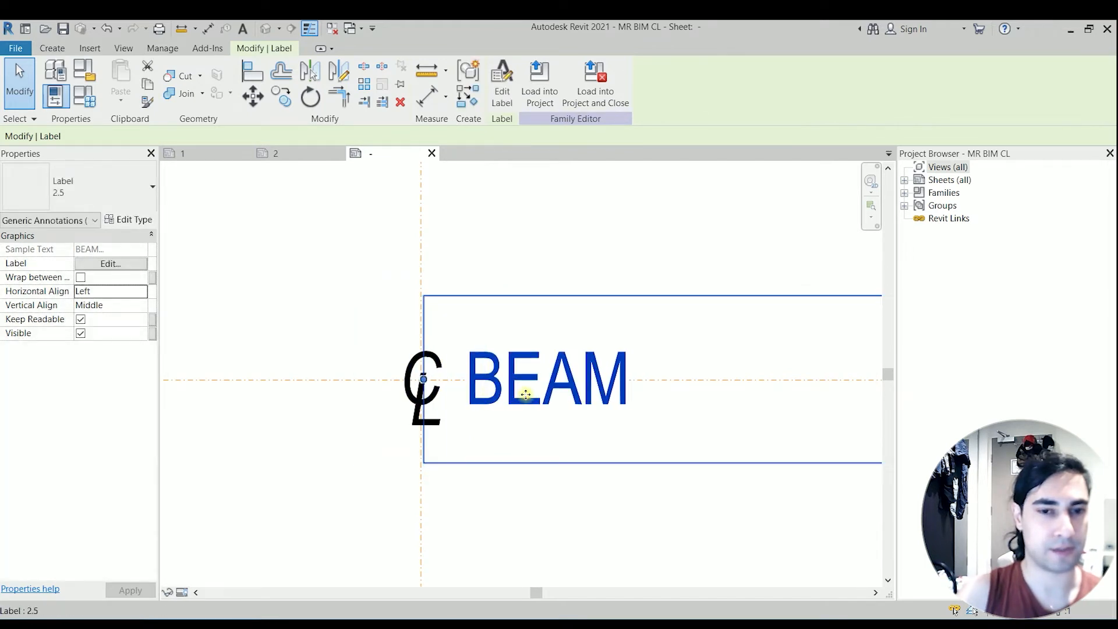
pyautogui.click(517, 429)
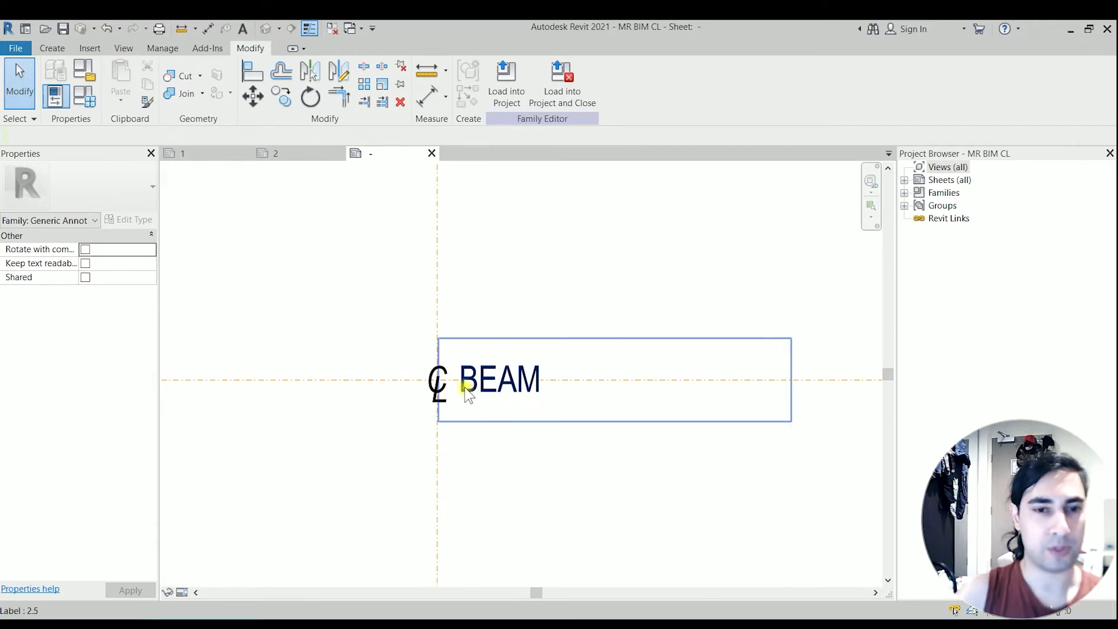
pyautogui.moveTo(517, 399)
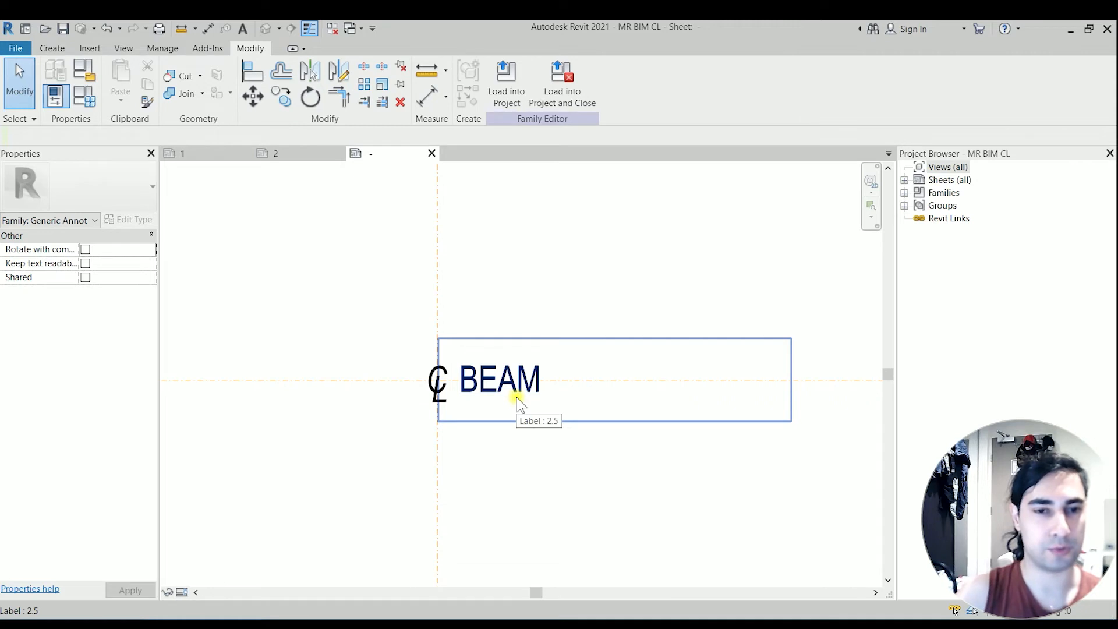
pyautogui.click(499, 378)
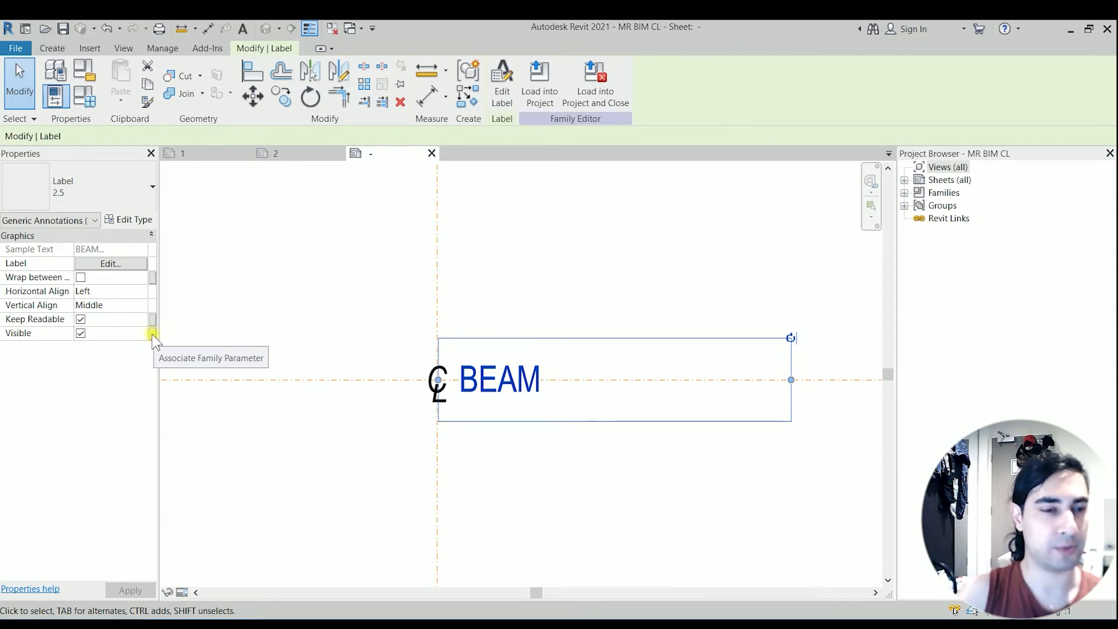
# Link the label's Visible property to a new TEXT VISIBILITY instance parameter under Graphics.
pyautogui.click(152, 336)
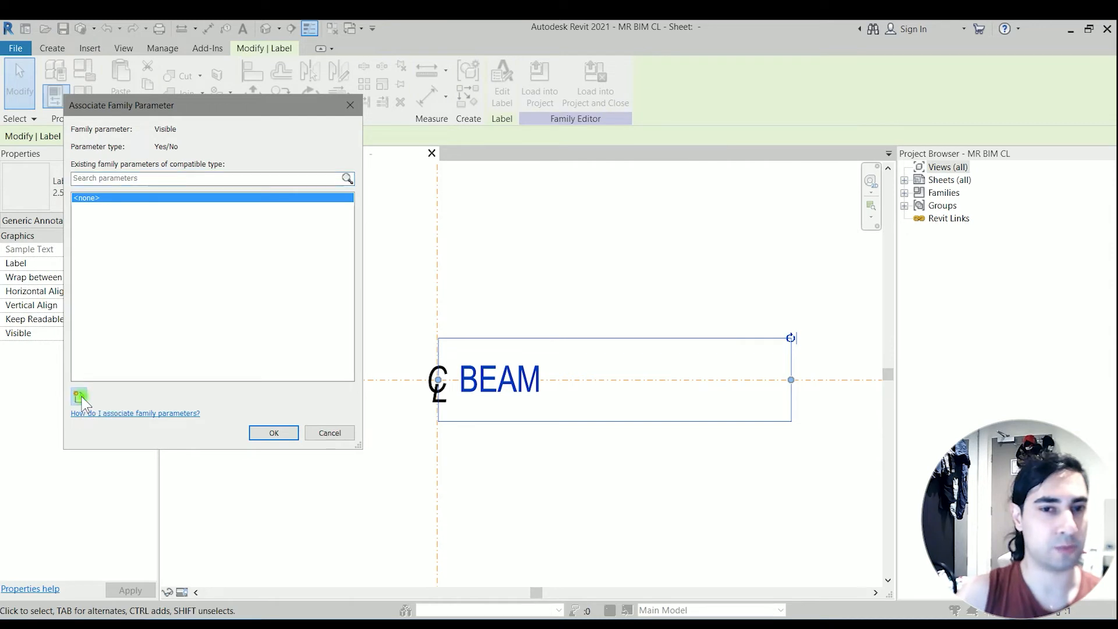
pyautogui.click(79, 397)
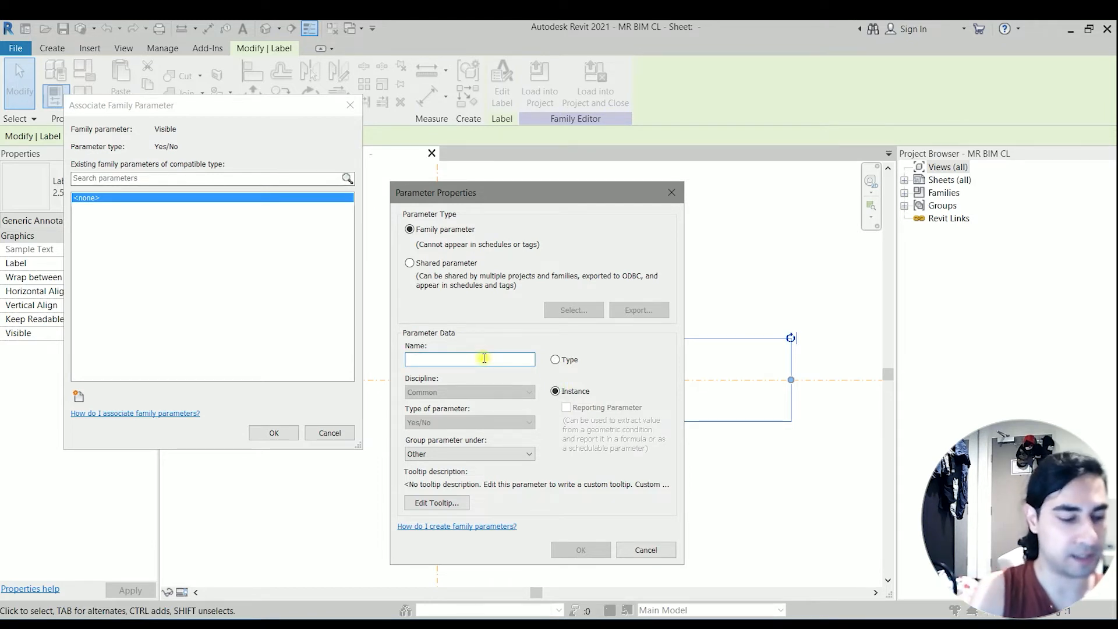
pyautogui.write('TEXT VI')
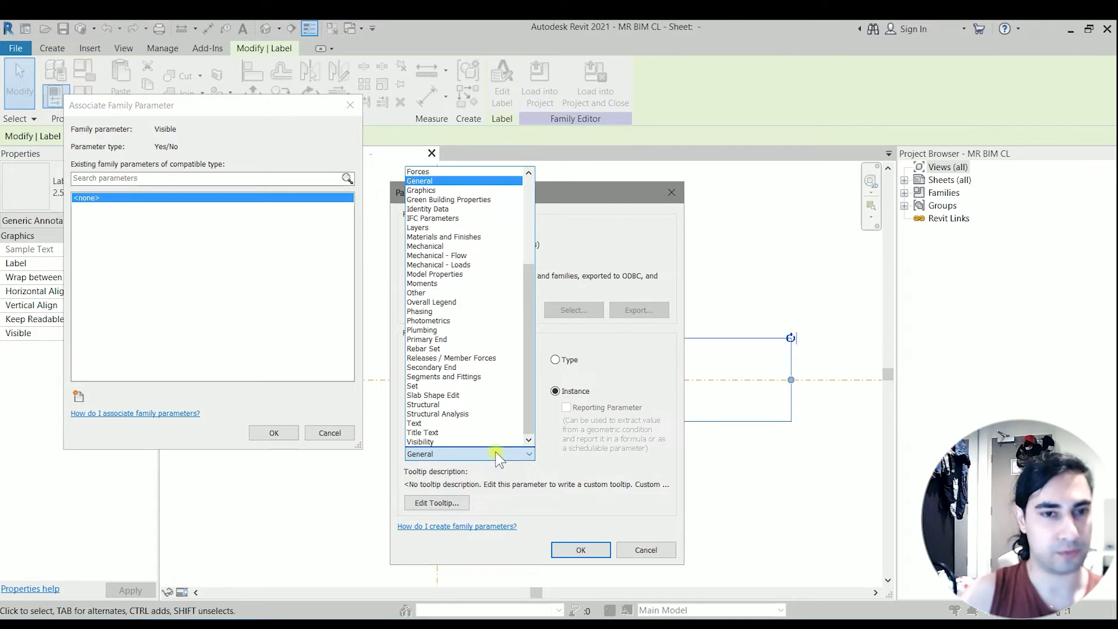
pyautogui.moveTo(422, 190)
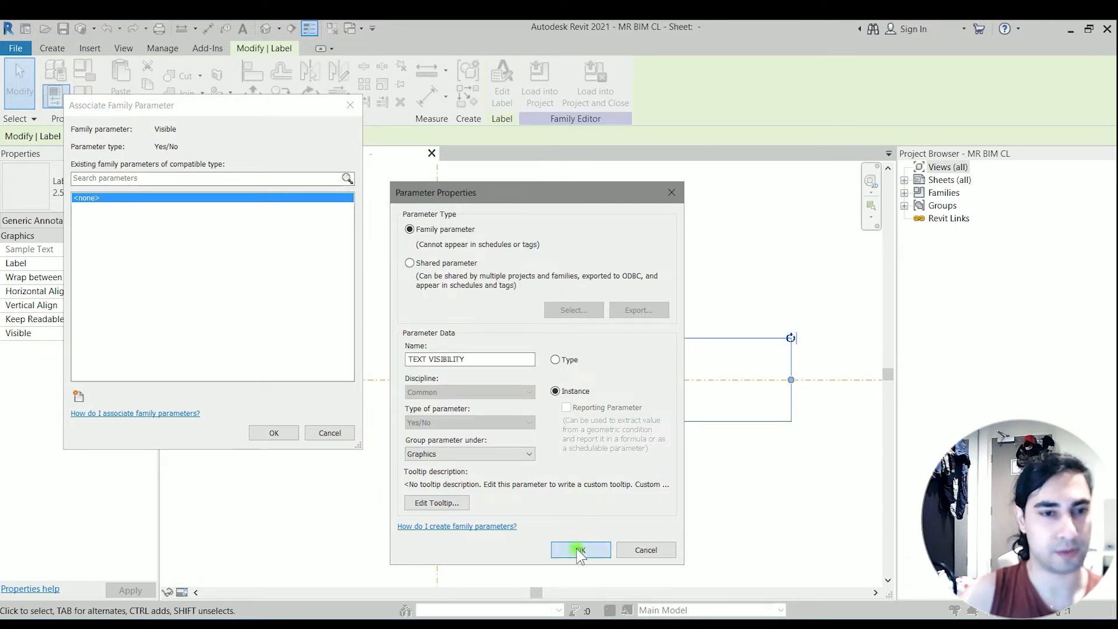
pyautogui.click(580, 549)
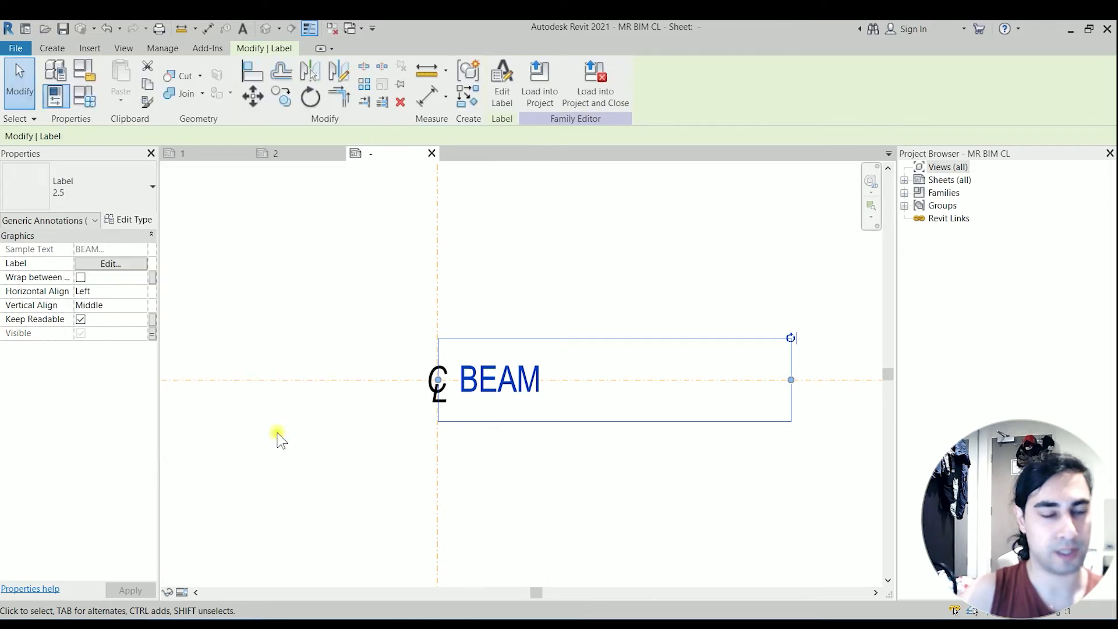
pyautogui.moveTo(63, 27)
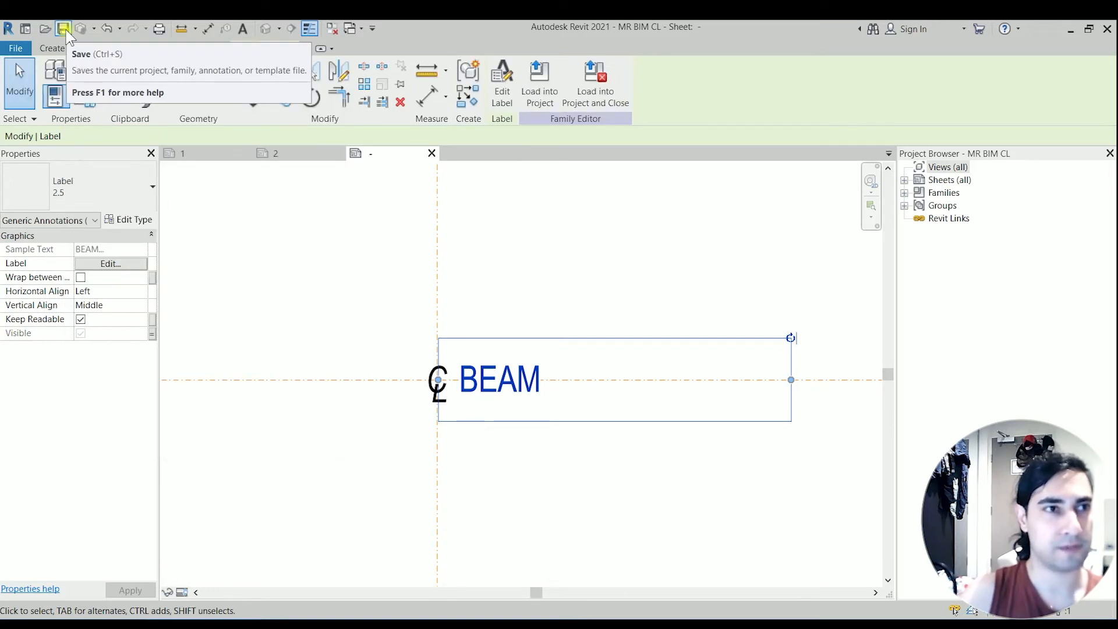
# Save over MR BIM CL.rfa and load the family into the project.
pyautogui.click(64, 28)
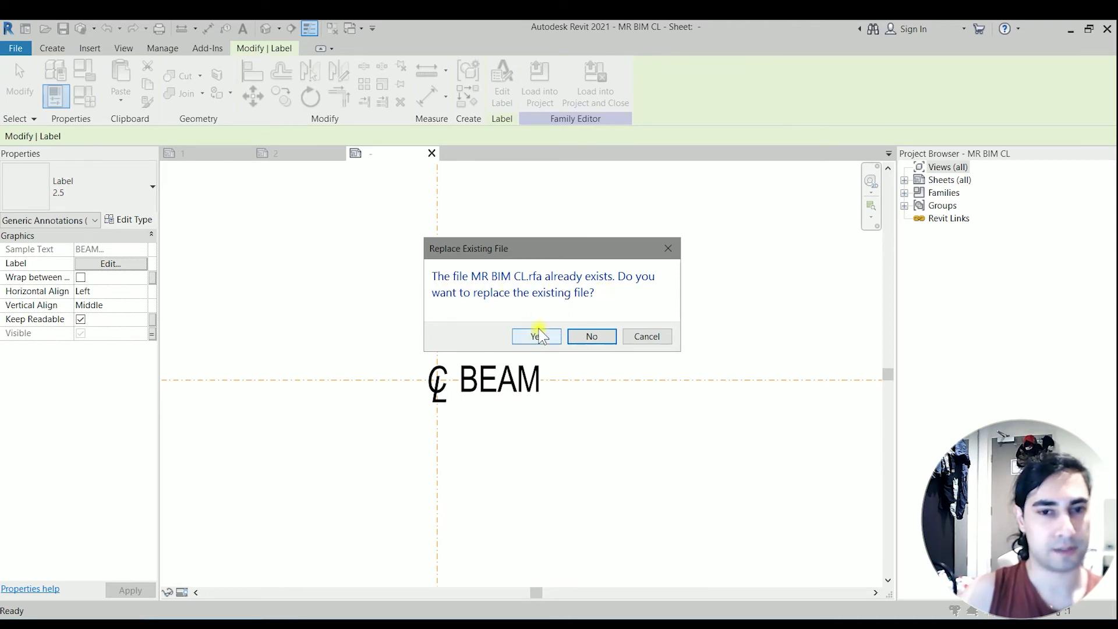
pyautogui.click(533, 336)
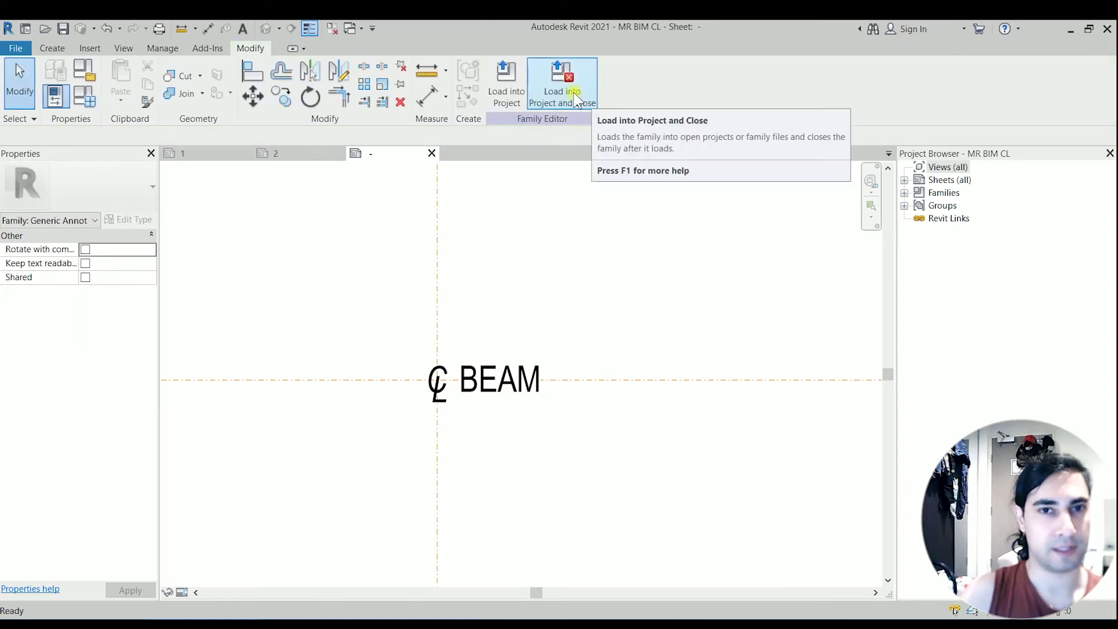
pyautogui.click(562, 84)
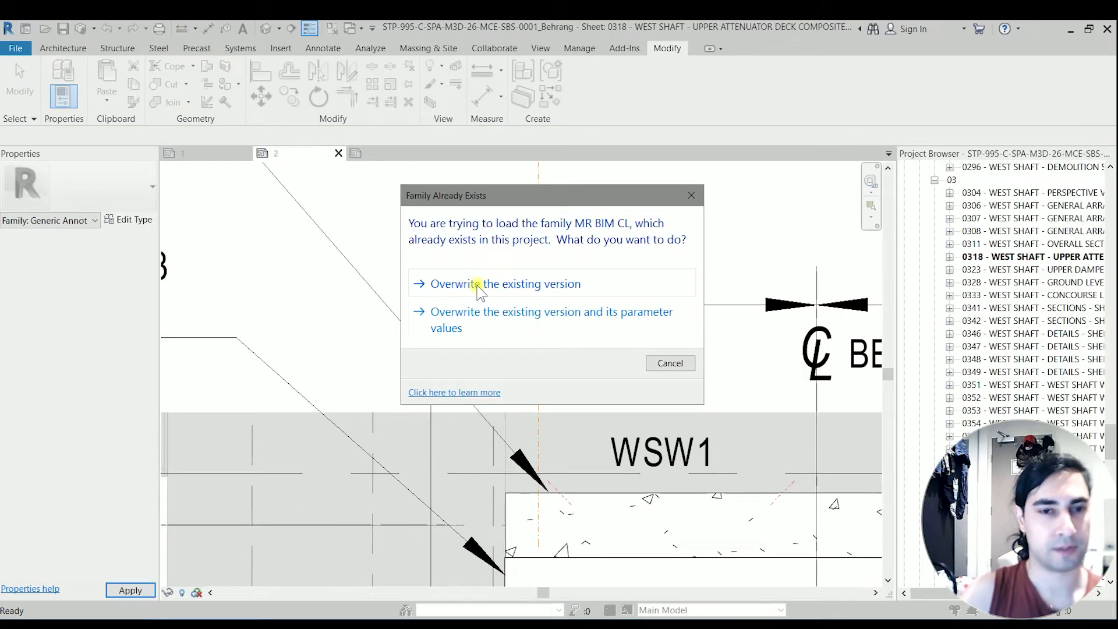
# Overwrite the existing family version and give the left CL symbol visible text COL.
pyautogui.click(504, 283)
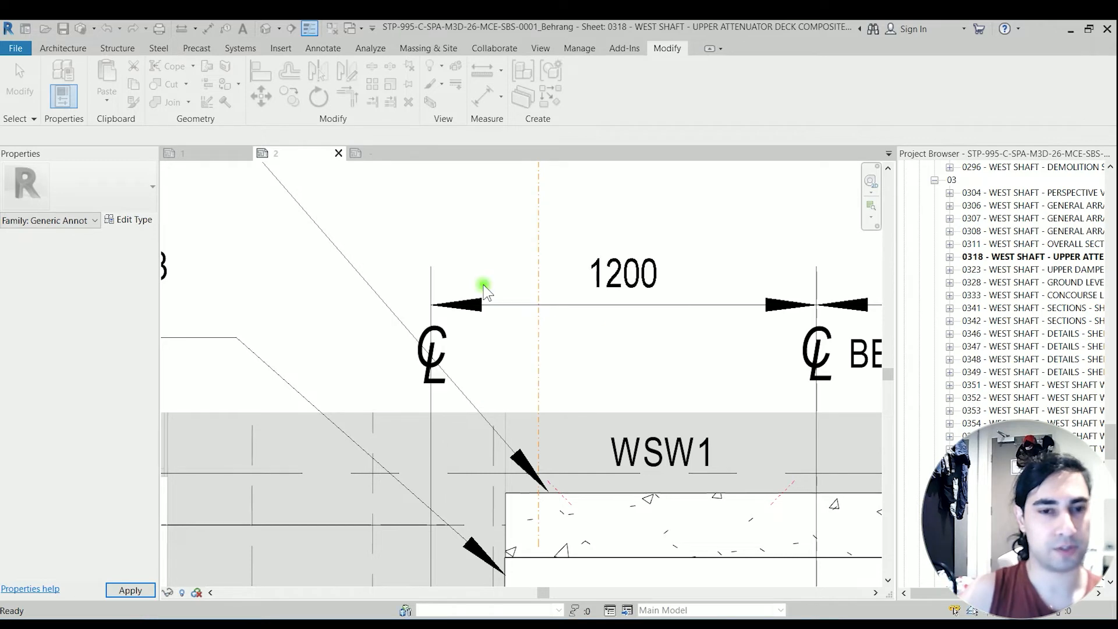
pyautogui.click(433, 354)
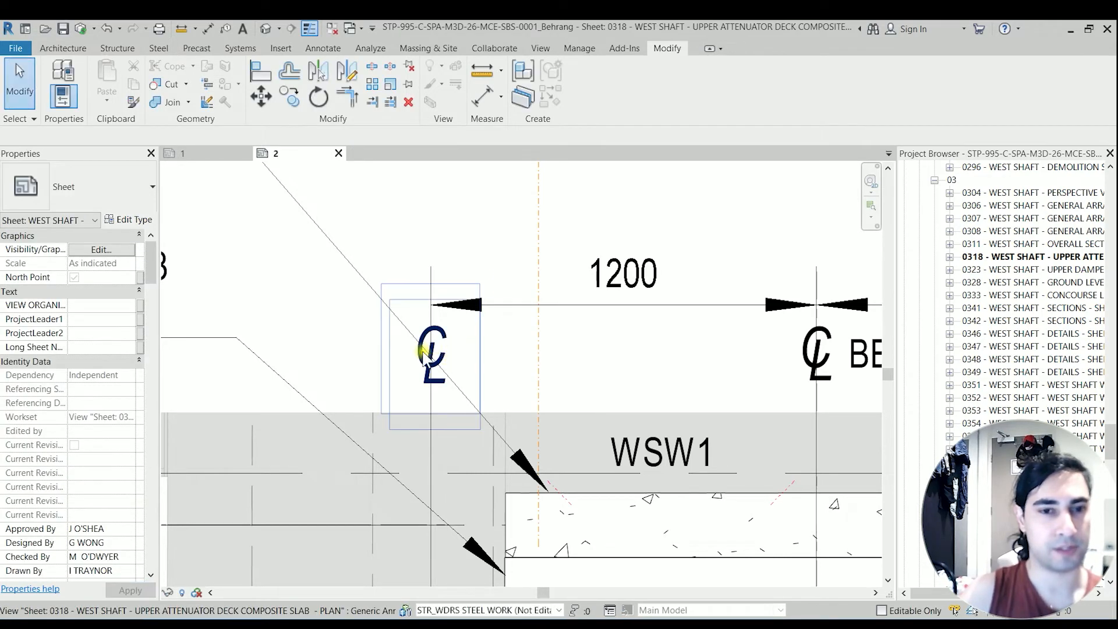
pyautogui.click(432, 354)
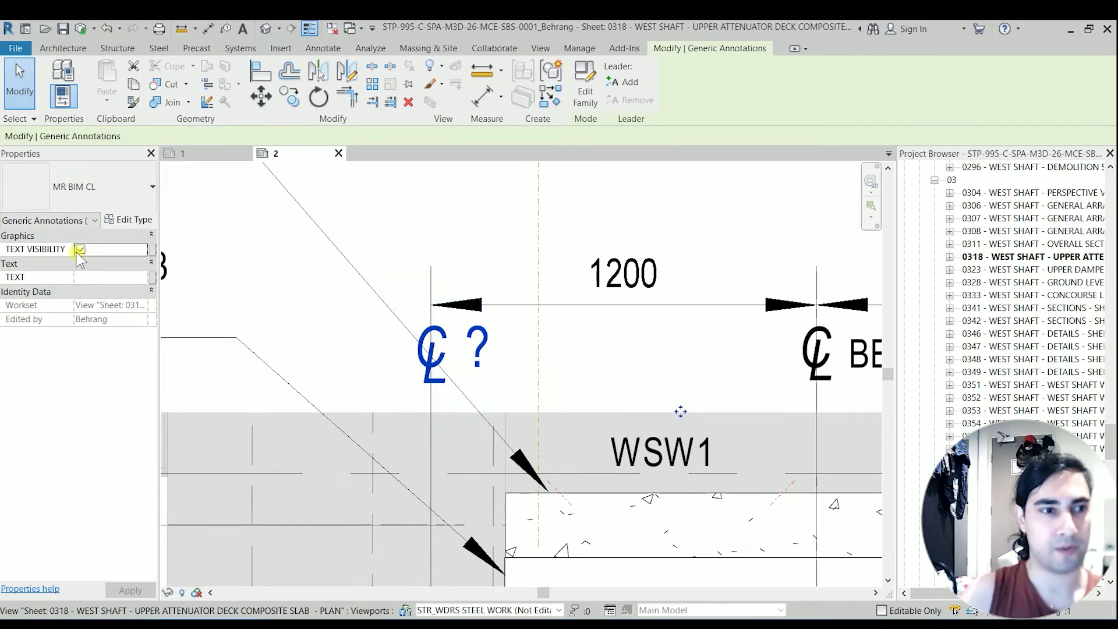
pyautogui.click(78, 249)
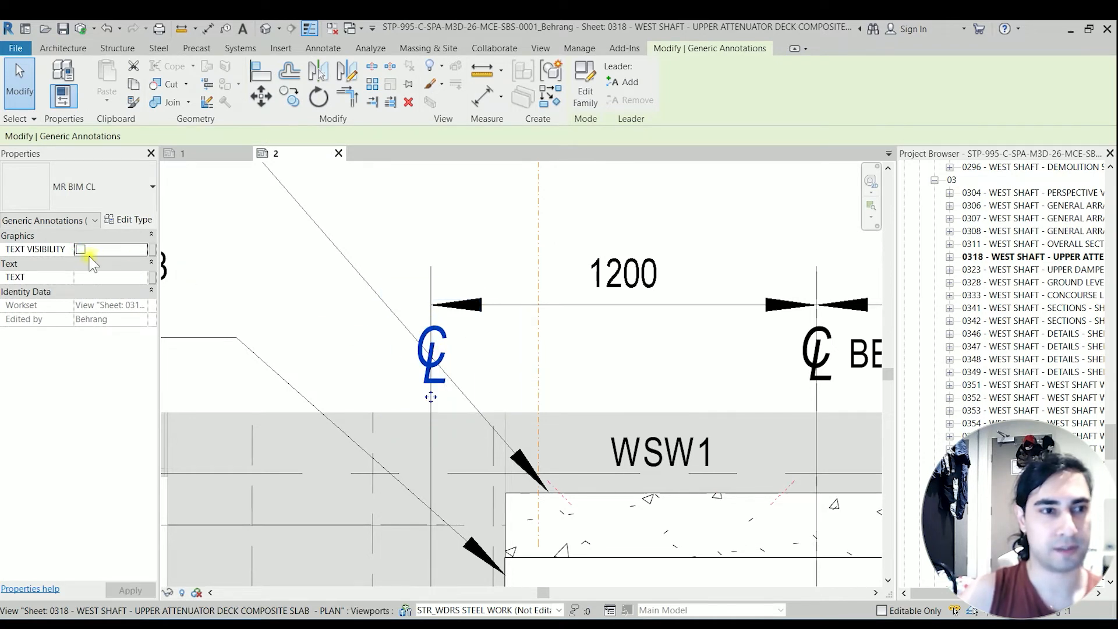
pyautogui.click(81, 249)
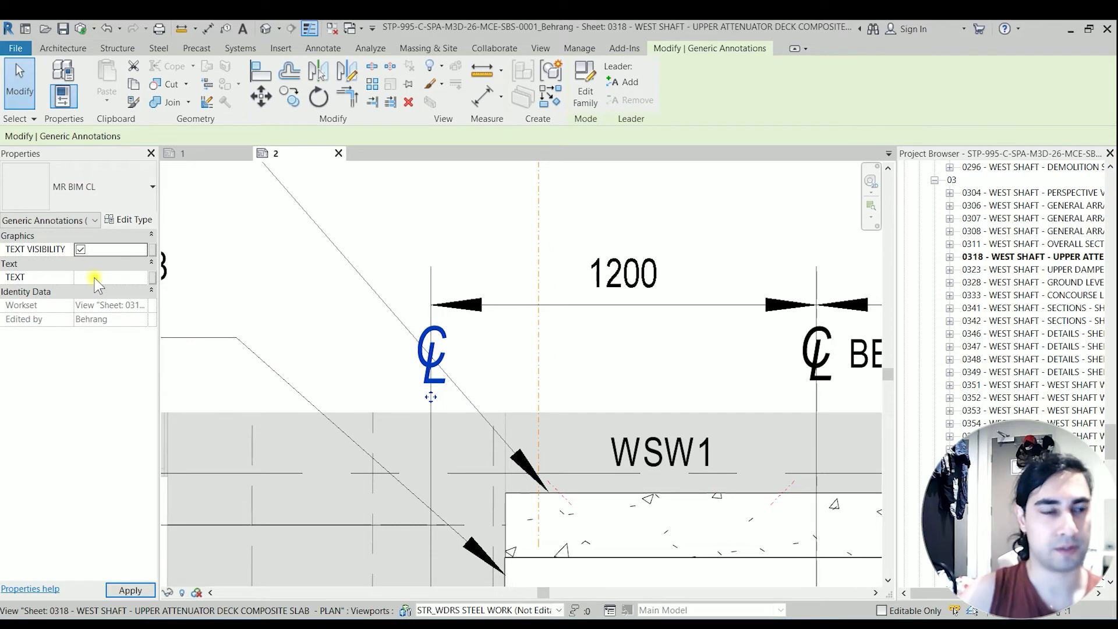
pyautogui.click(107, 277)
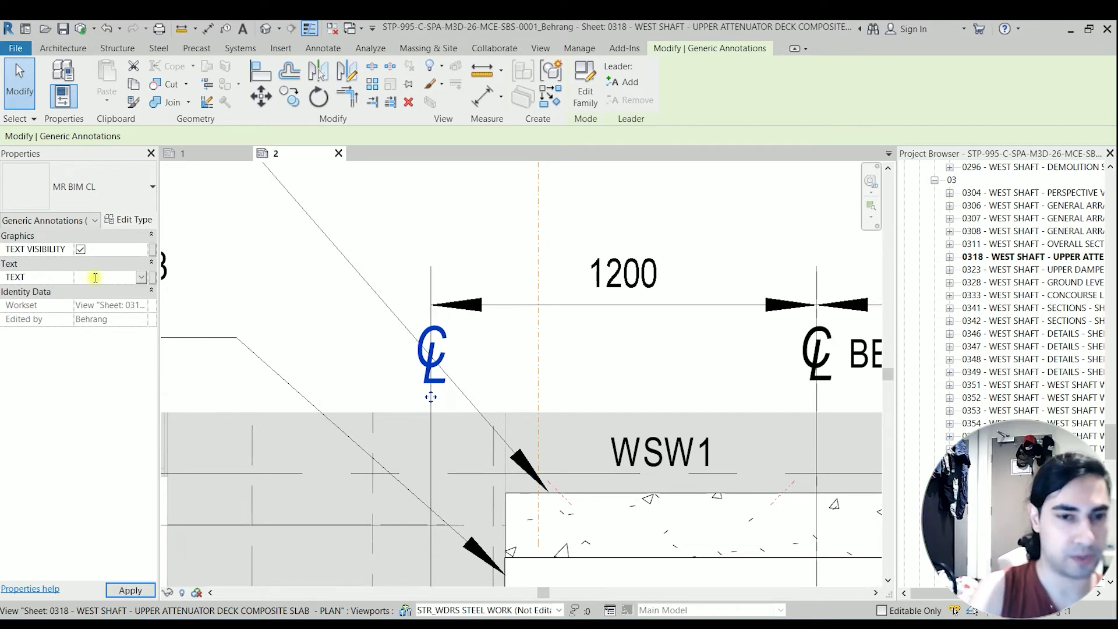
pyautogui.write('C')
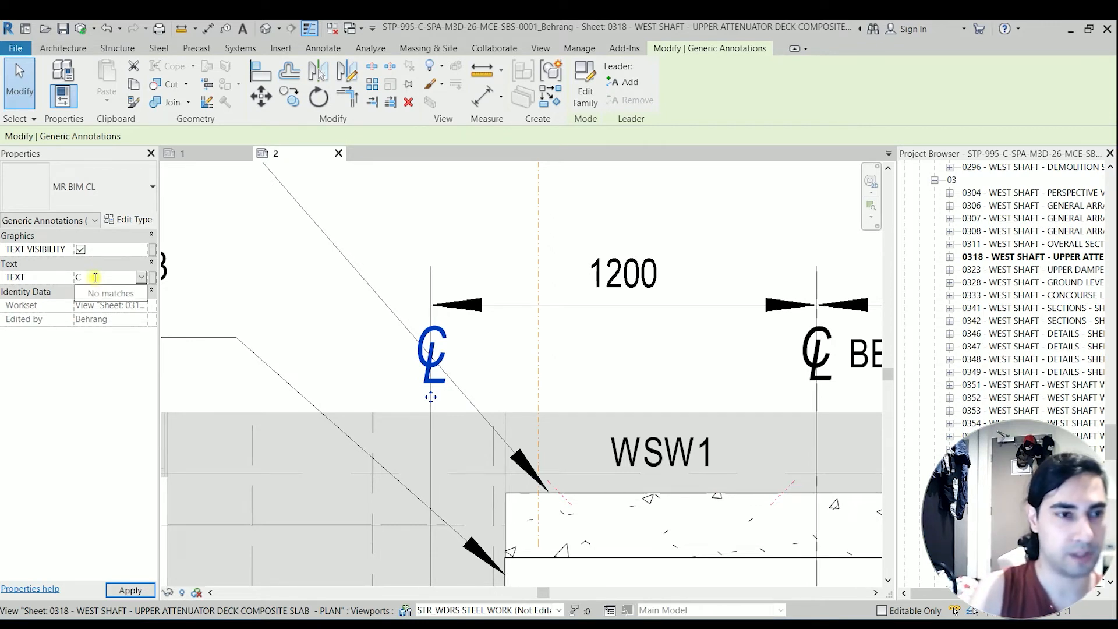
pyautogui.write('OL')
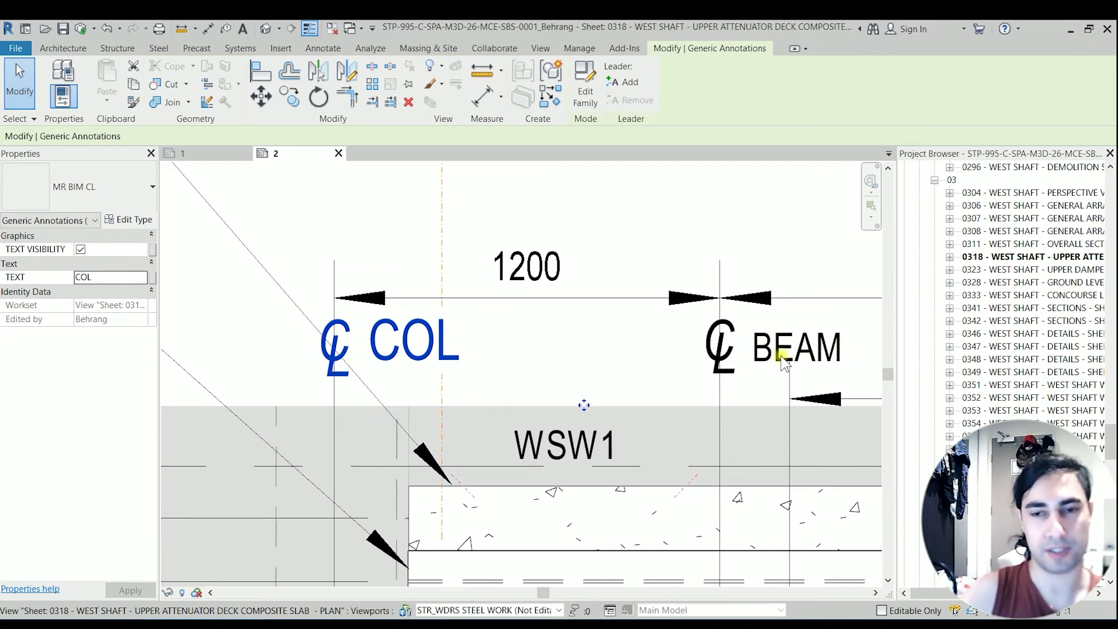
pyautogui.moveTo(700, 333)
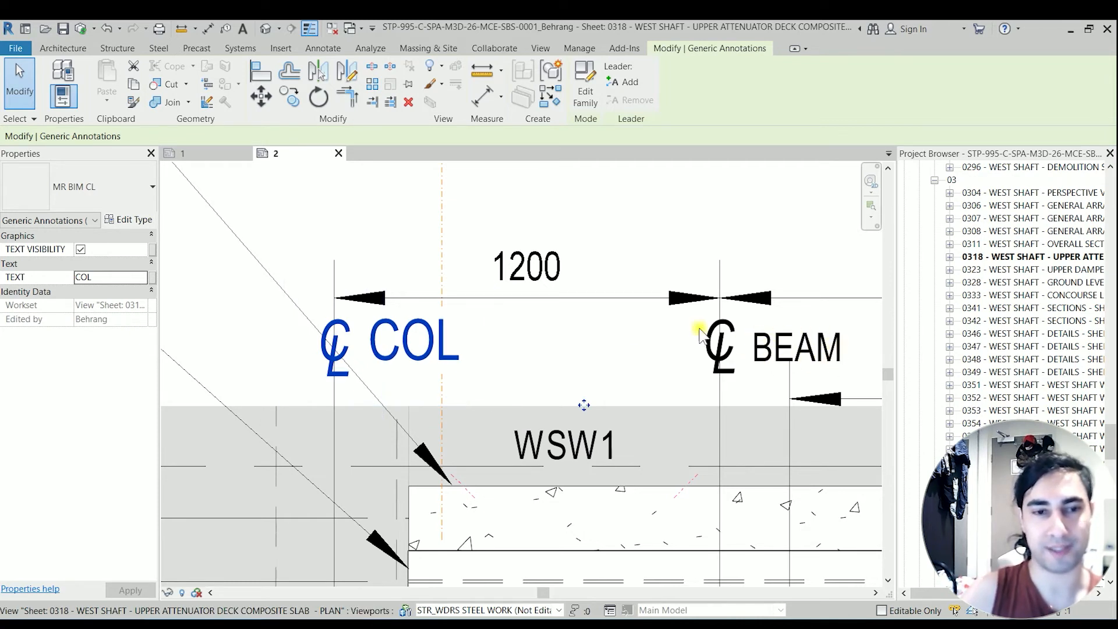
# Edit the CL family and create a new '1.8' label type with 1.8 text size.
pyautogui.click(413, 340)
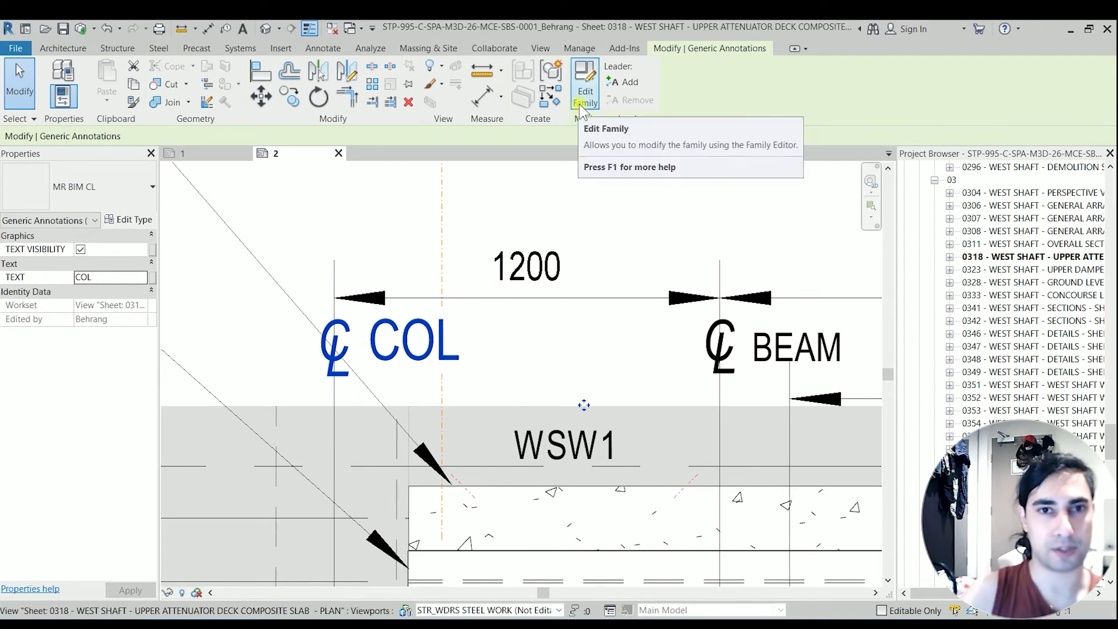
pyautogui.click(584, 78)
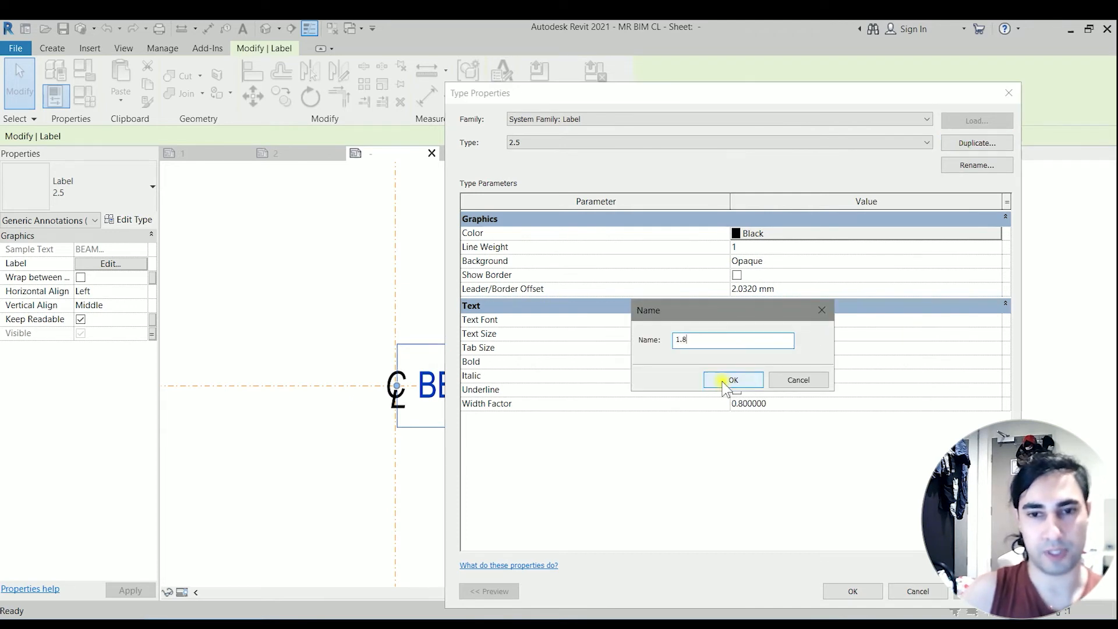
pyautogui.click(733, 379)
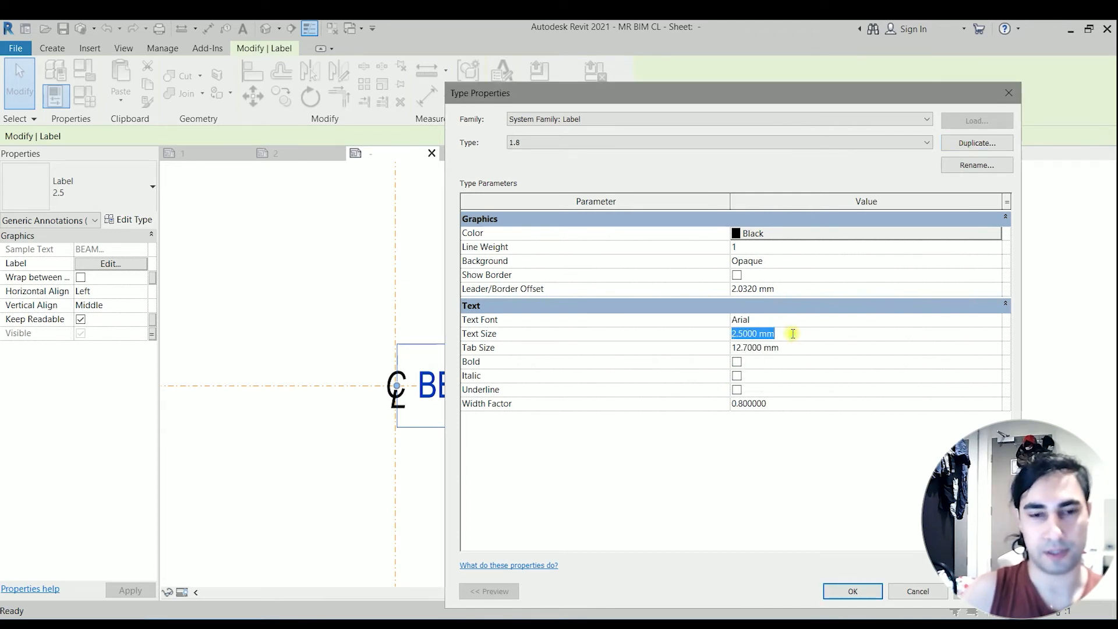
pyautogui.write('1.8')
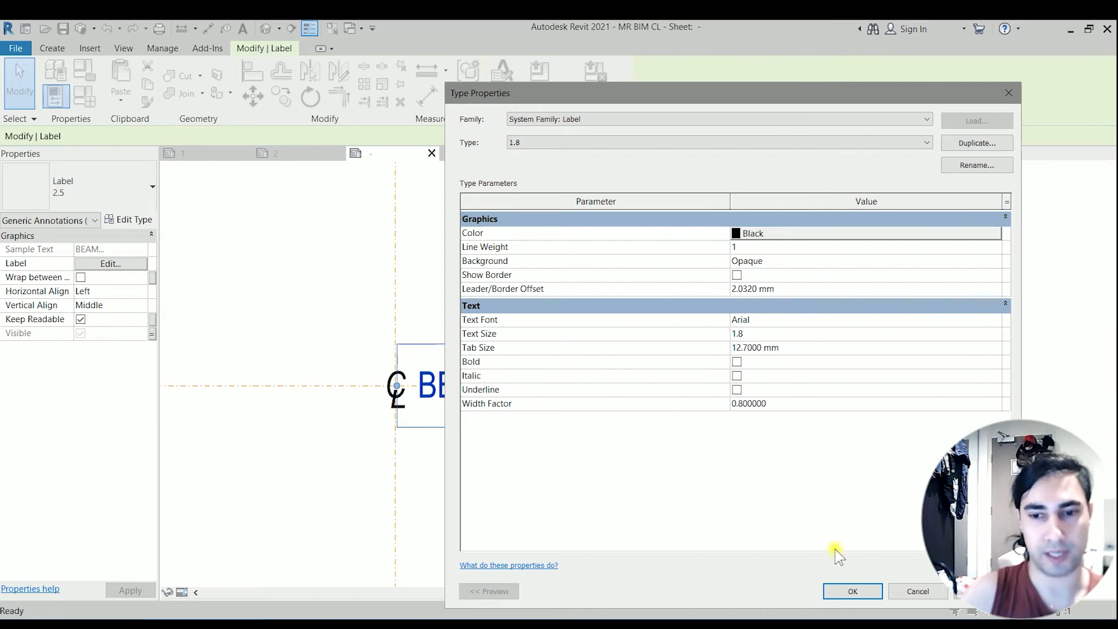
pyautogui.click(851, 591)
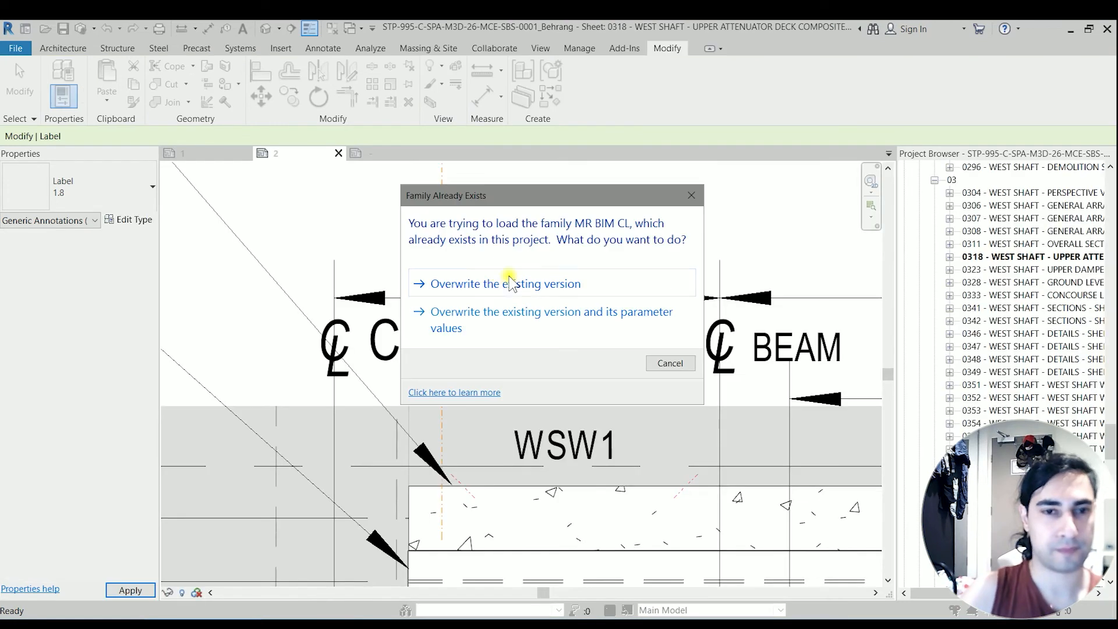
# Overwrite the family version and place a CL symbol at the beam line labelled BEAM.
pyautogui.click(503, 283)
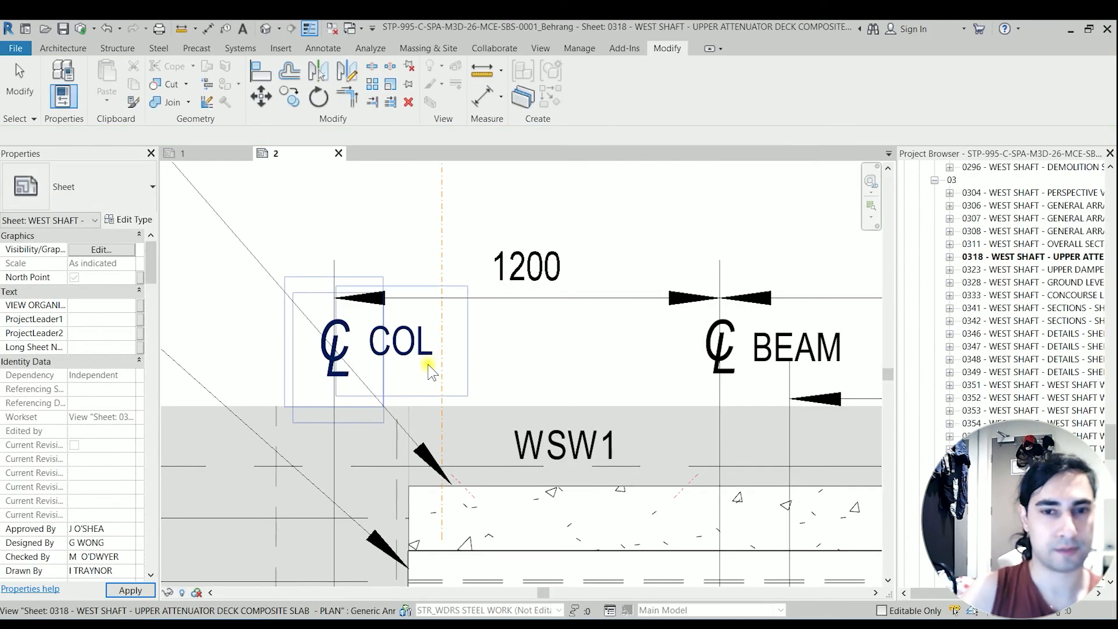
pyautogui.click(401, 342)
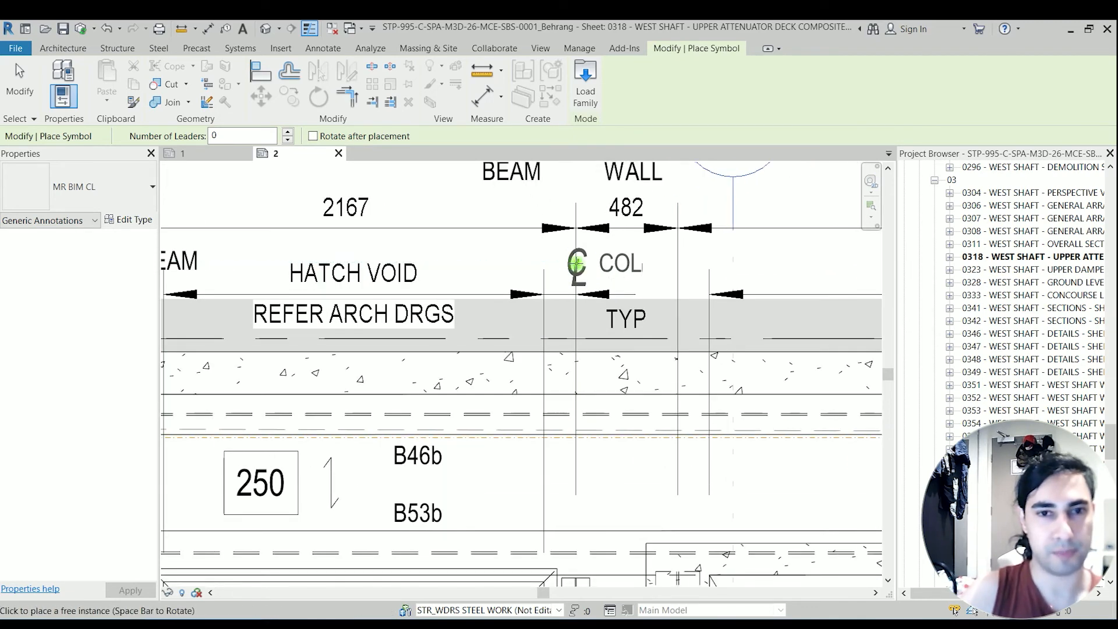
pyautogui.click(615, 266)
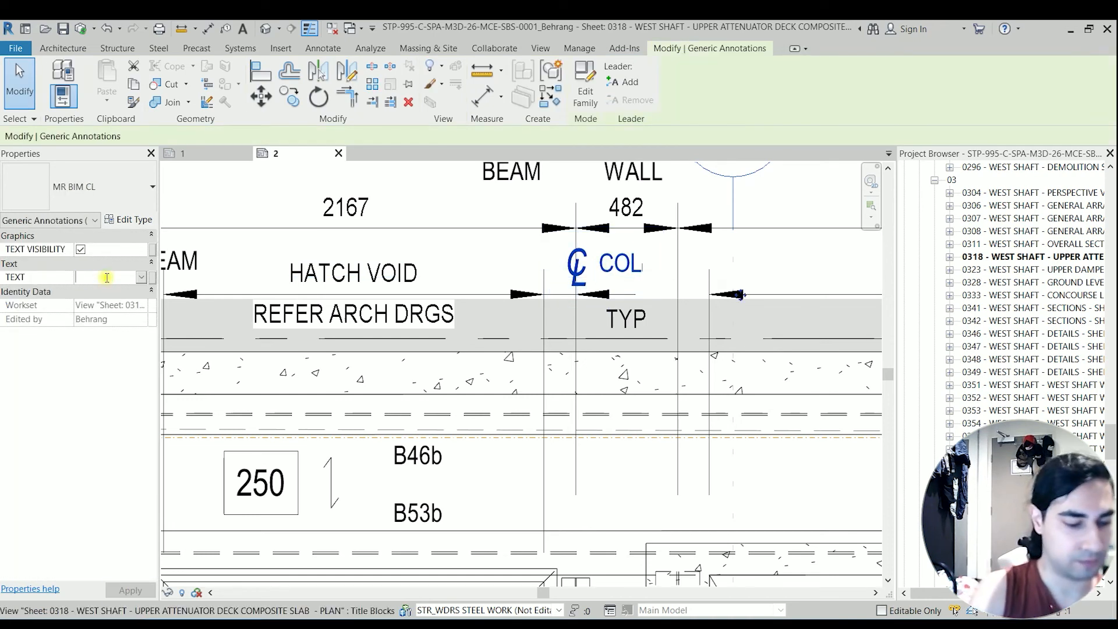
pyautogui.write('BEAM')
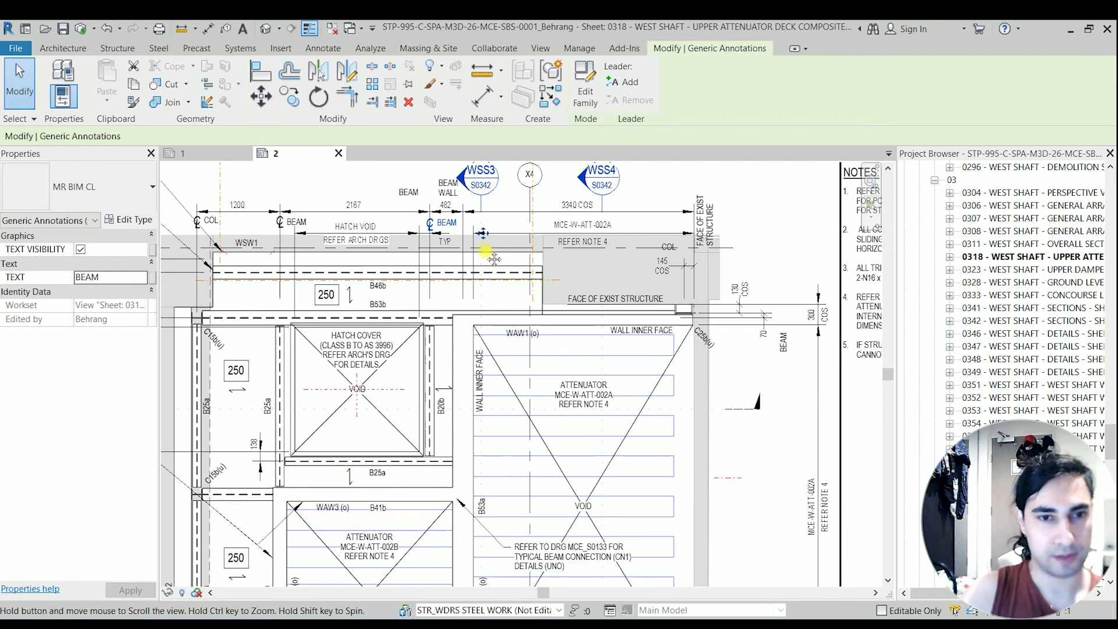
# Place another CL symbol beside the BEAM one and label it WALL.
pyautogui.scroll(3)
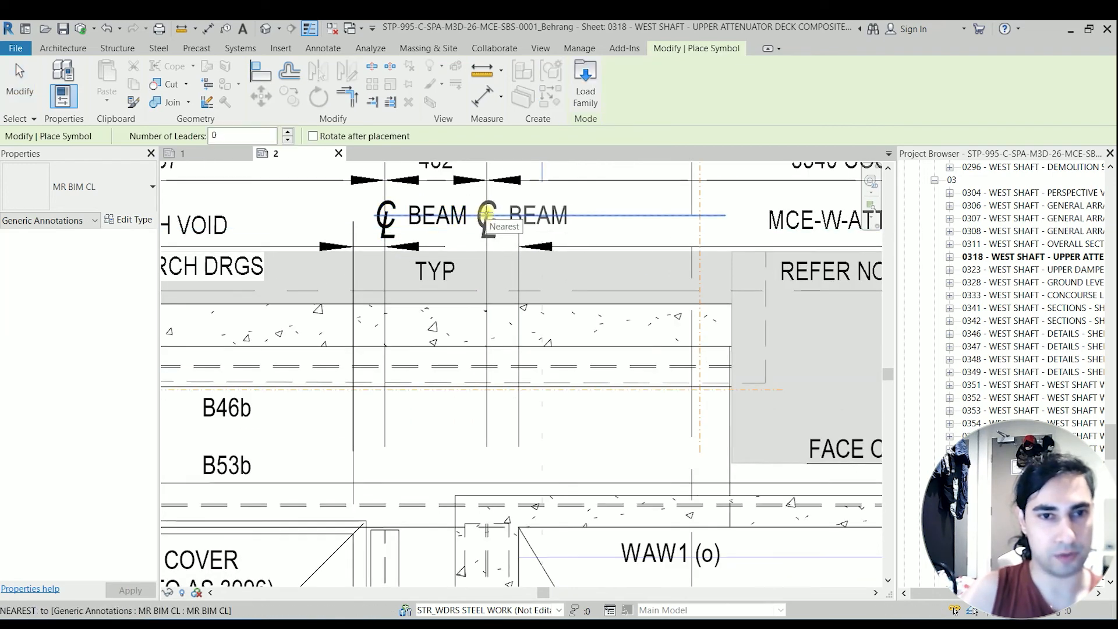
pyautogui.click(485, 218)
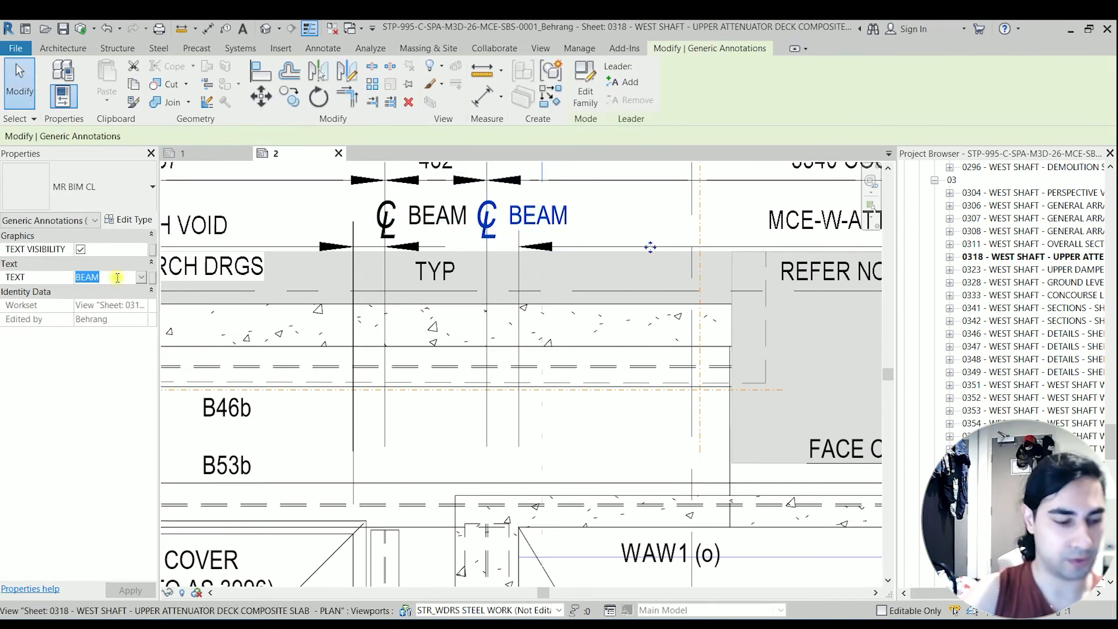
pyautogui.write('WALL')
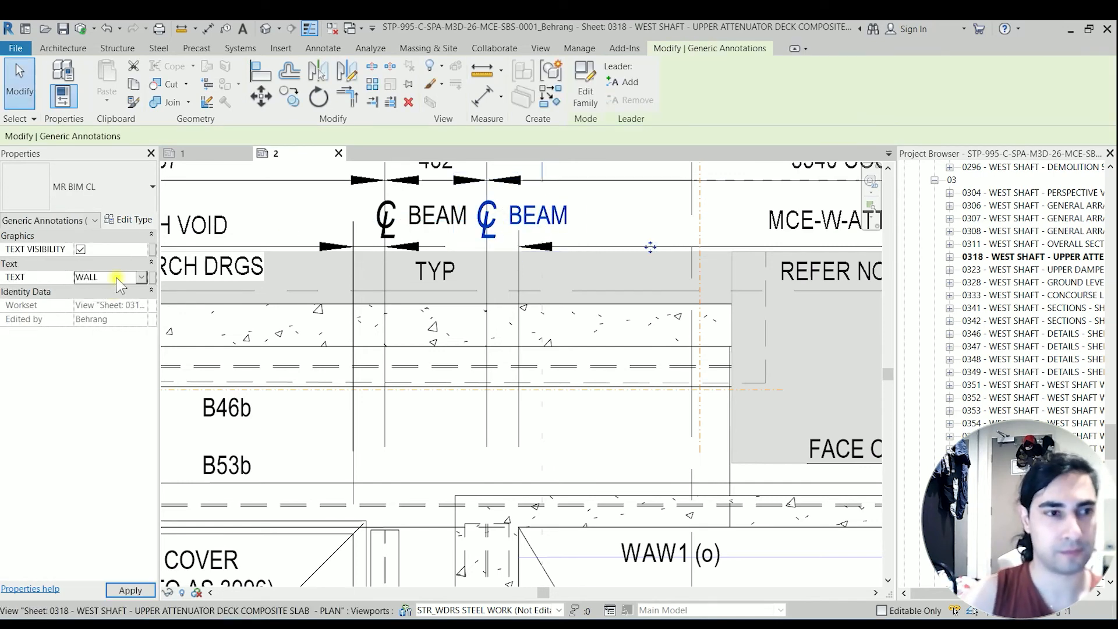
pyautogui.click(130, 591)
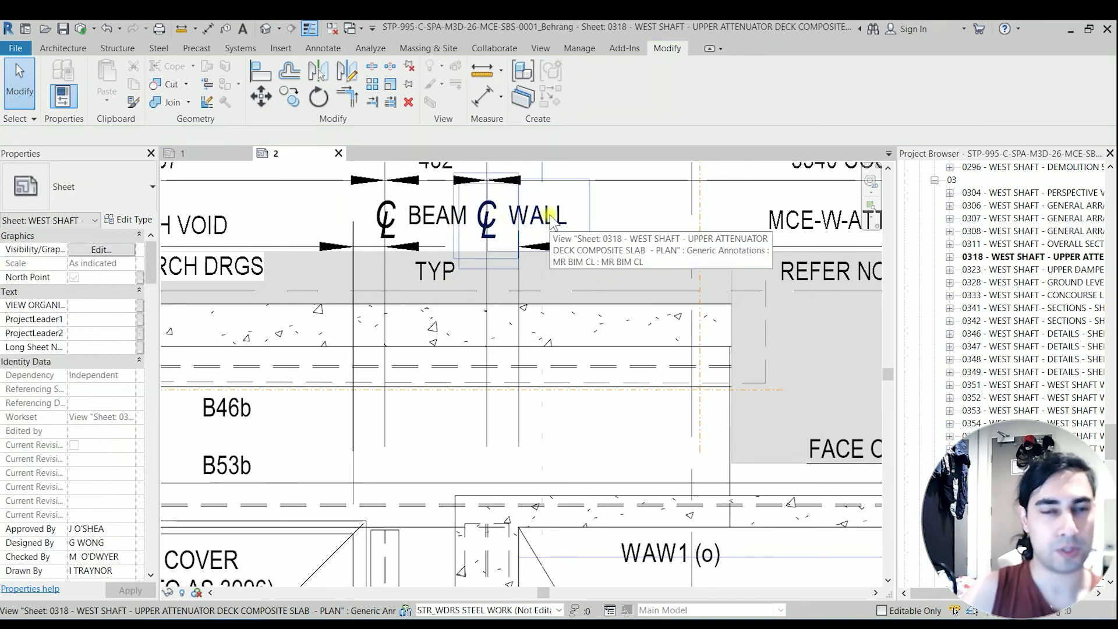
pyautogui.click(506, 221)
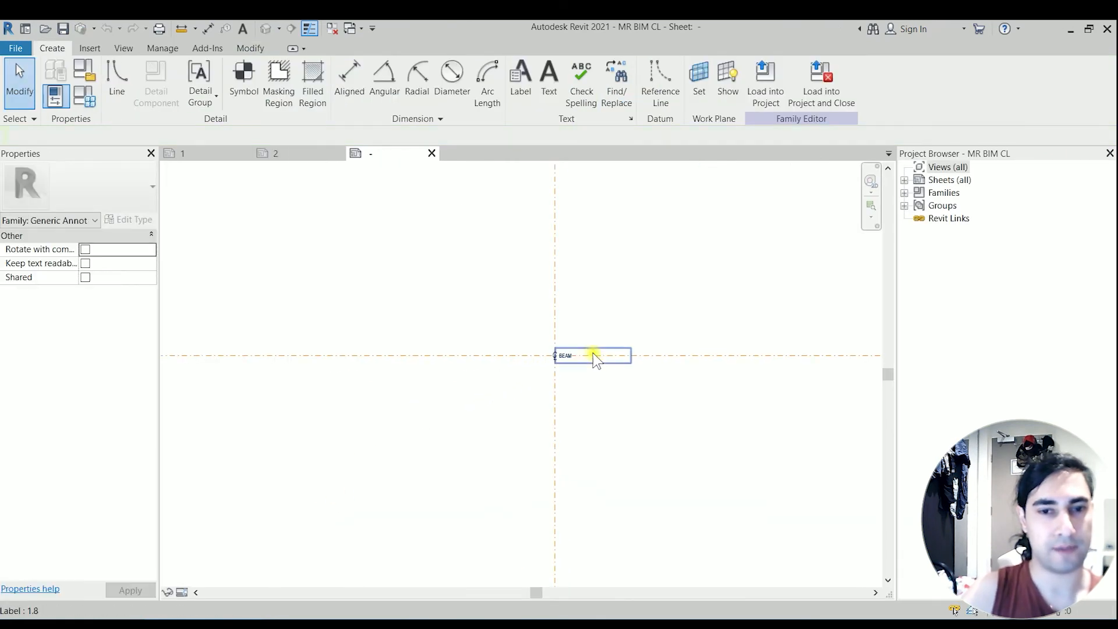
pyautogui.click(565, 355)
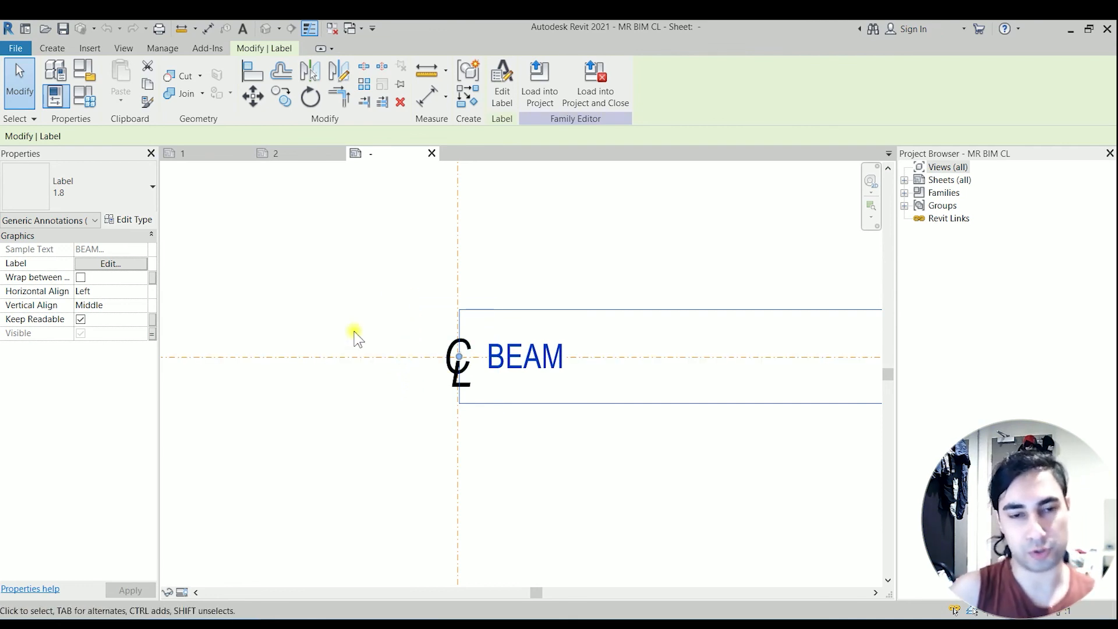
pyautogui.moveTo(468, 190)
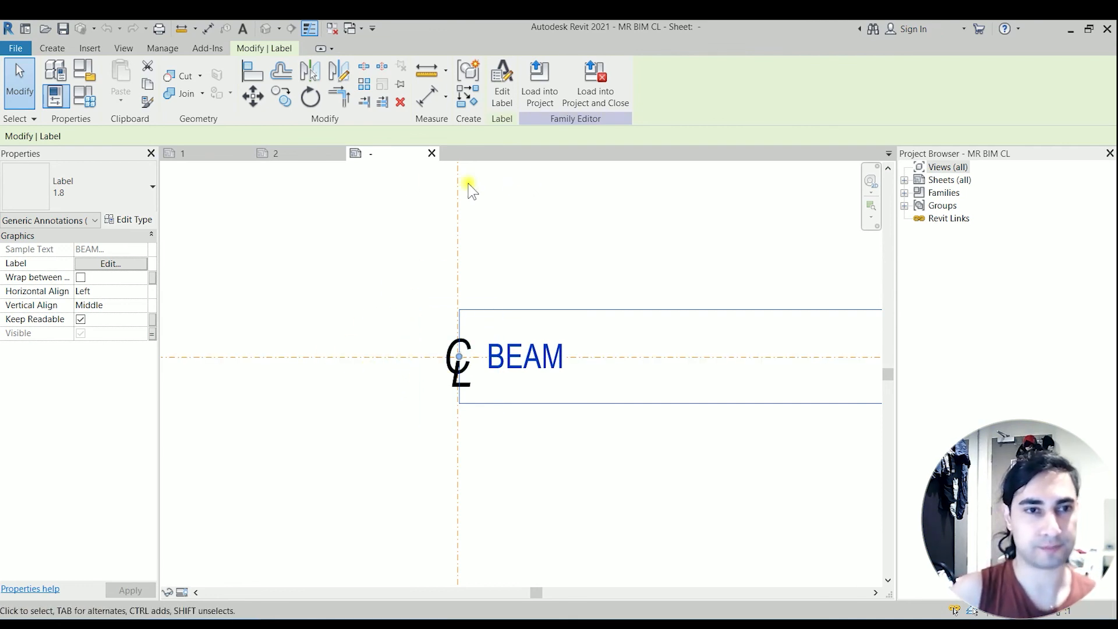